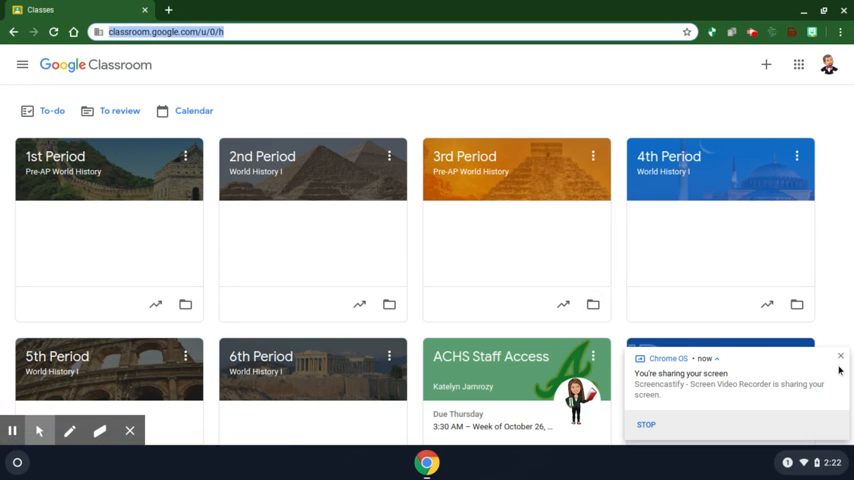
# Dismiss the screen-sharing notice and enter the 2nd Period World History I class stream
pyautogui.click(840, 356)
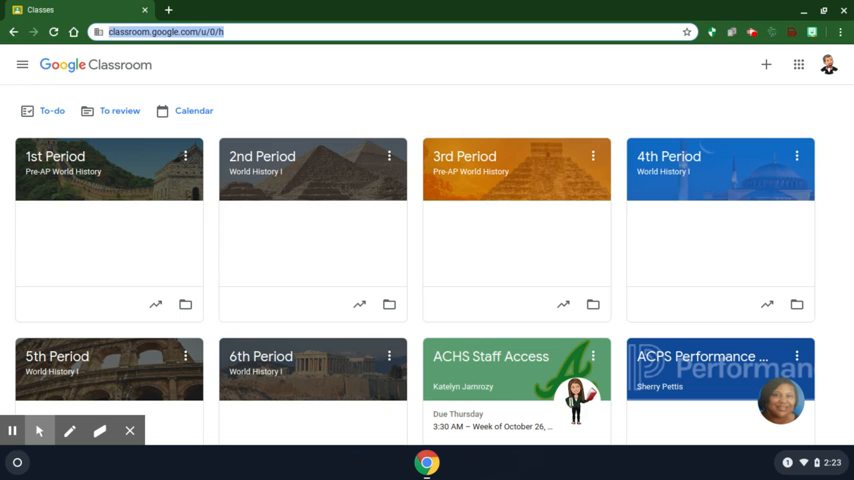
pyautogui.moveTo(836, 300)
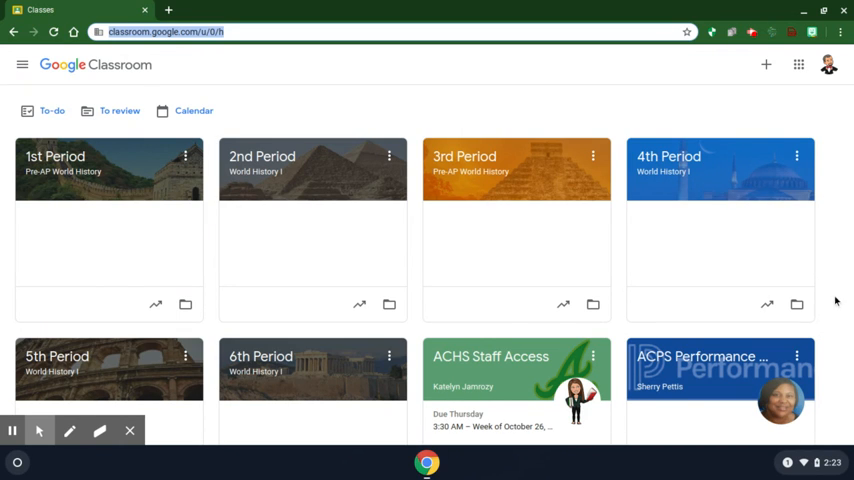
pyautogui.moveTo(338, 178)
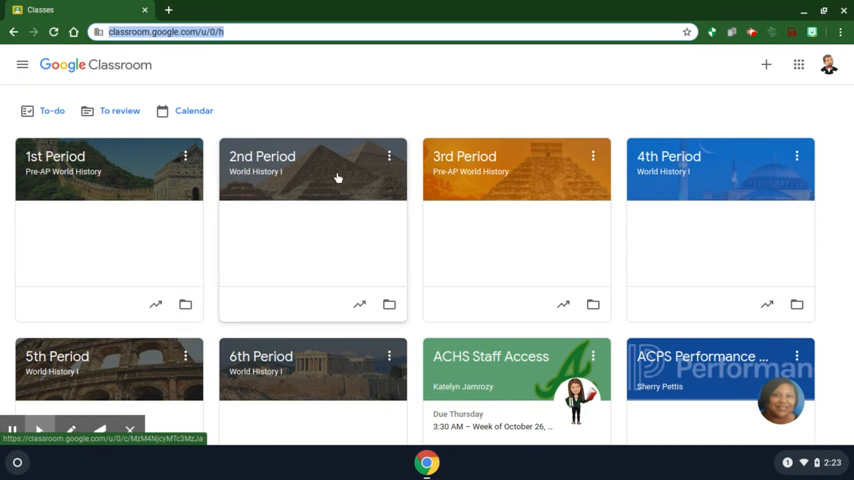
pyautogui.moveTo(262, 172)
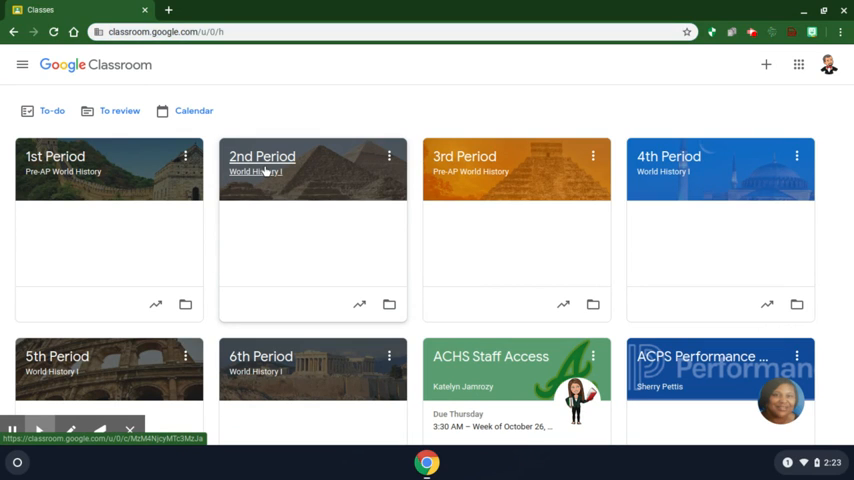
pyautogui.click(262, 172)
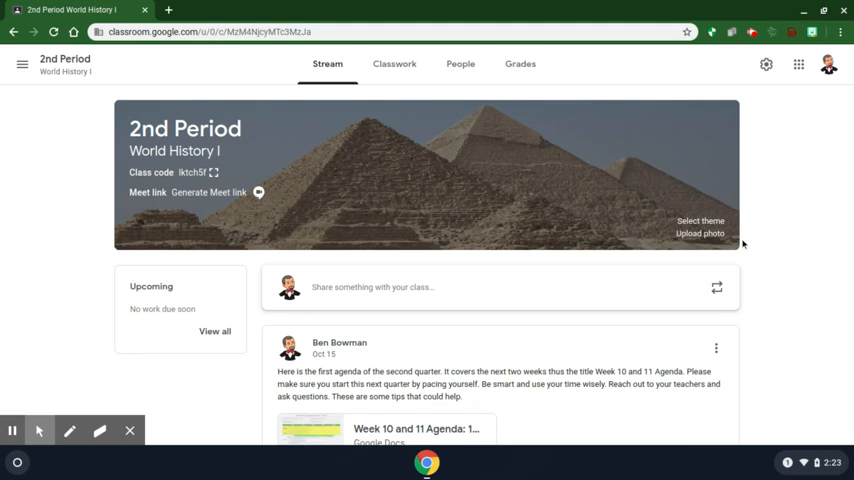
pyautogui.moveTo(684, 252)
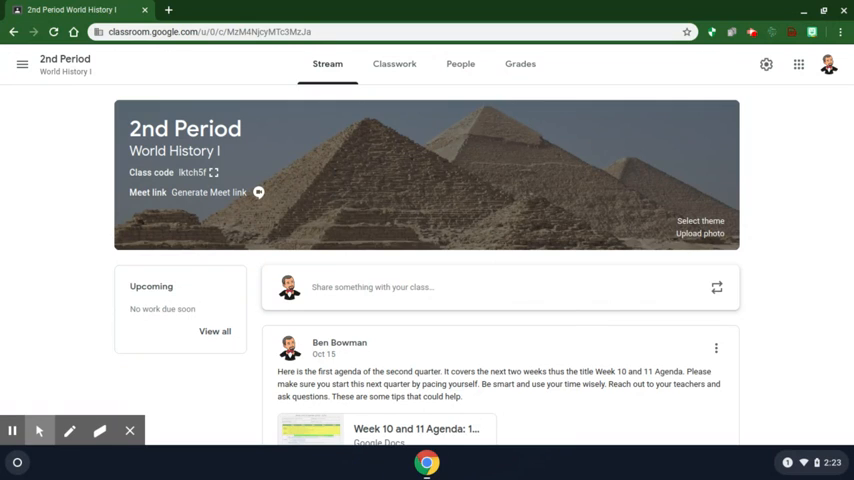
pyautogui.moveTo(600, 274)
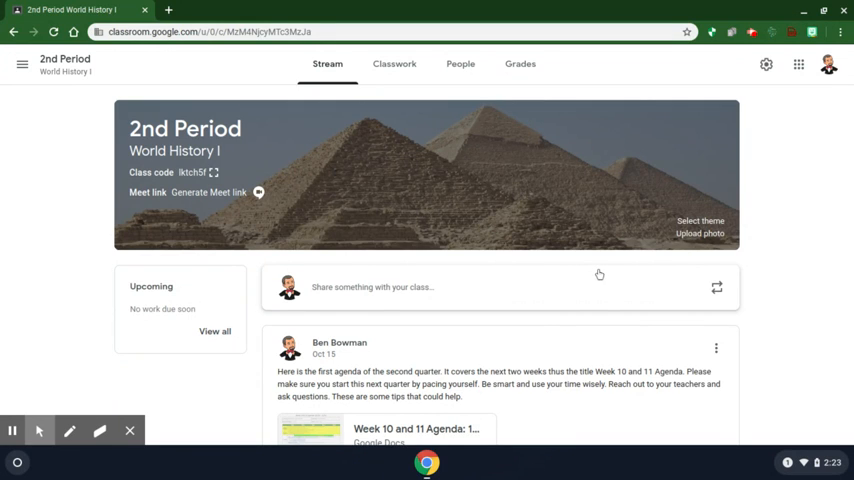
pyautogui.moveTo(622, 272)
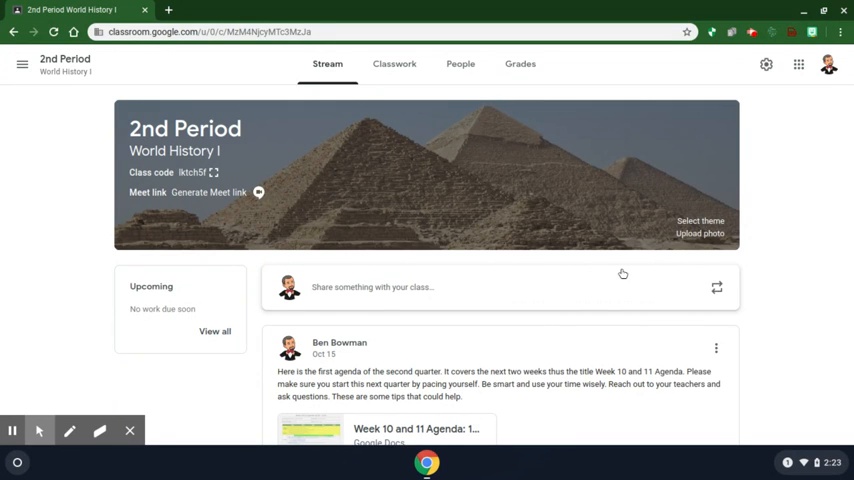
pyautogui.moveTo(800, 332)
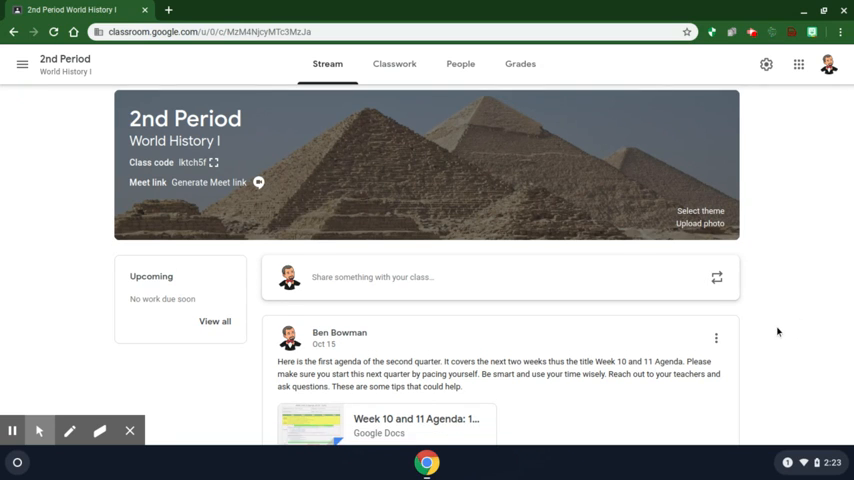
pyautogui.moveTo(770, 324)
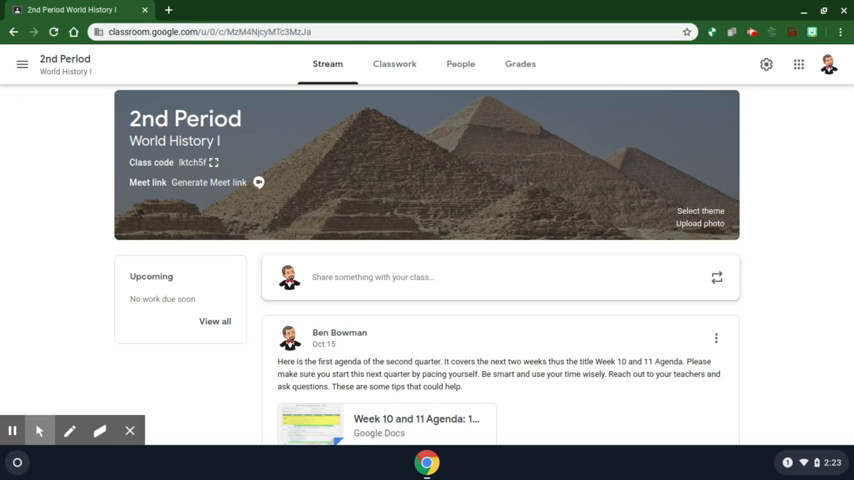
pyautogui.moveTo(746, 340)
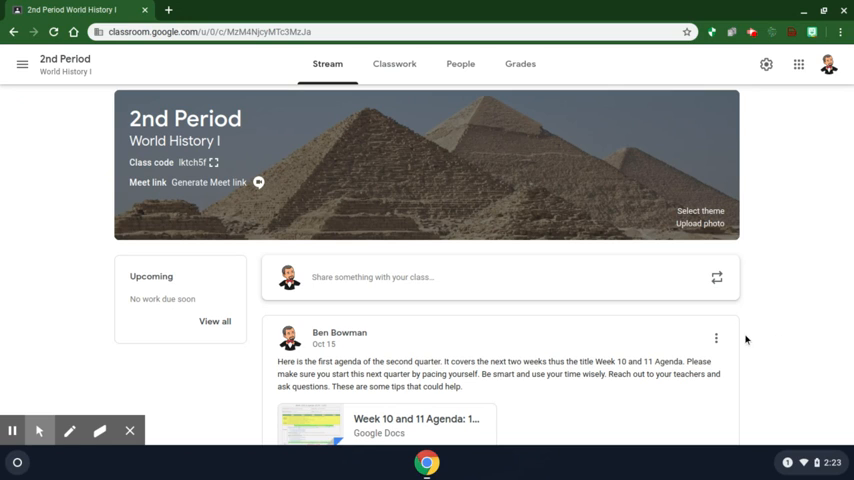
pyautogui.moveTo(318, 238)
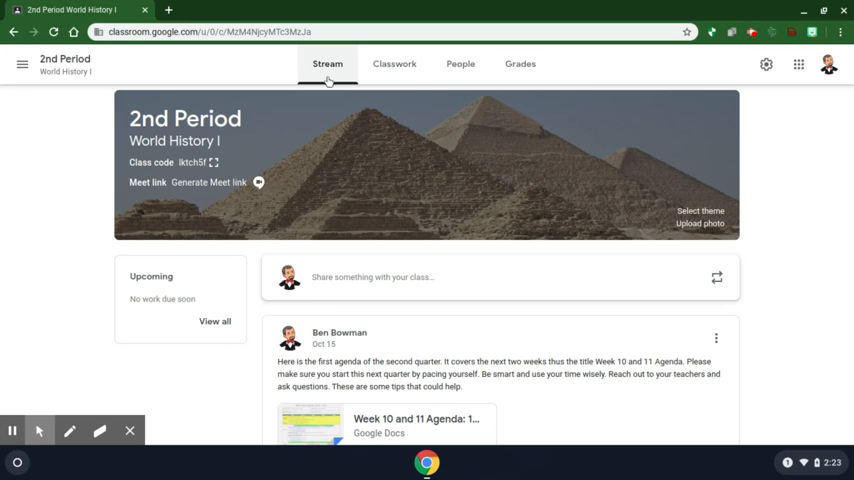
pyautogui.moveTo(416, 344)
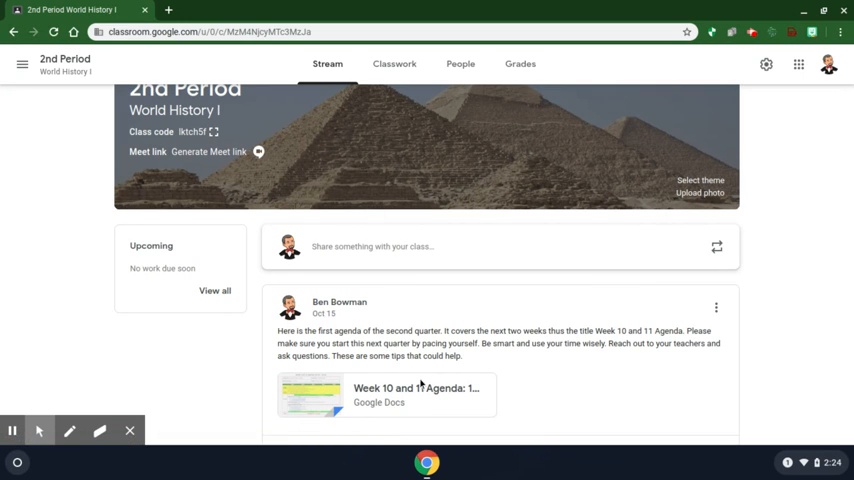
pyautogui.scroll(3)
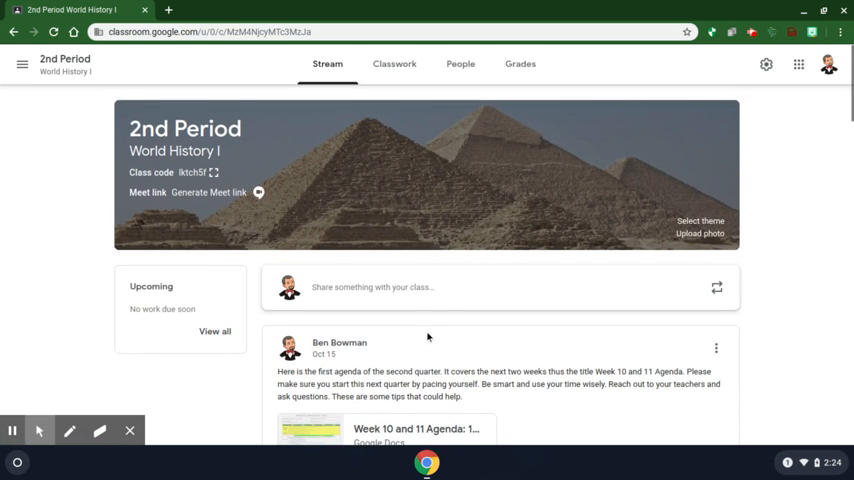
pyautogui.moveTo(408, 116)
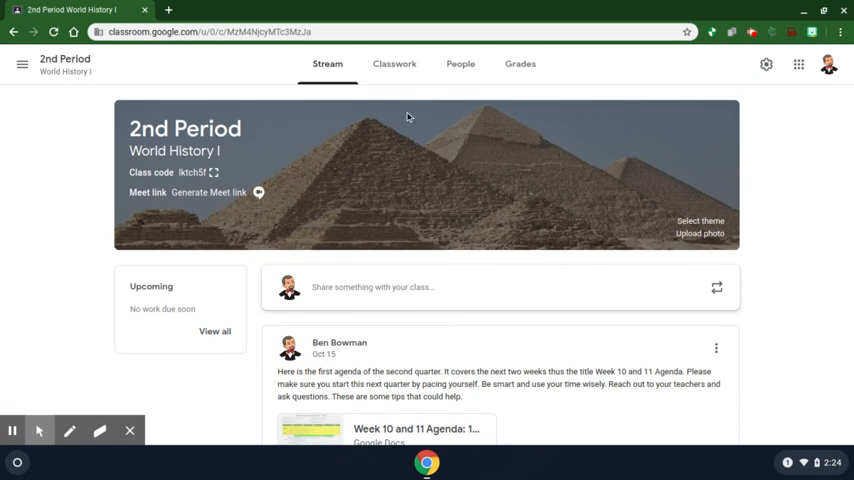
pyautogui.moveTo(394, 64)
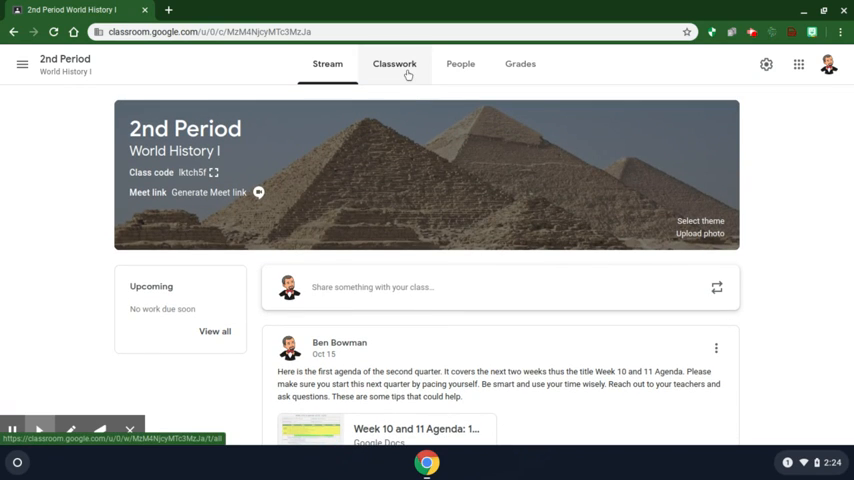
pyautogui.click(394, 64)
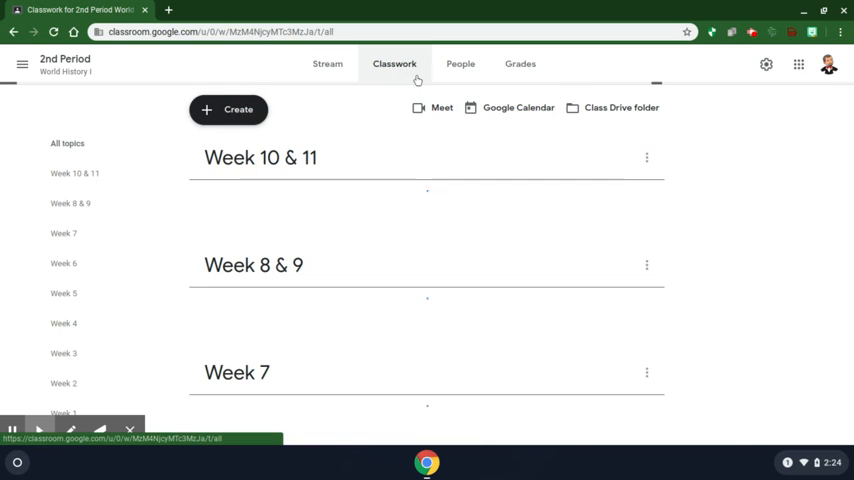
pyautogui.scroll(-3)
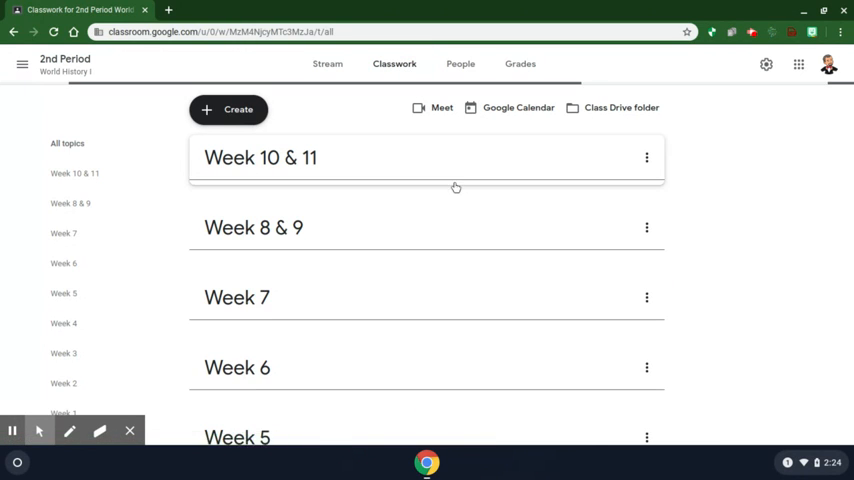
pyautogui.click(260, 156)
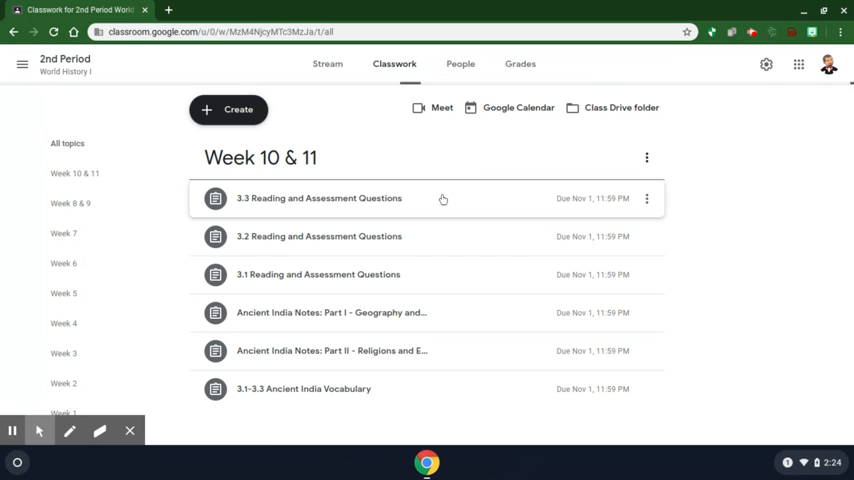
pyautogui.moveTo(380, 210)
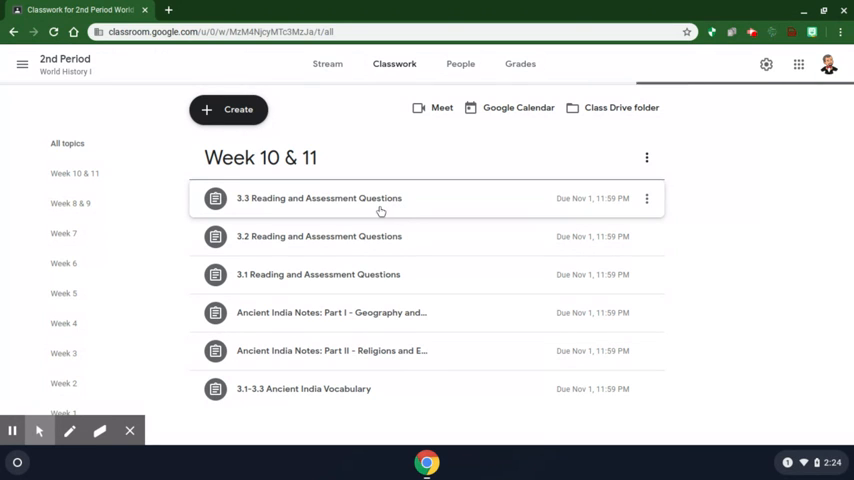
pyautogui.click(320, 198)
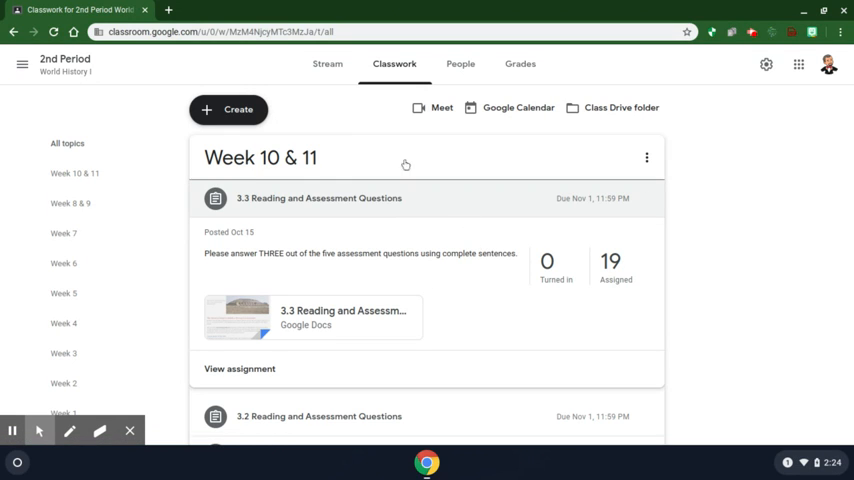
pyautogui.moveTo(328, 64)
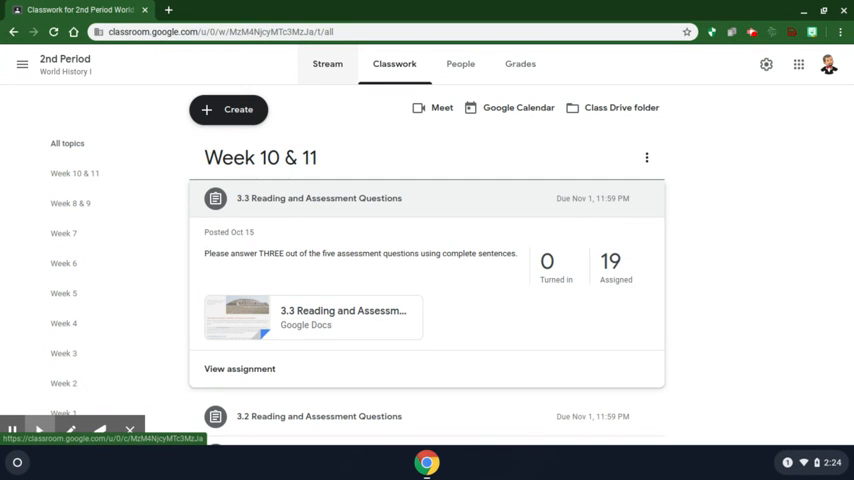
pyautogui.click(328, 64)
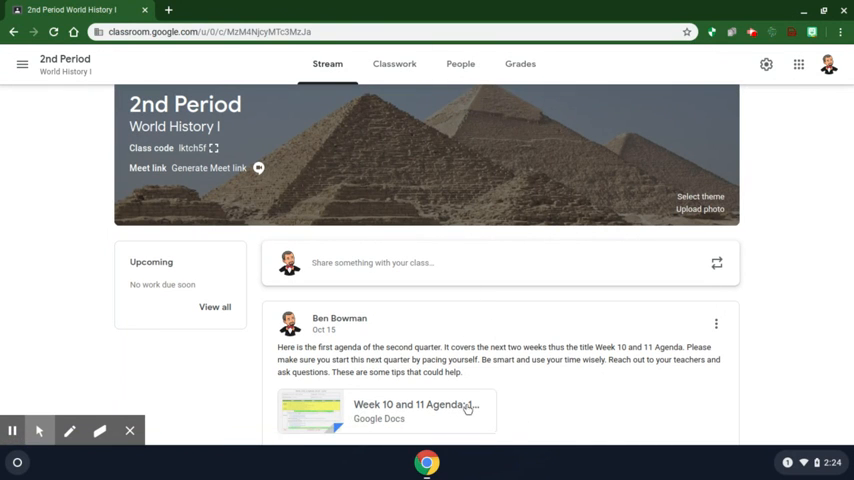
# Open the Week 10 and 11 Agenda attachment from the stream post in a new tab
pyautogui.click(388, 410)
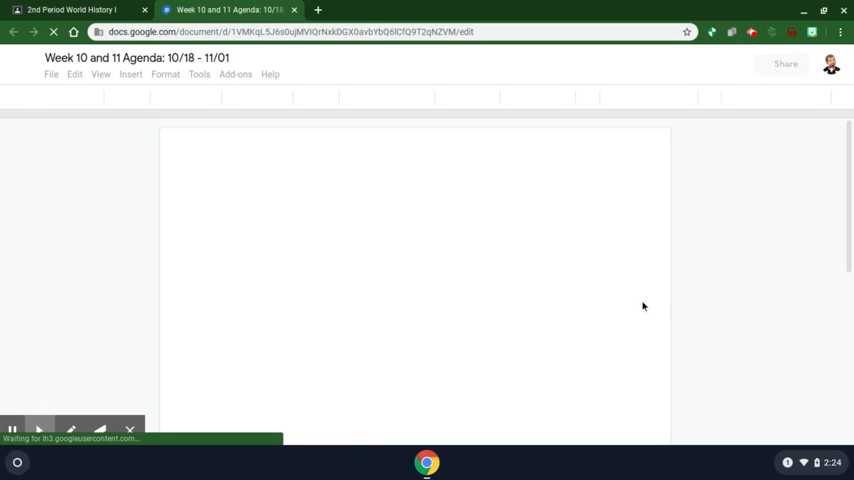
pyautogui.moveTo(728, 264)
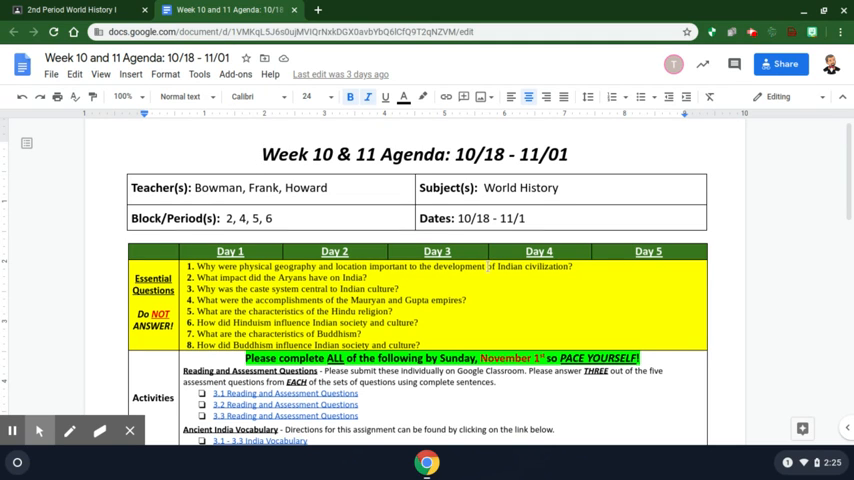
# Scroll through the agenda down to the Sunday 11/01 due date and back up
pyautogui.scroll(-3)
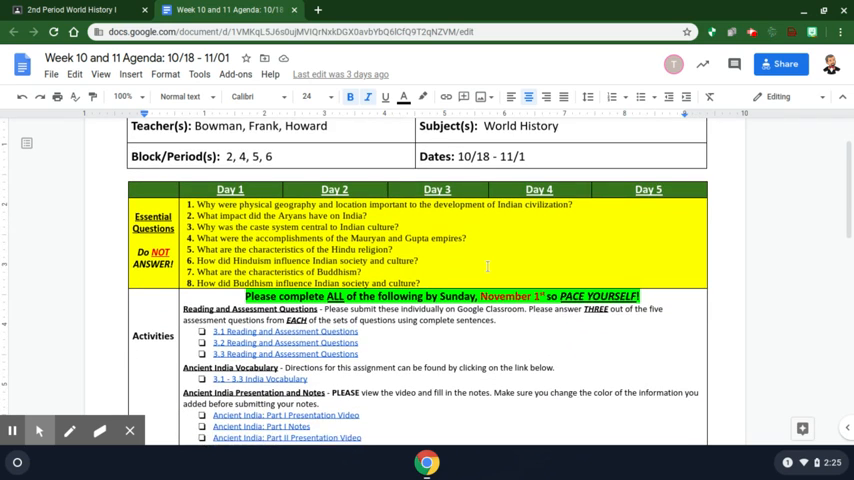
pyautogui.scroll(-3)
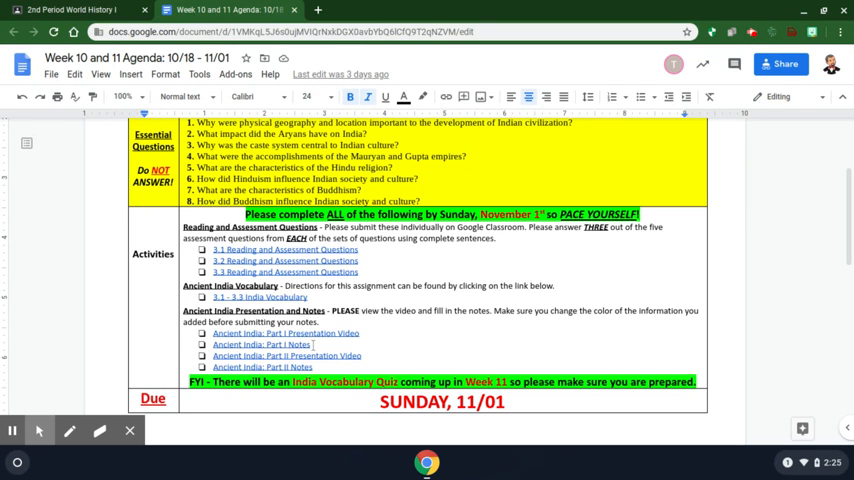
pyautogui.moveTo(342, 344)
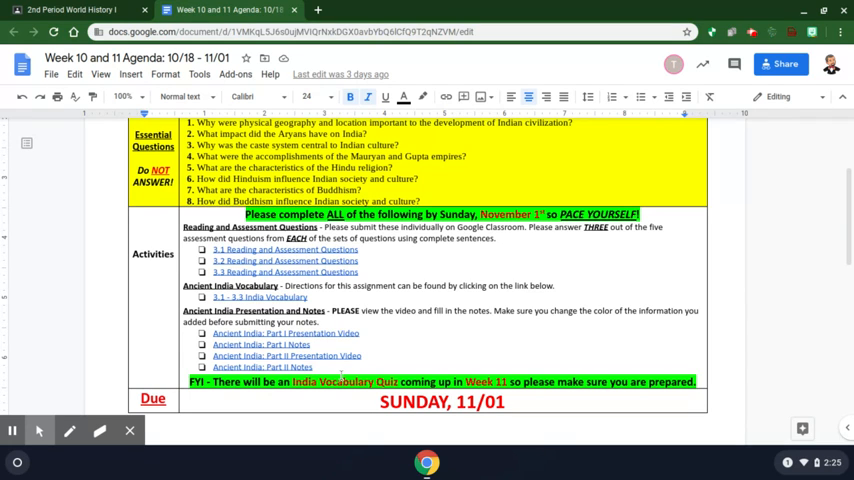
pyautogui.scroll(3)
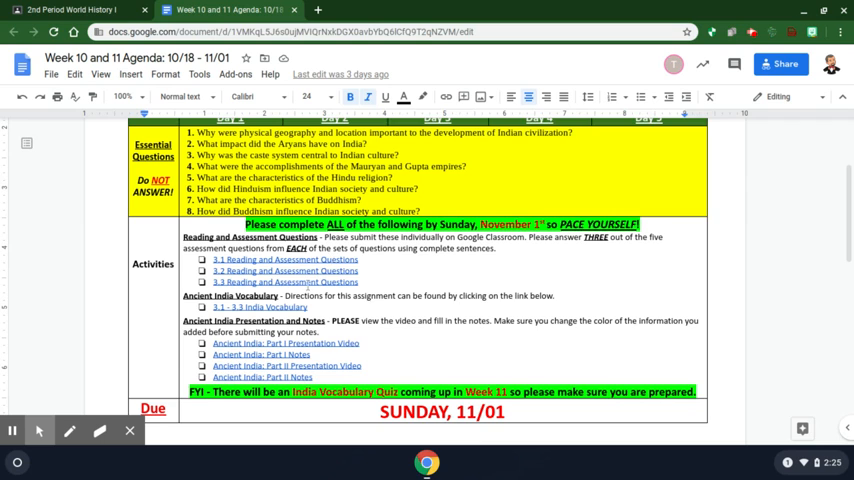
pyautogui.scroll(3)
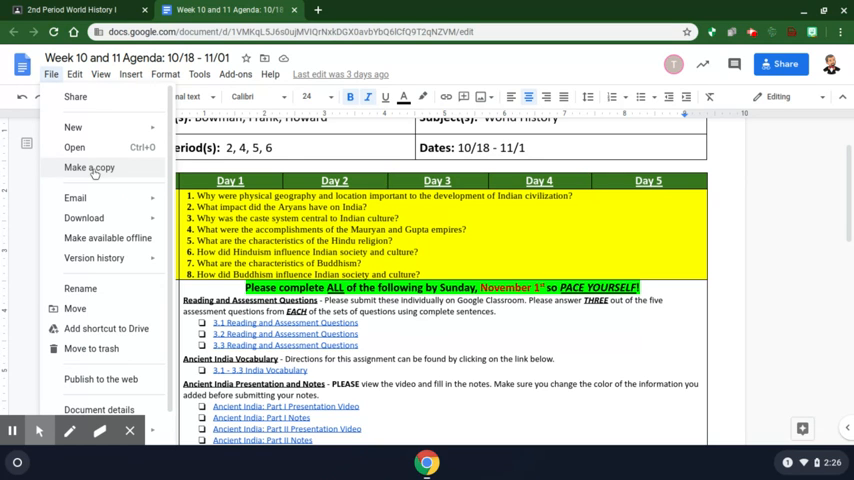
# Start a copy of the agenda and browse up to My Drive for a destination folder
pyautogui.click(88, 168)
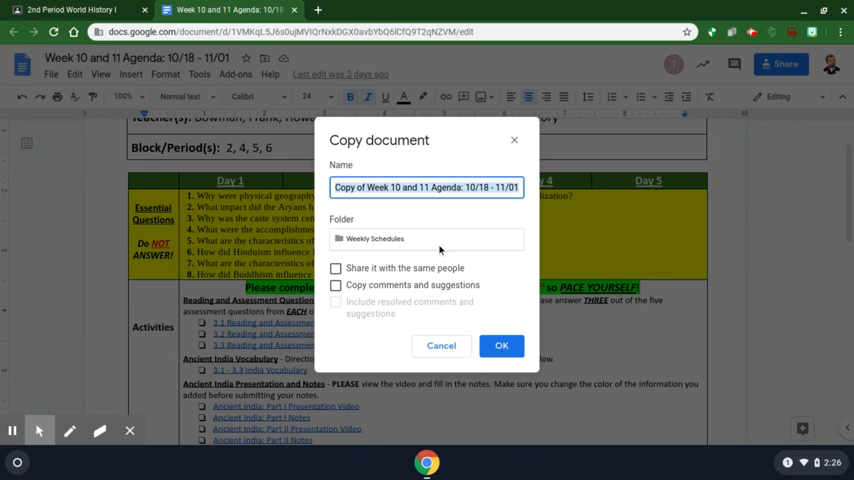
pyautogui.click(424, 238)
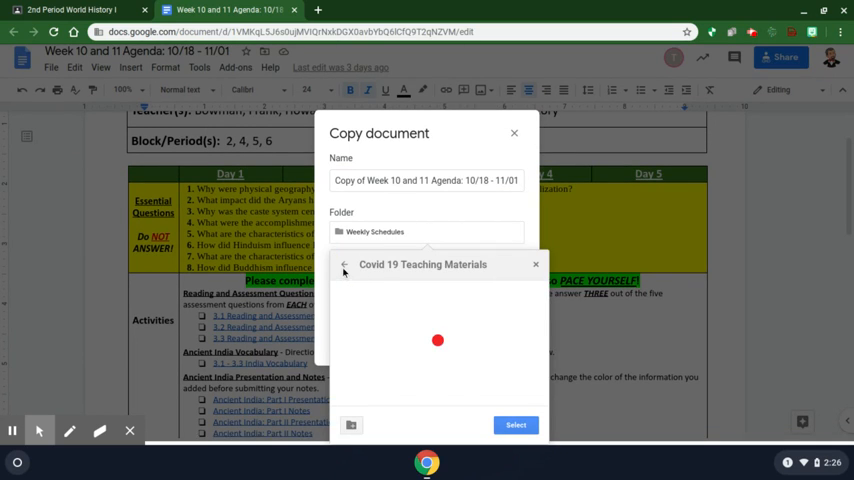
pyautogui.click(344, 264)
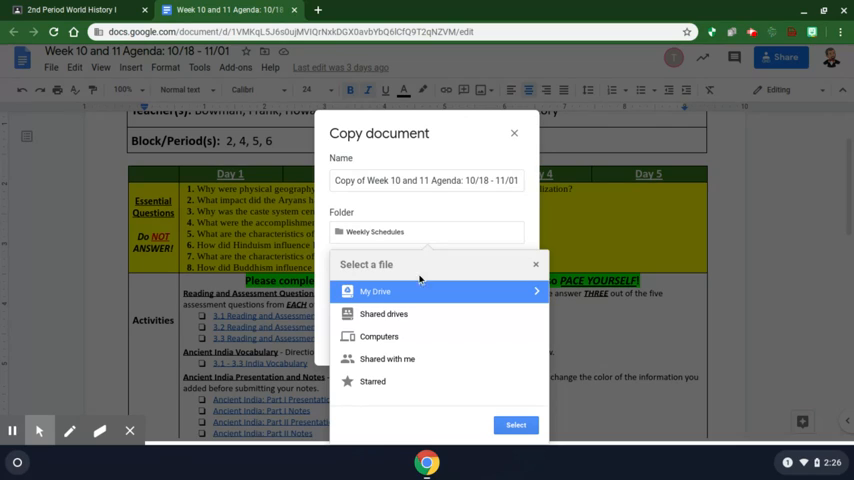
pyautogui.moveTo(410, 360)
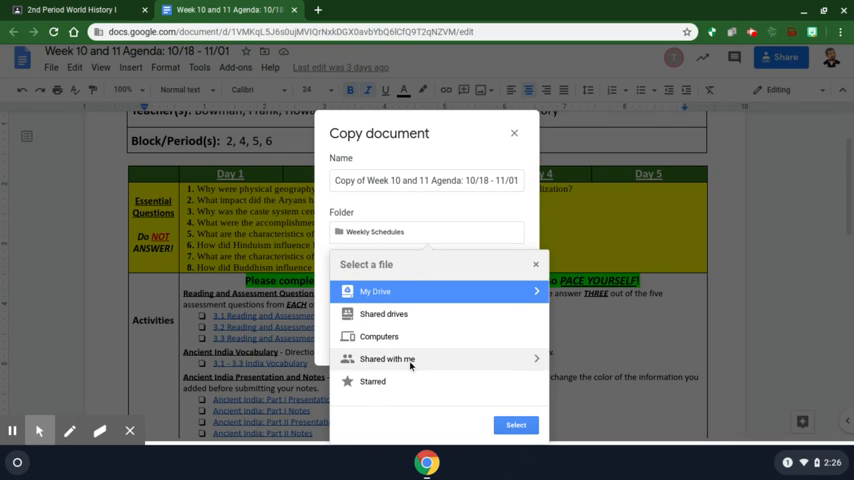
pyautogui.moveTo(494, 304)
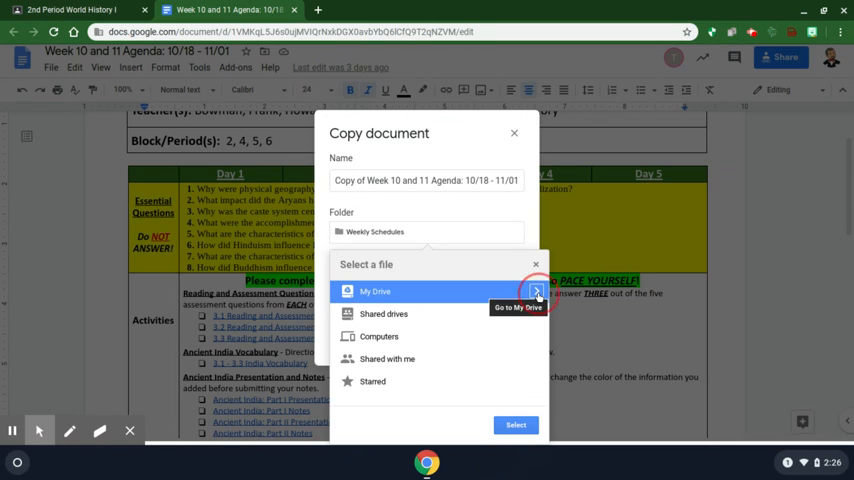
pyautogui.click(536, 292)
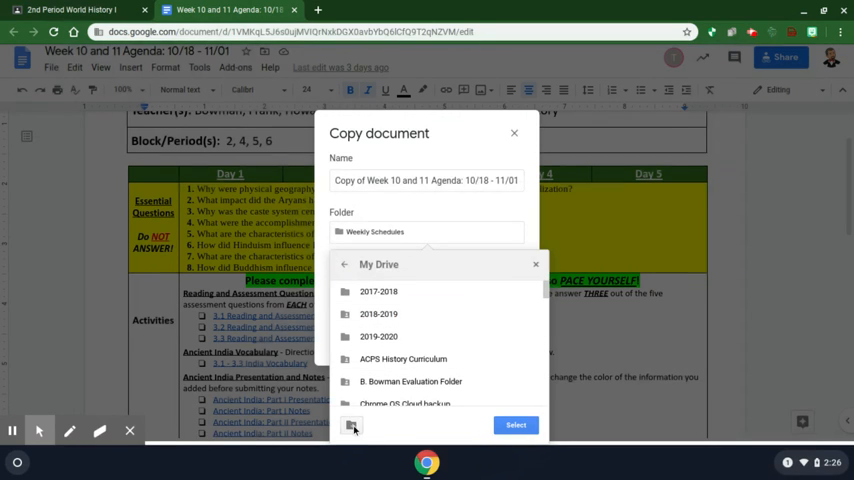
pyautogui.moveTo(352, 424)
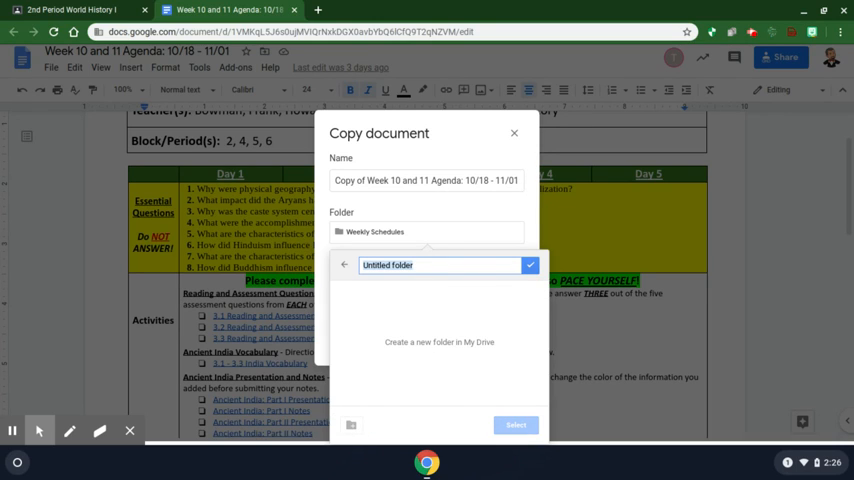
# Name a new folder 'Period 6' (correcting 'Period 1'), then abandon it and return to My Drive
pyautogui.write('Per')
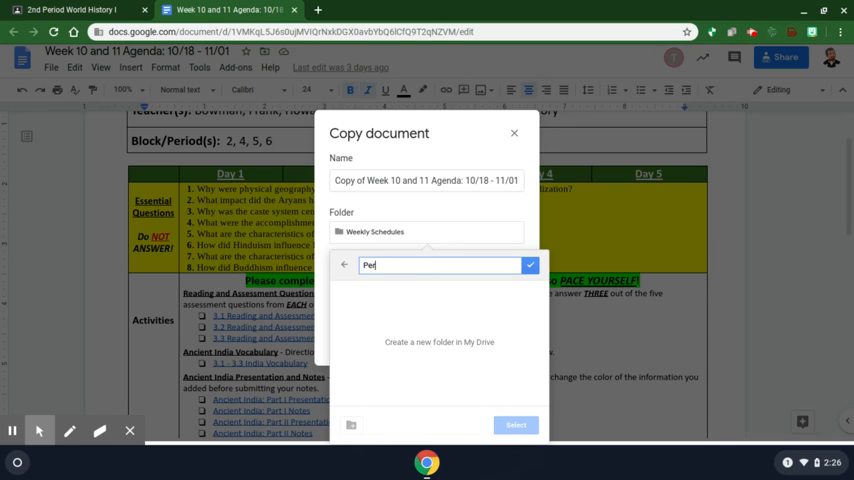
pyautogui.write('iod 1')
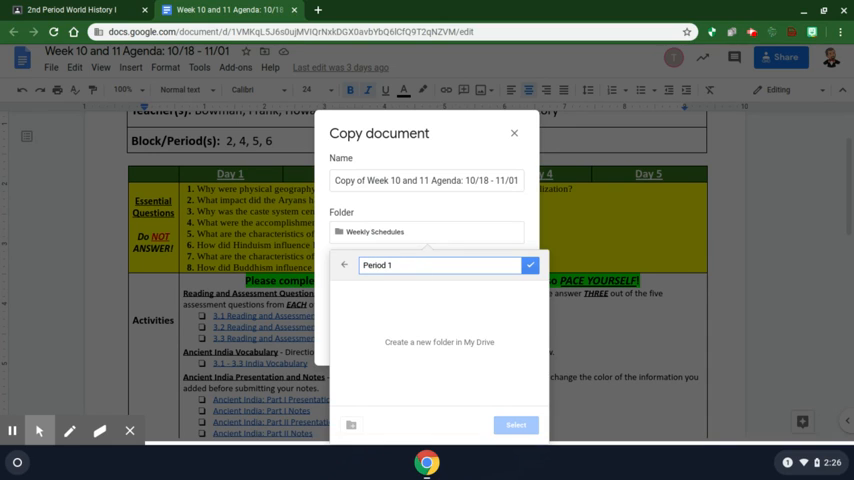
pyautogui.press('Backspace')
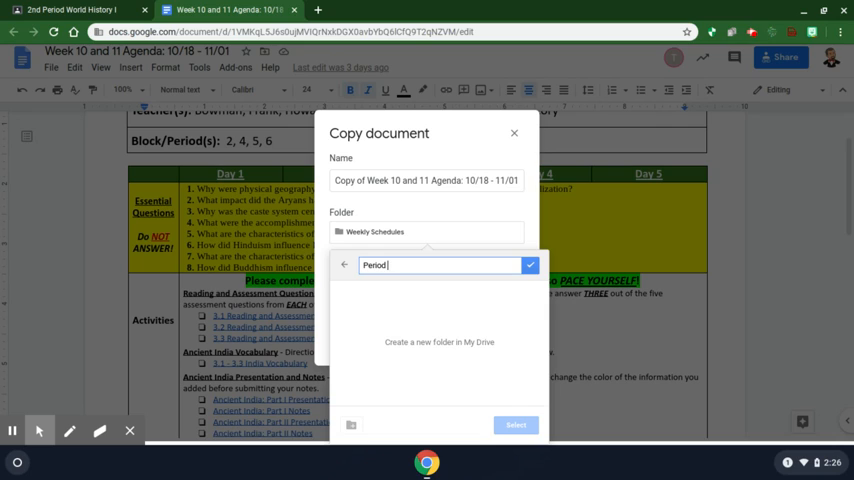
pyautogui.write('6')
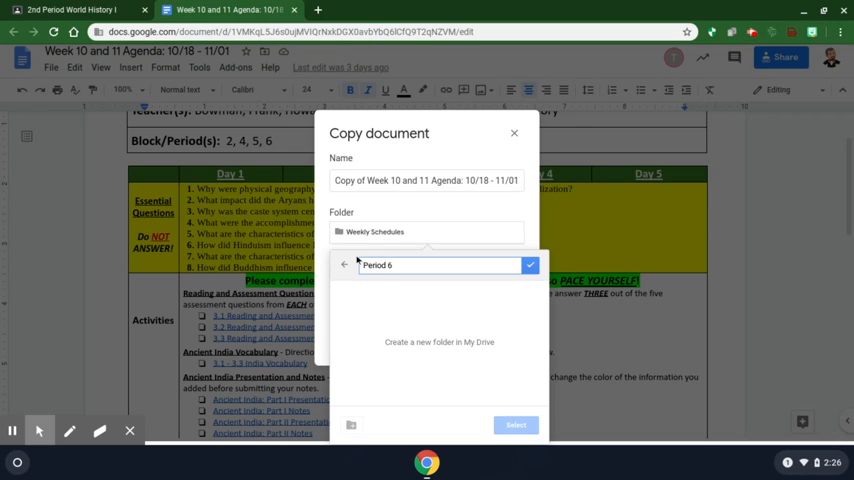
pyautogui.moveTo(404, 300)
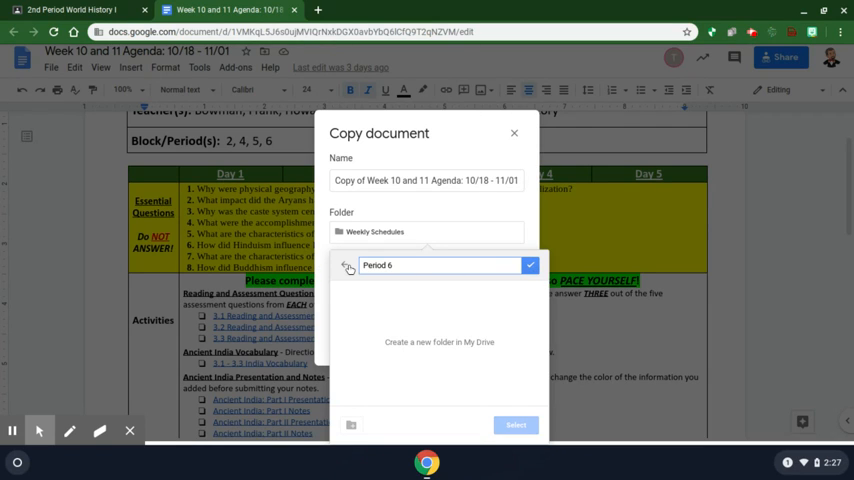
pyautogui.click(348, 264)
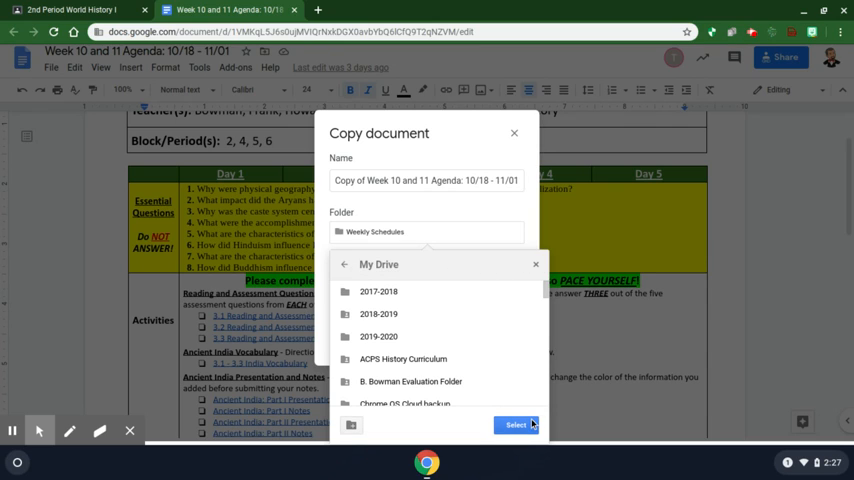
pyautogui.moveTo(496, 264)
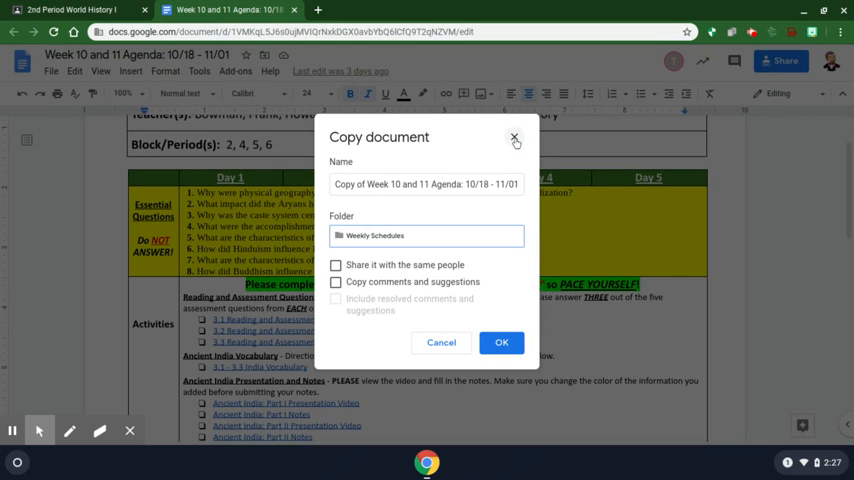
# Close the copy dialog without duplicating, then bring the agenda's File menu back up
pyautogui.click(440, 342)
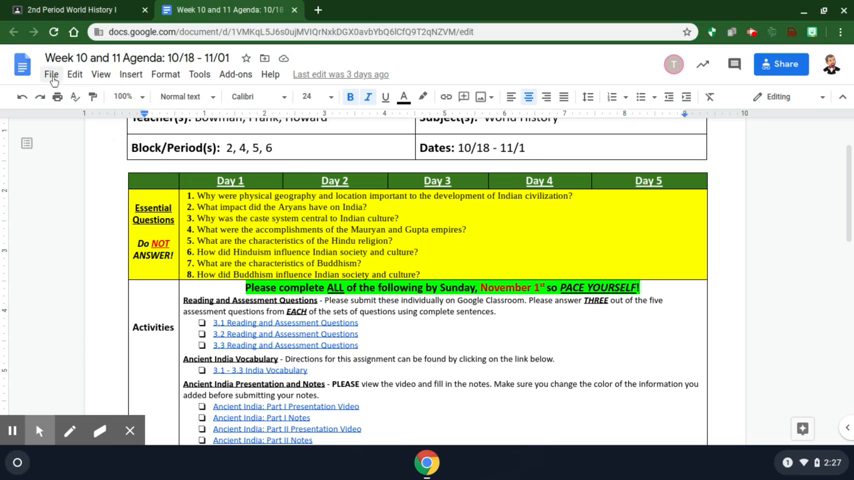
pyautogui.click(52, 74)
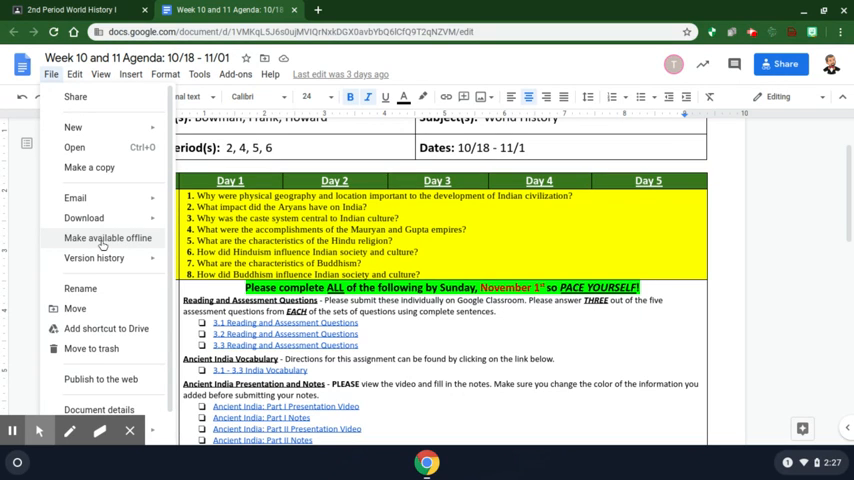
pyautogui.moveTo(104, 244)
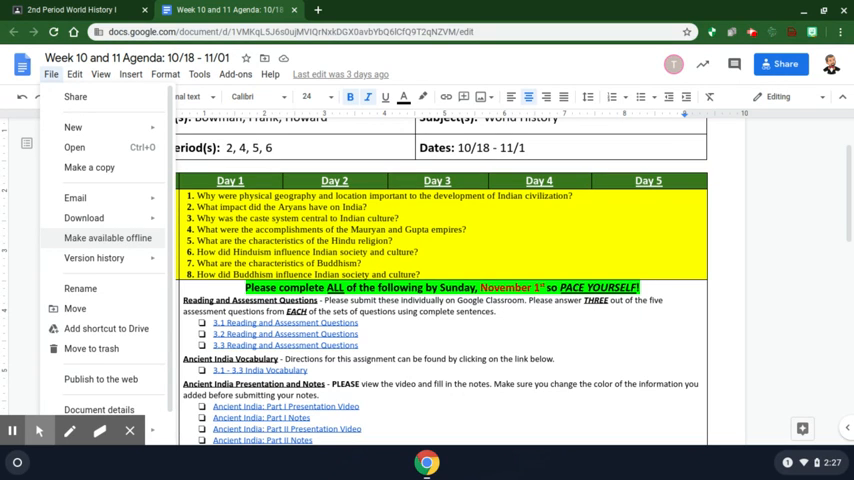
pyautogui.click(94, 258)
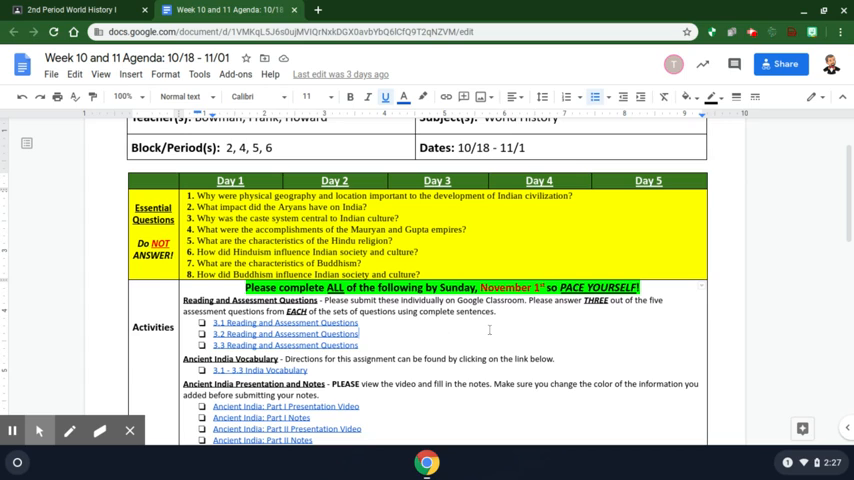
pyautogui.moveTo(510, 356)
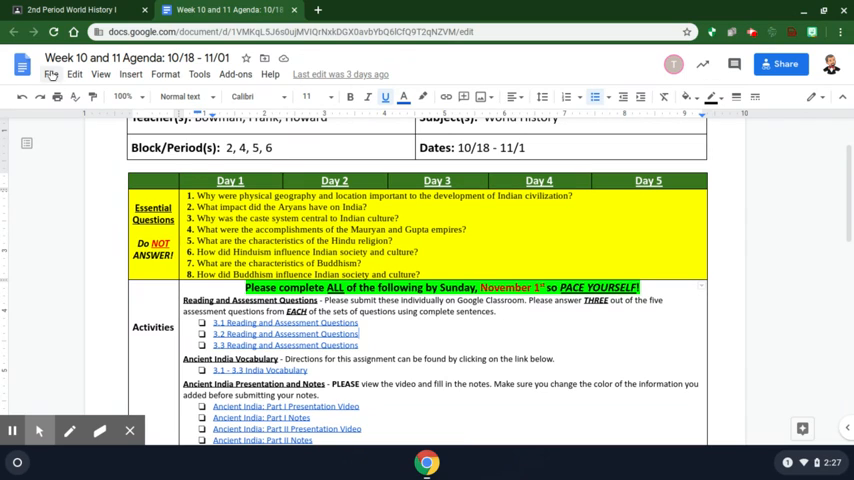
pyautogui.click(52, 74)
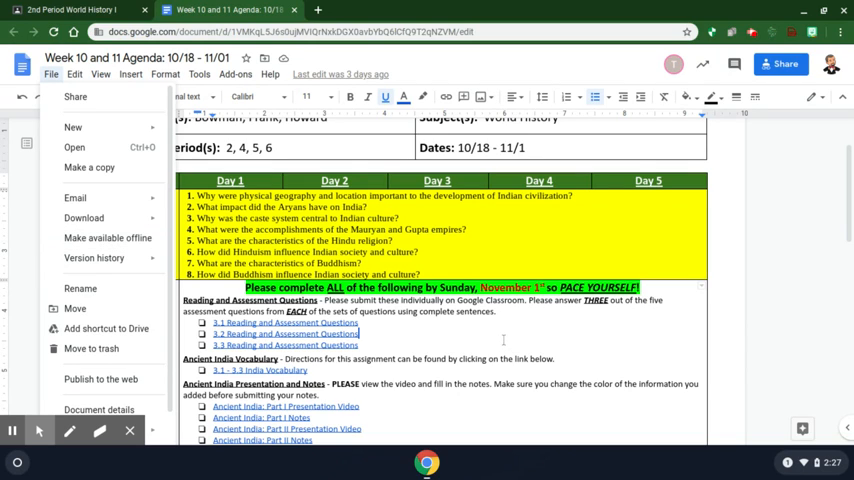
pyautogui.moveTo(92, 258)
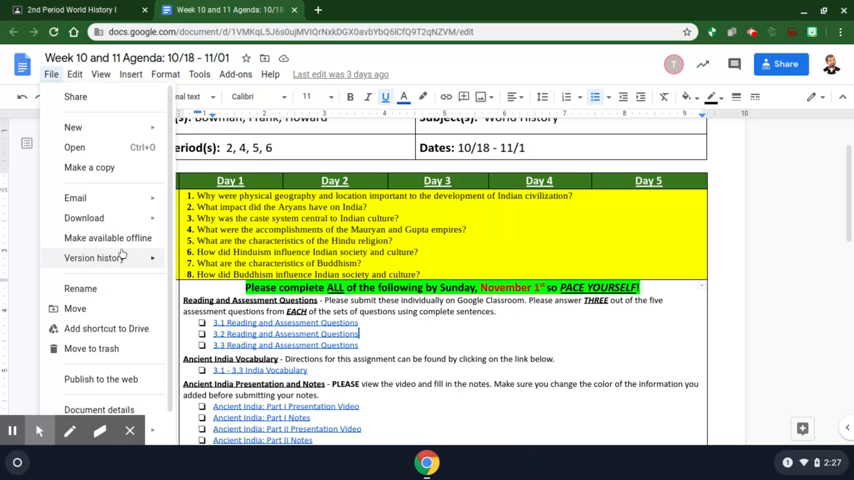
pyautogui.moveTo(108, 236)
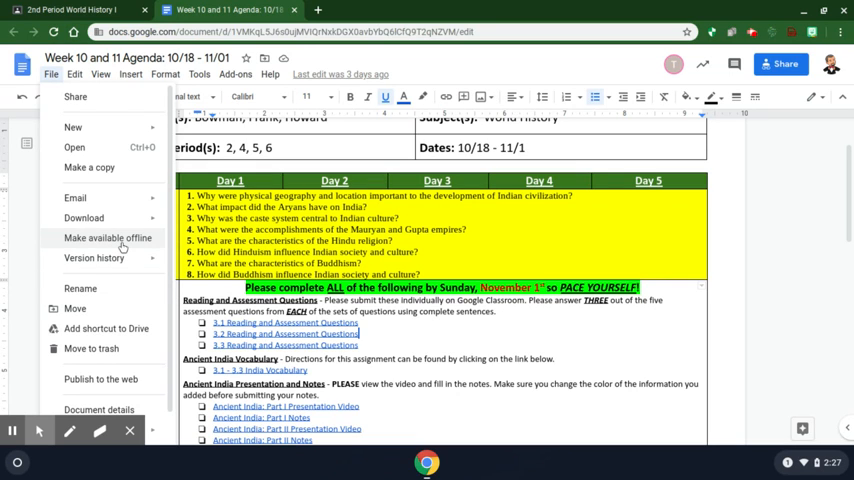
pyautogui.moveTo(124, 246)
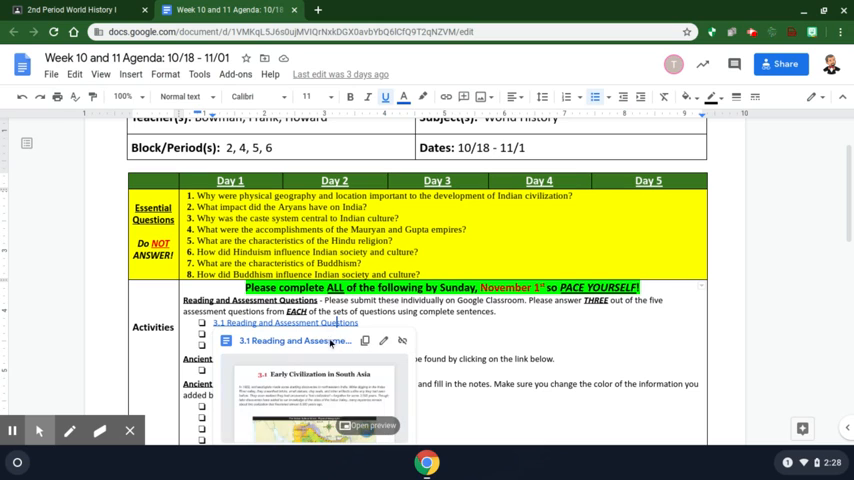
pyautogui.moveTo(296, 340)
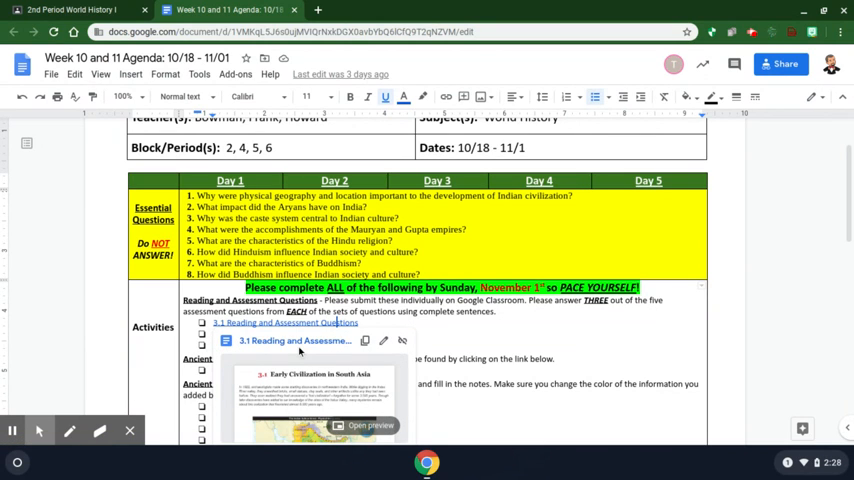
pyautogui.moveTo(290, 340)
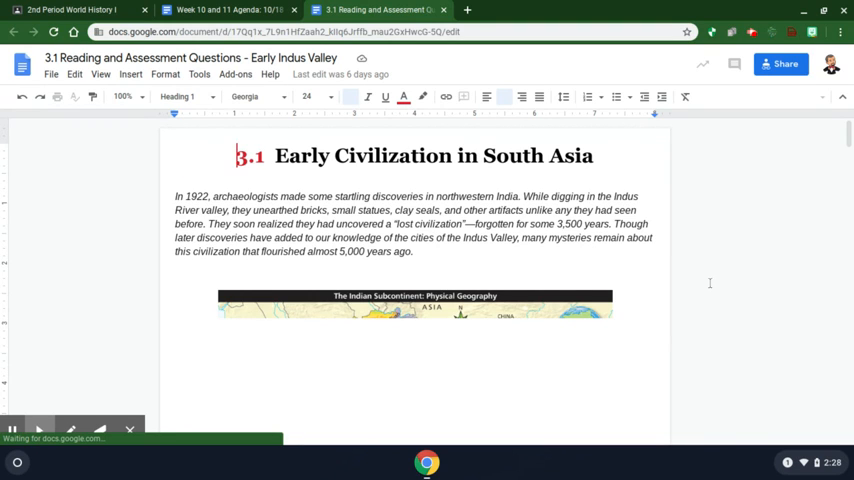
pyautogui.moveTo(598, 282)
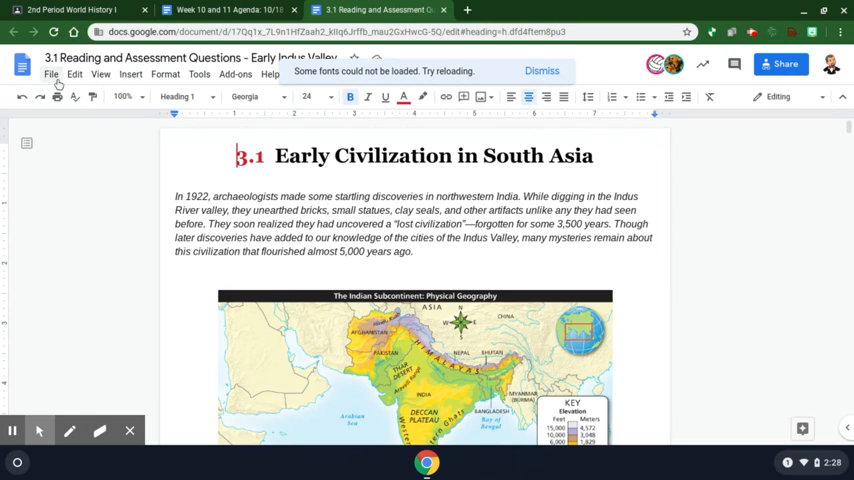
# Start a copy of the Early Indus Valley reading and browse up to choose another destination
pyautogui.click(50, 74)
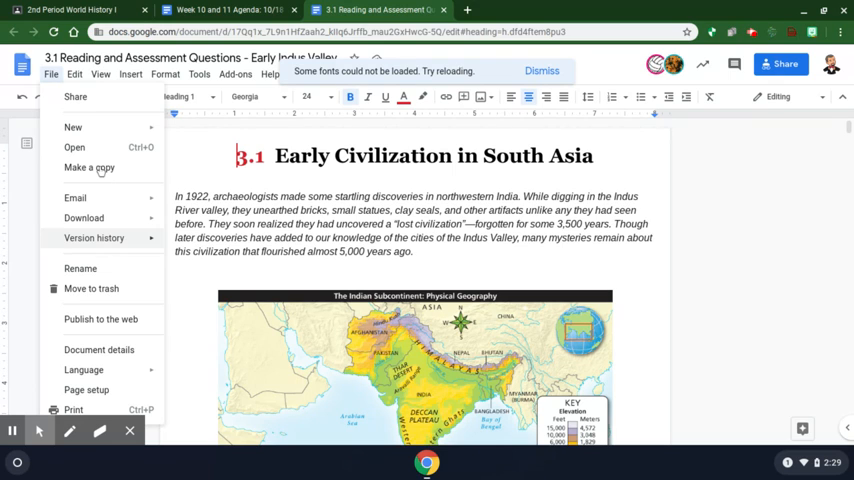
pyautogui.moveTo(88, 168)
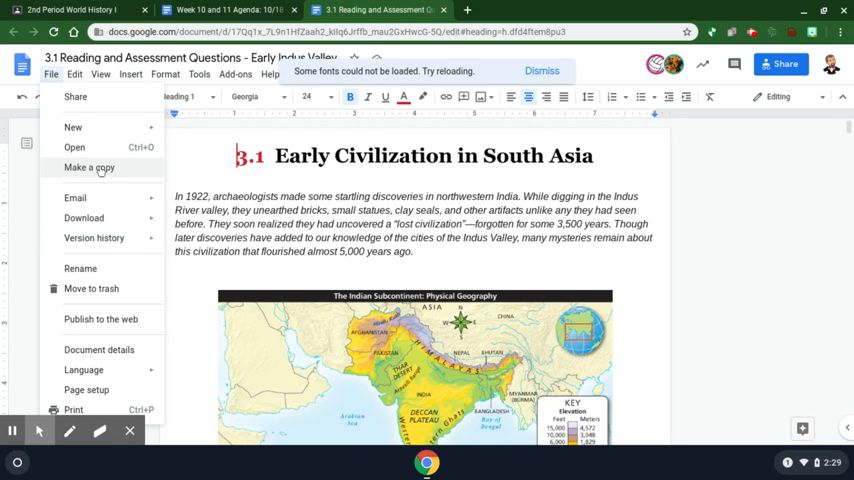
pyautogui.click(88, 168)
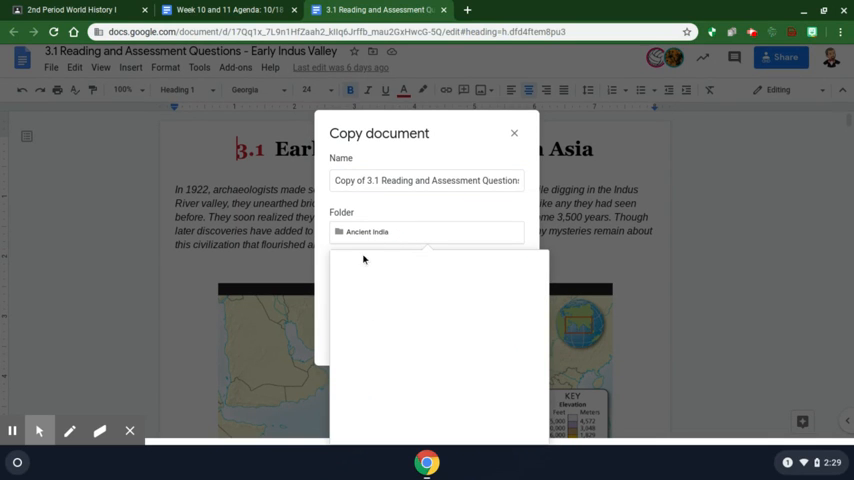
pyautogui.click(426, 232)
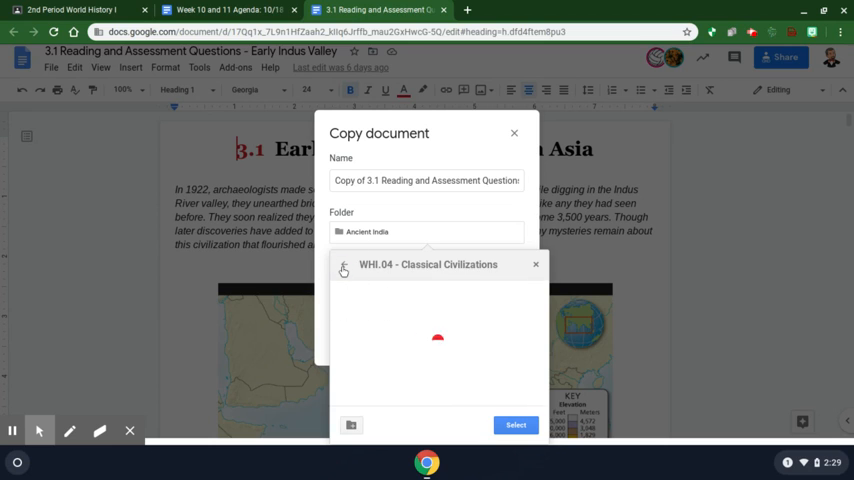
pyautogui.click(344, 268)
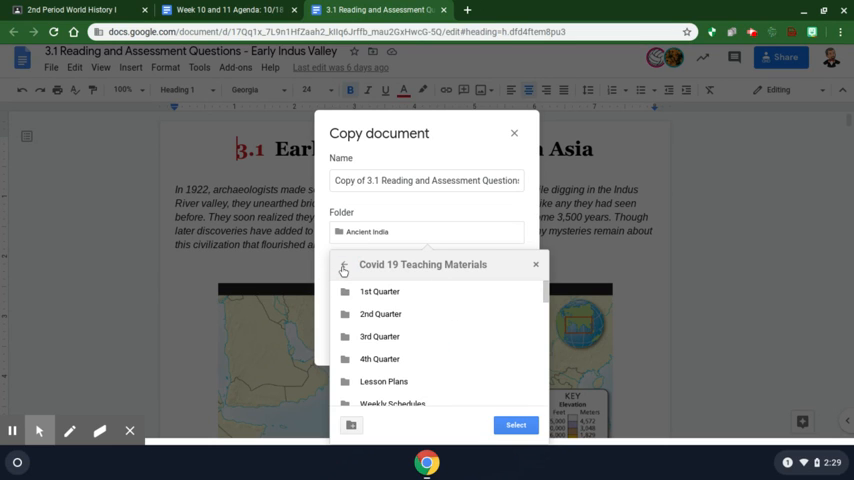
pyautogui.moveTo(380, 314)
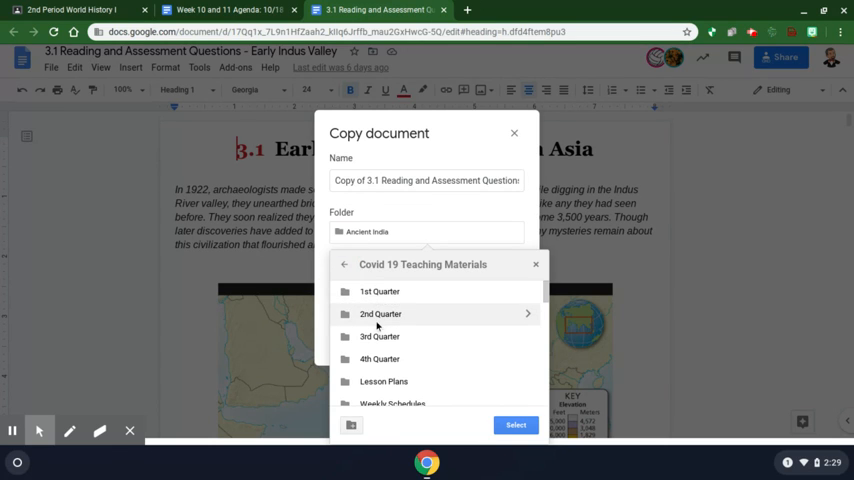
pyautogui.moveTo(388, 314)
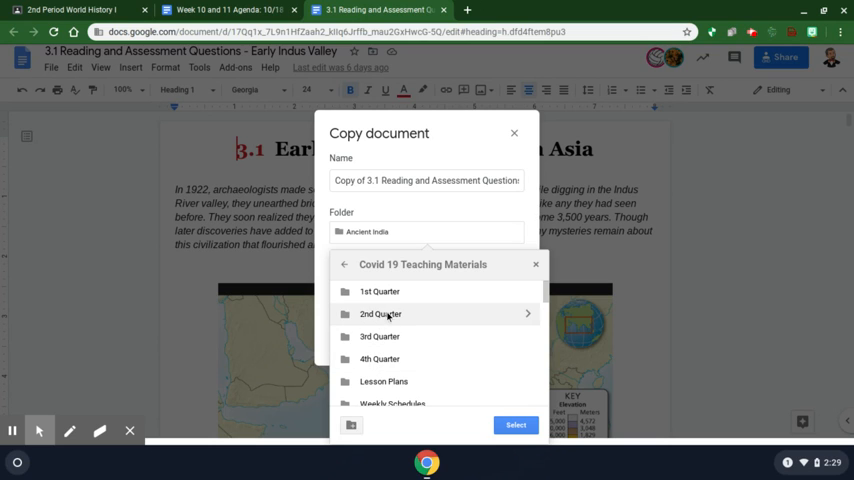
pyautogui.click(380, 314)
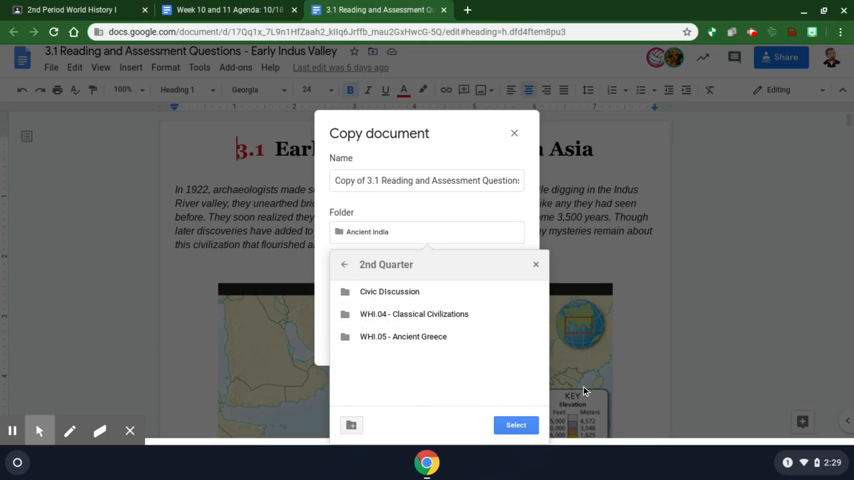
# Select Ancient India under WHI.04 - Classical Civilizations as destination, then close without copying
pyautogui.click(414, 314)
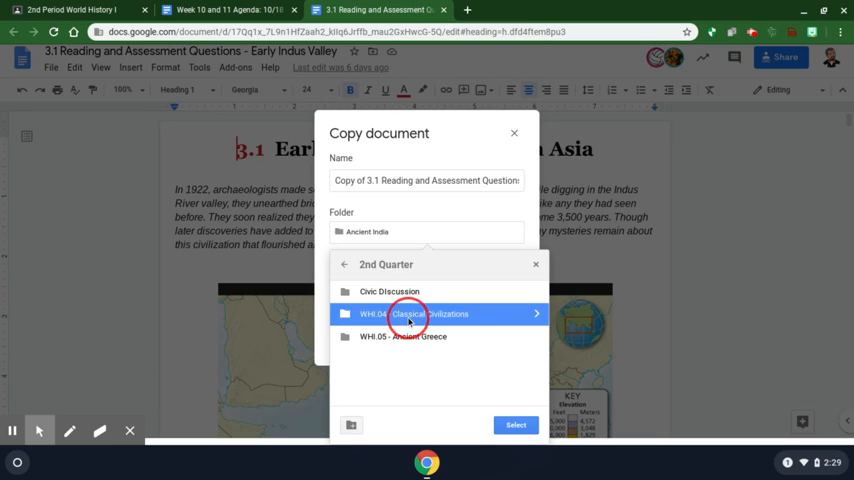
pyautogui.click(414, 312)
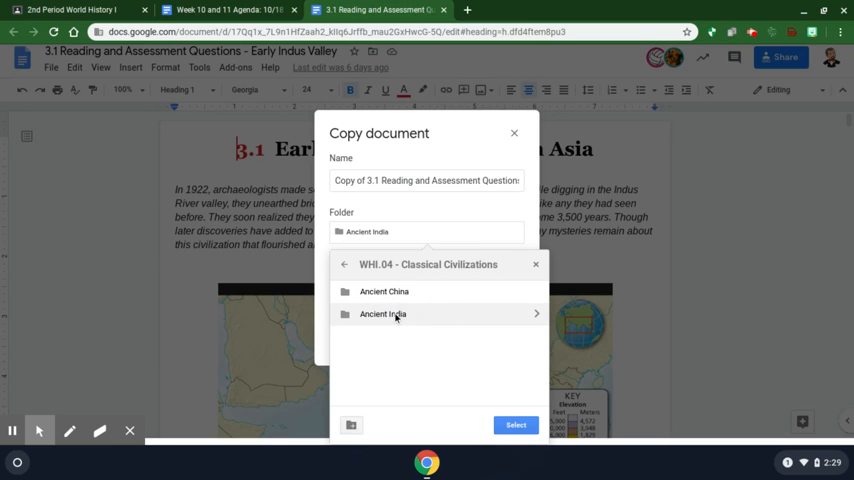
pyautogui.click(382, 314)
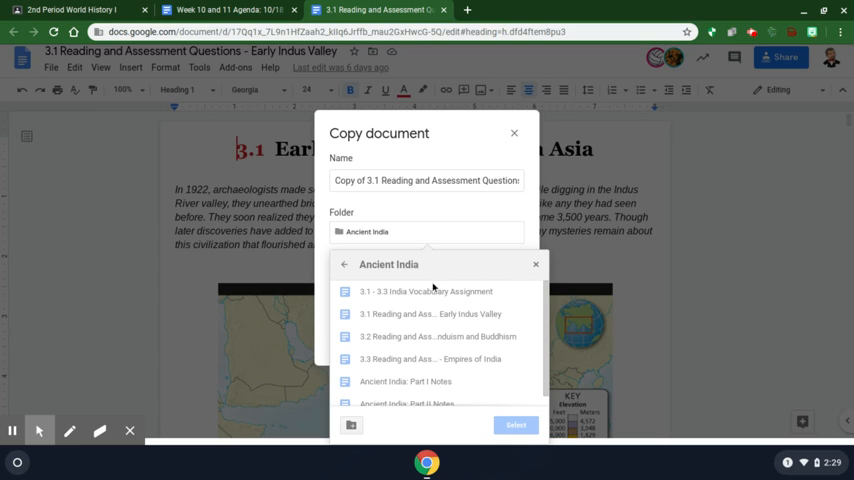
pyautogui.moveTo(344, 264)
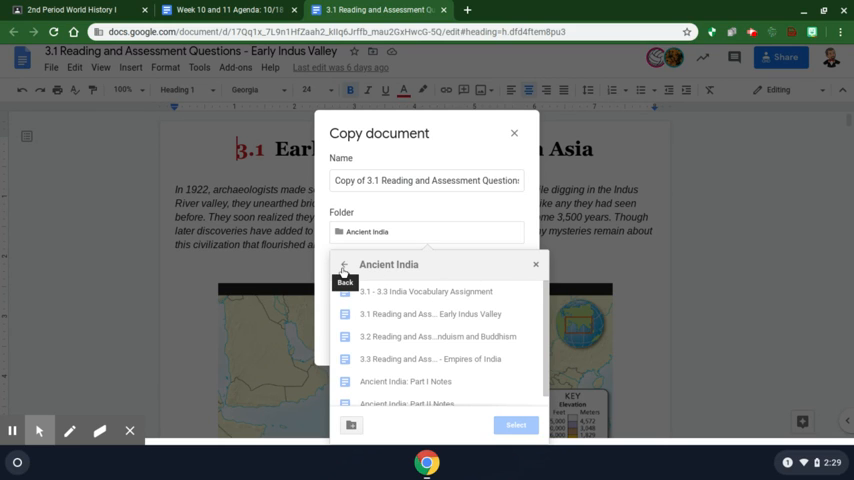
pyautogui.click(344, 272)
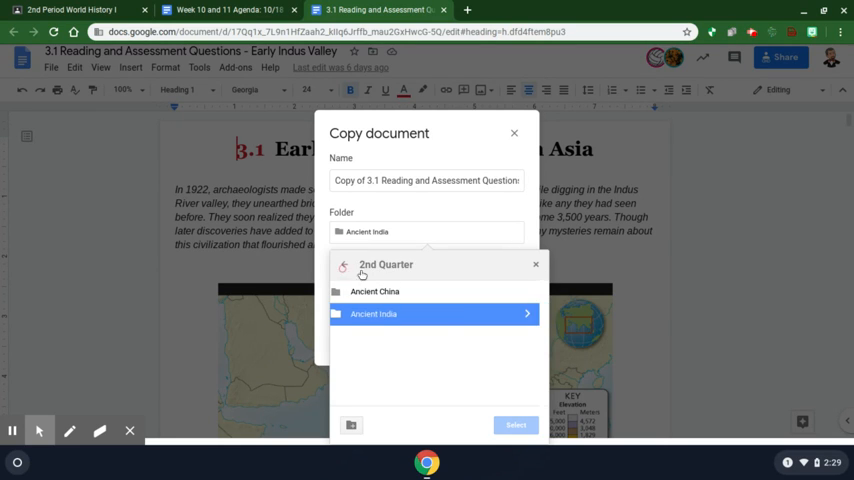
pyautogui.click(372, 314)
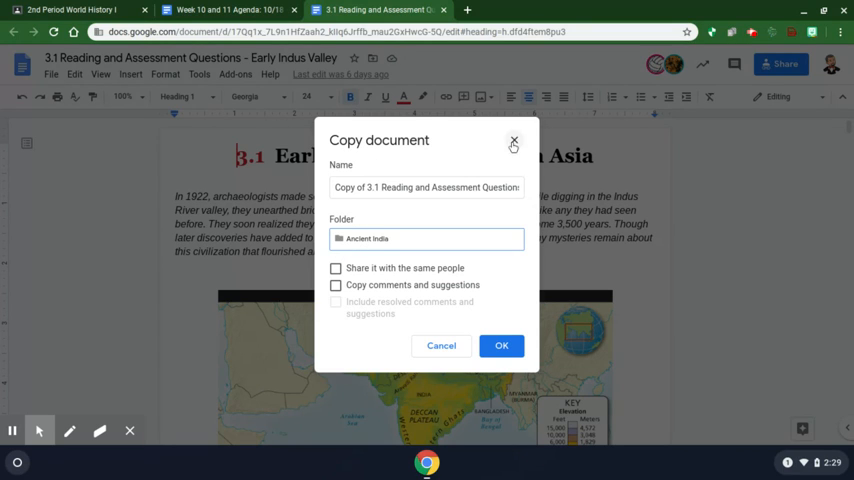
pyautogui.moveTo(516, 316)
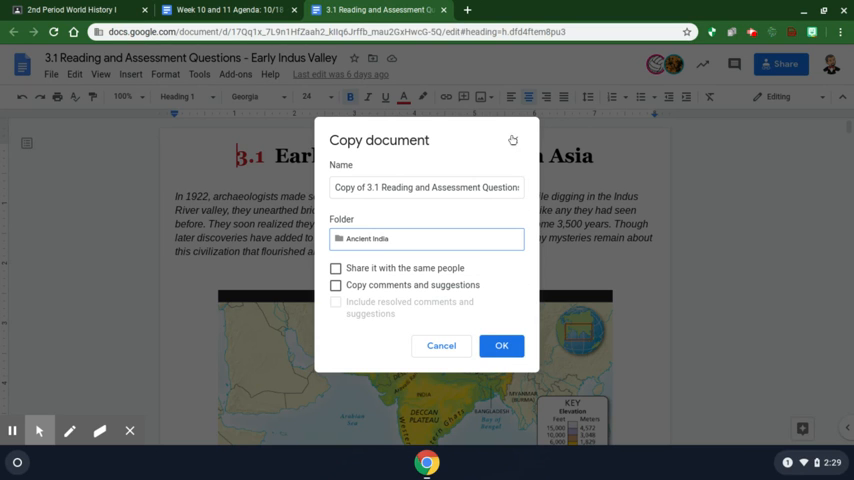
pyautogui.click(440, 344)
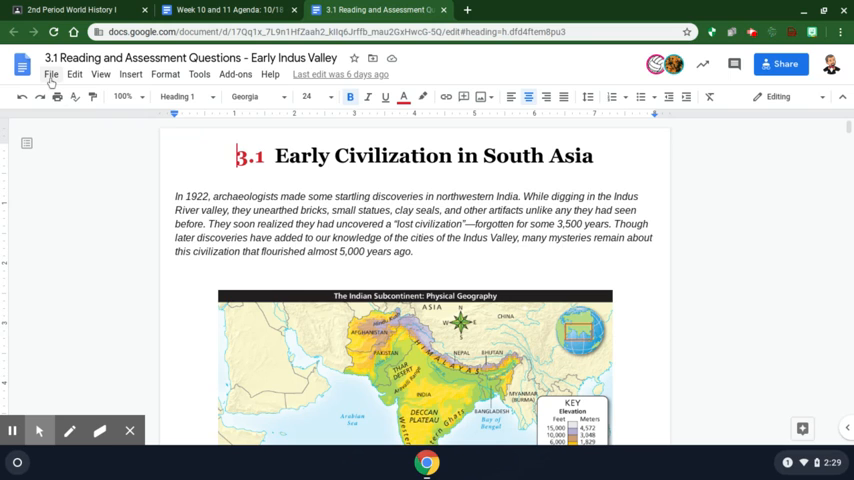
# Scroll down the Early Indus Valley reading to its Assessment questions 1–3
pyautogui.click(50, 74)
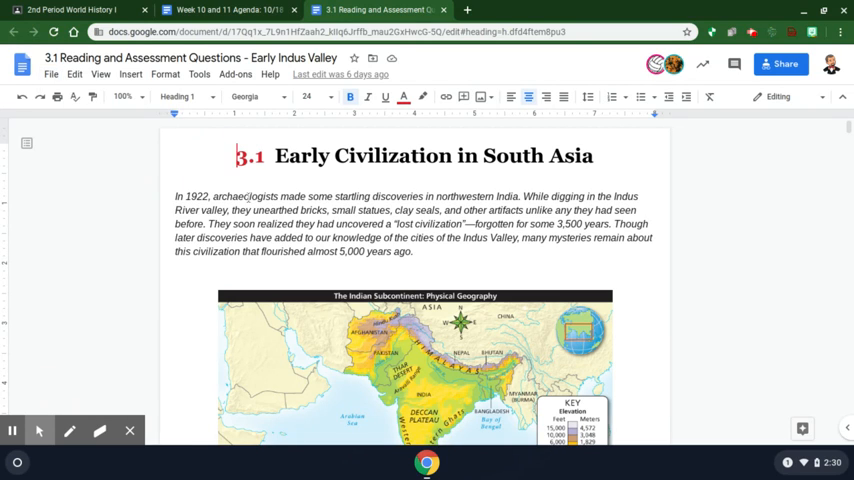
pyautogui.scroll(-3)
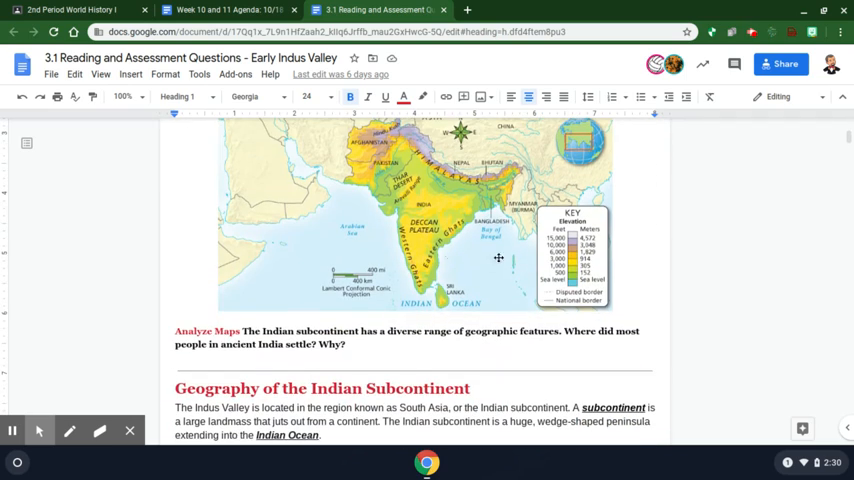
pyautogui.scroll(-3)
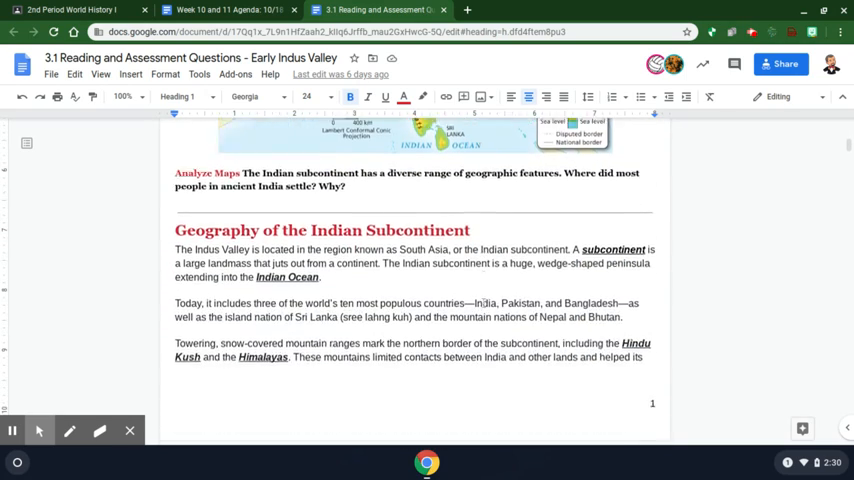
pyautogui.scroll(-3)
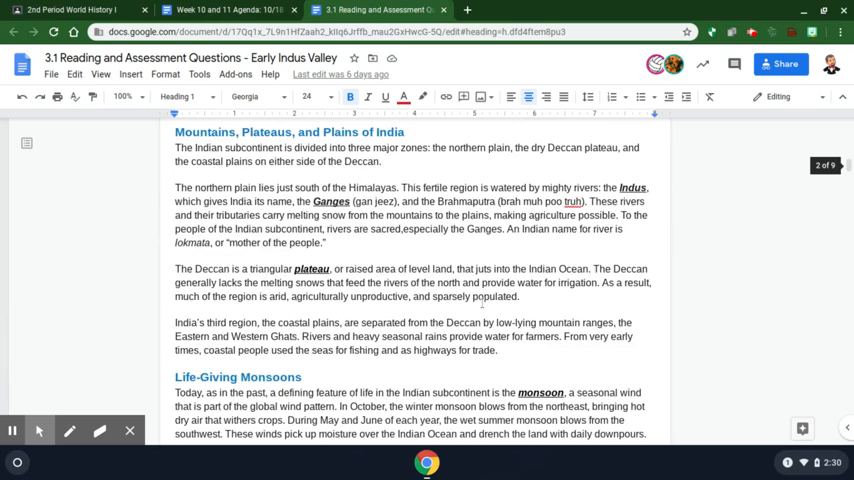
pyautogui.scroll(-3)
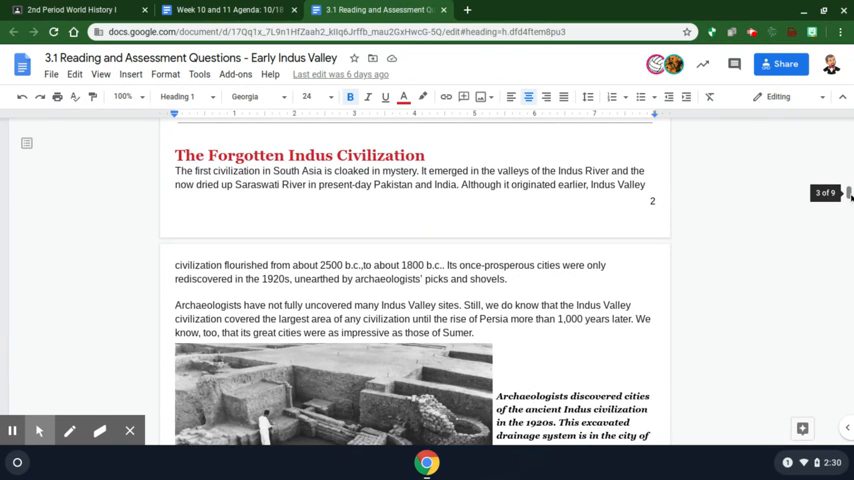
pyautogui.scroll(-3)
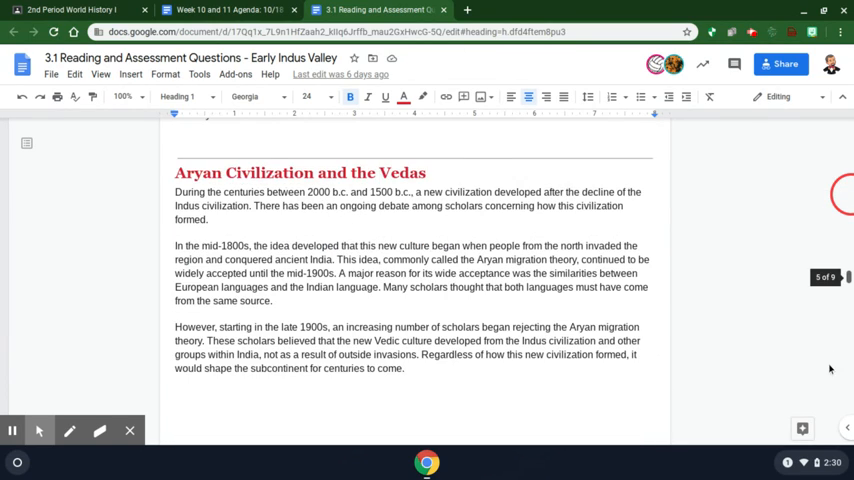
pyautogui.scroll(-3)
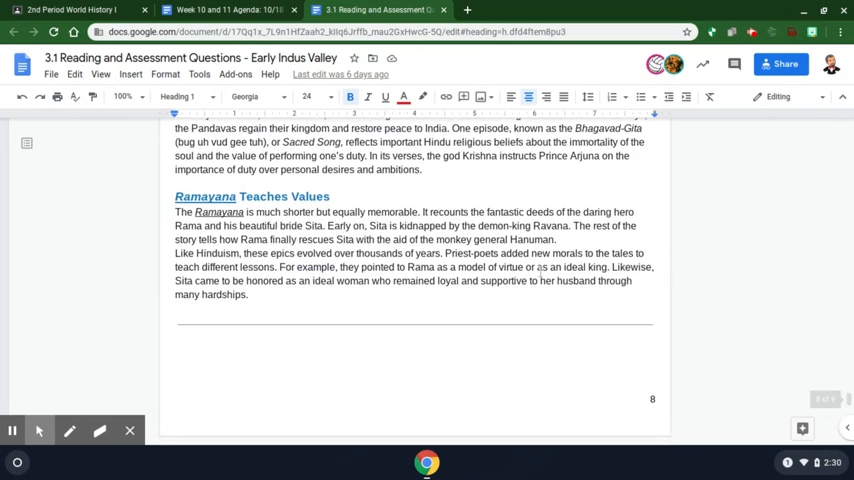
pyautogui.scroll(-3)
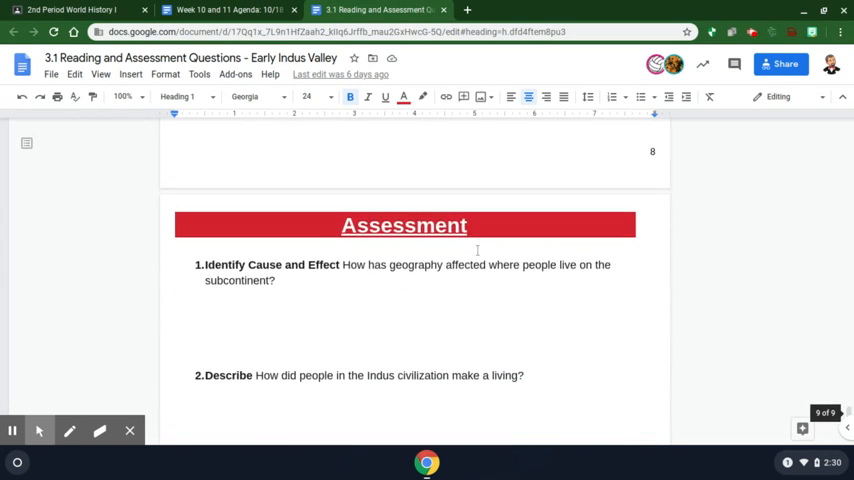
pyautogui.scroll(-3)
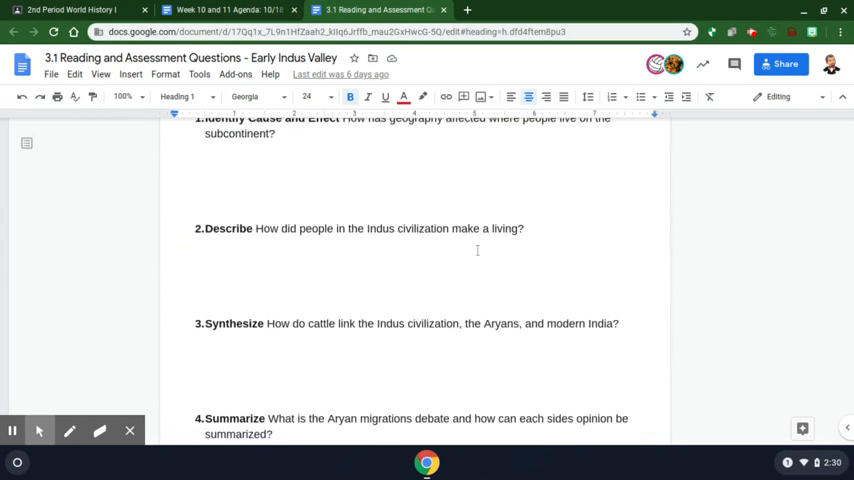
pyautogui.scroll(-3)
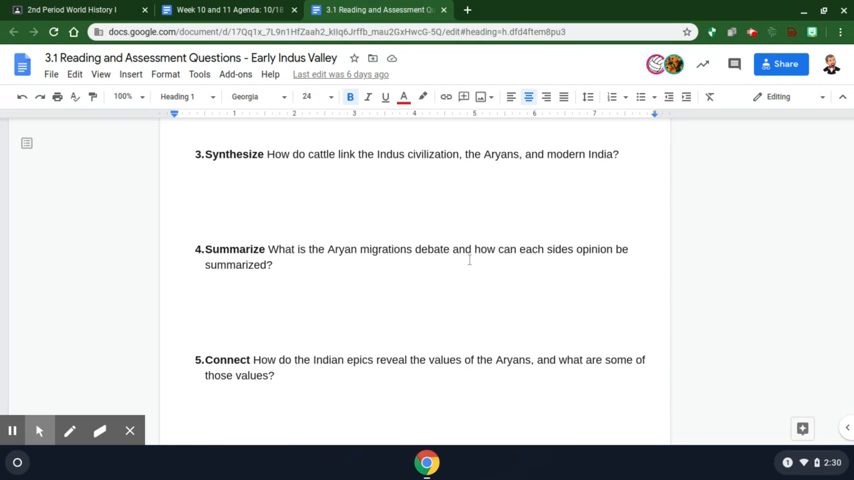
pyautogui.scroll(3)
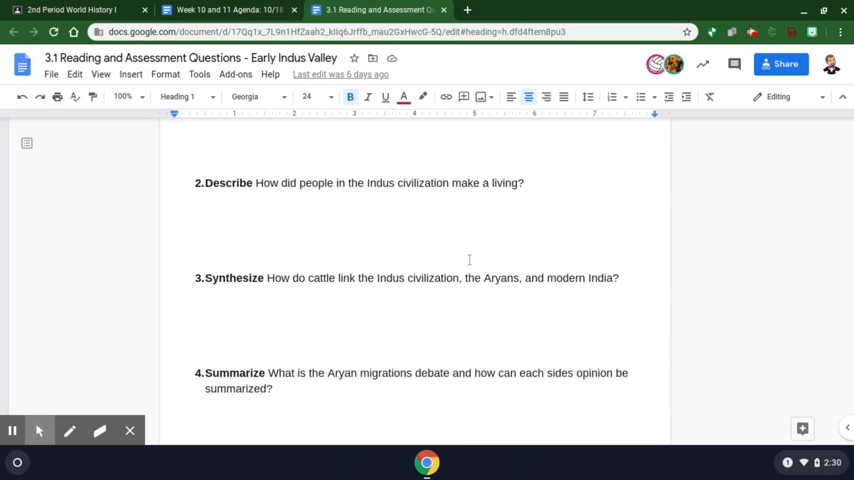
pyautogui.scroll(3)
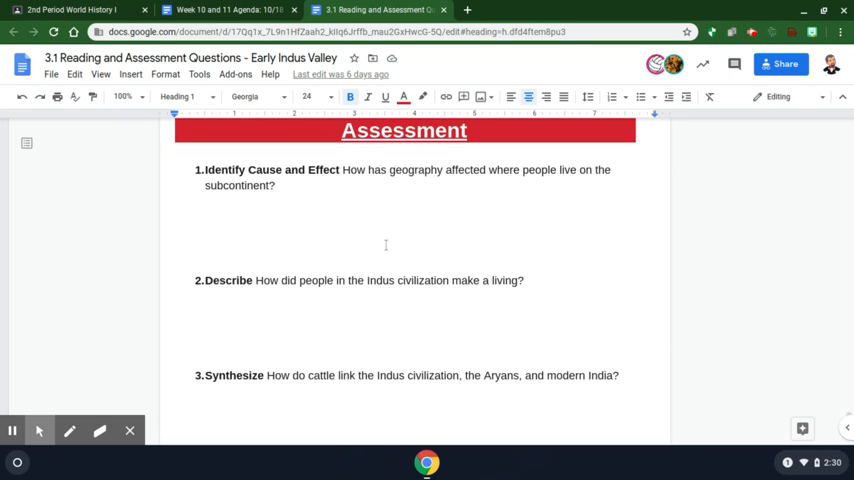
pyautogui.moveTo(386, 244)
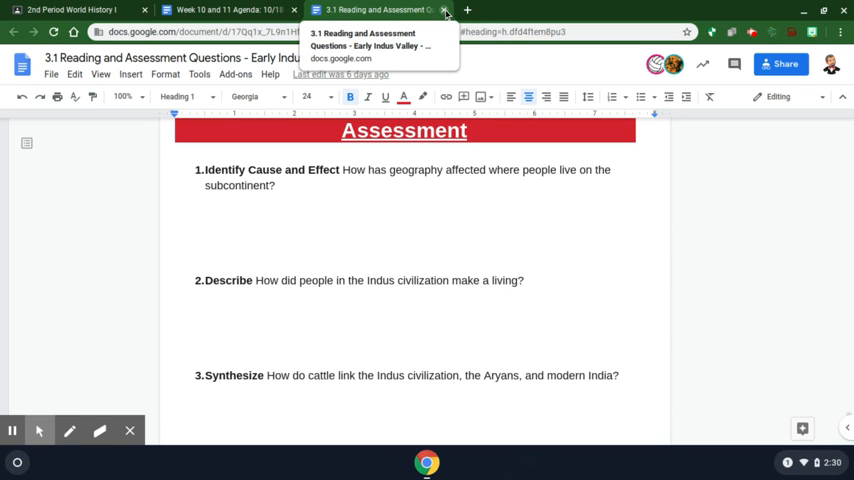
# Close the 3.1 Early Indus Valley reading tab, returning to the Week 10 and 11 Agenda
pyautogui.click(444, 8)
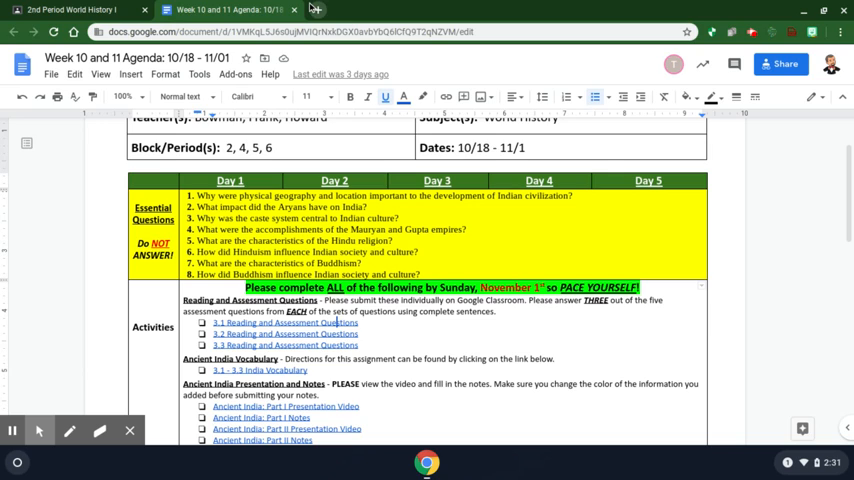
pyautogui.moveTo(316, 8)
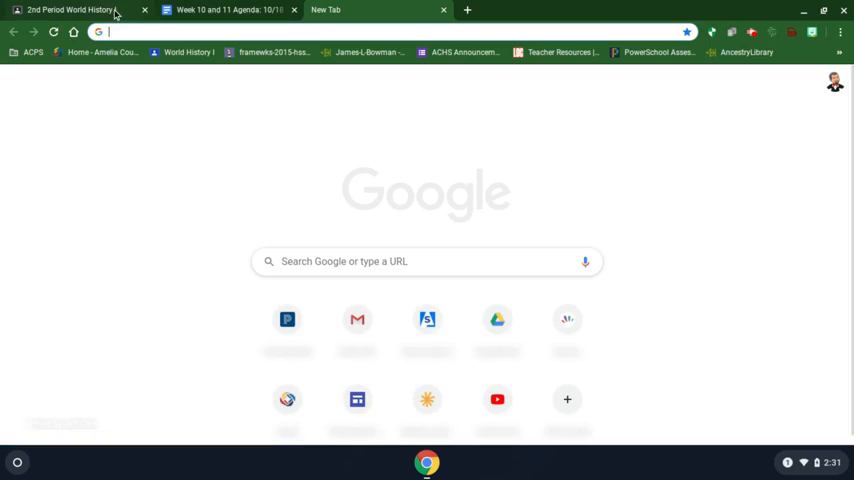
# Switch from 2nd Period to the ACHS Staff Access class and show its Classwork page
pyautogui.click(70, 8)
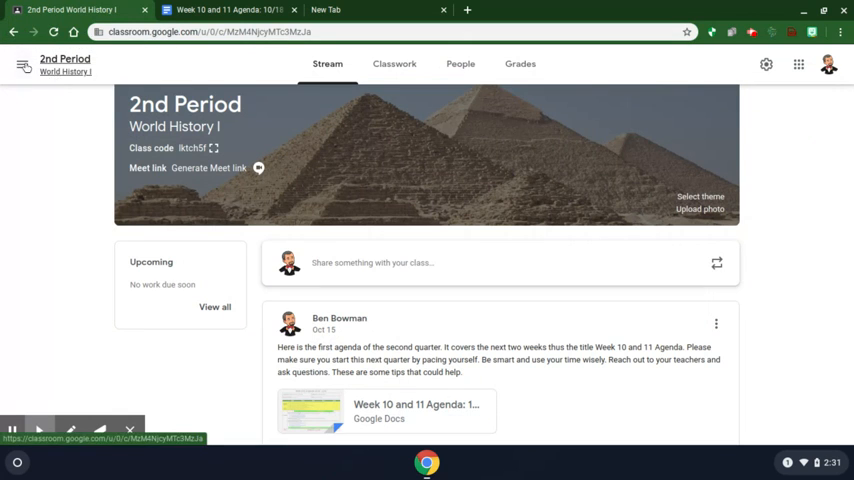
pyautogui.click(14, 64)
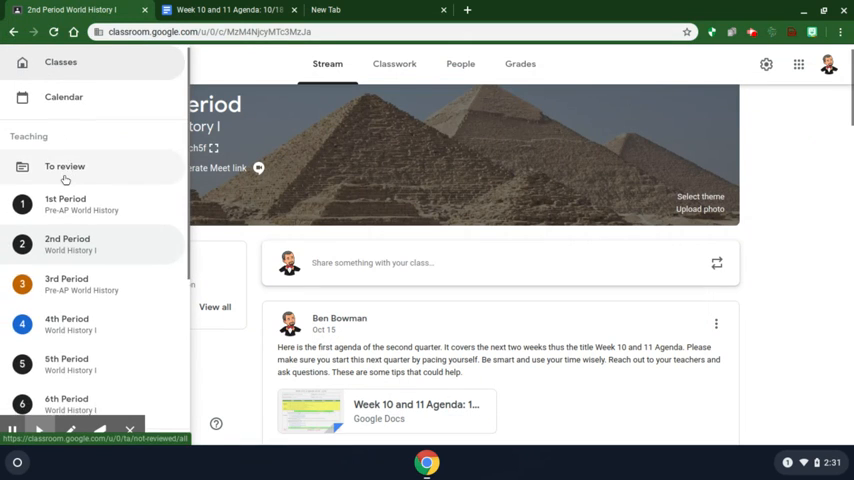
pyautogui.scroll(-3)
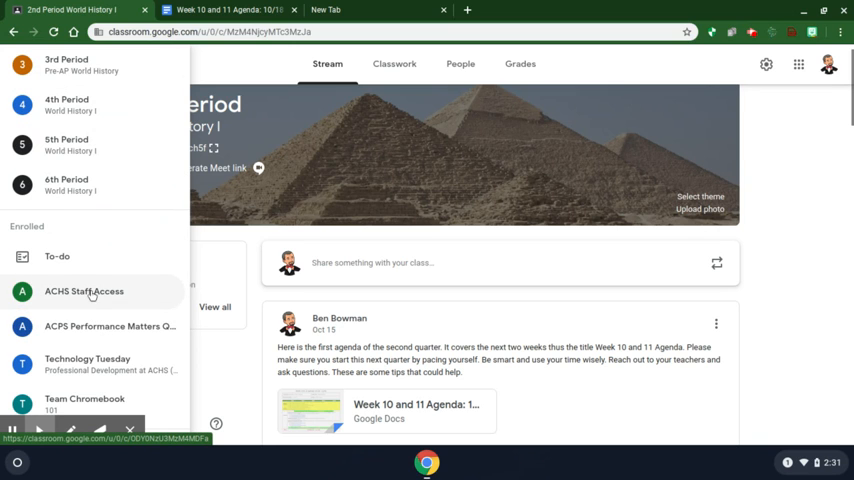
pyautogui.click(84, 292)
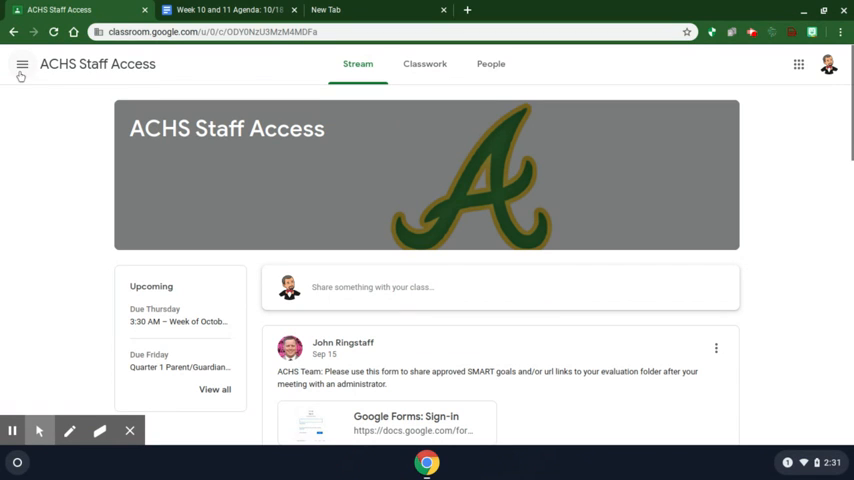
pyautogui.moveTo(22, 64)
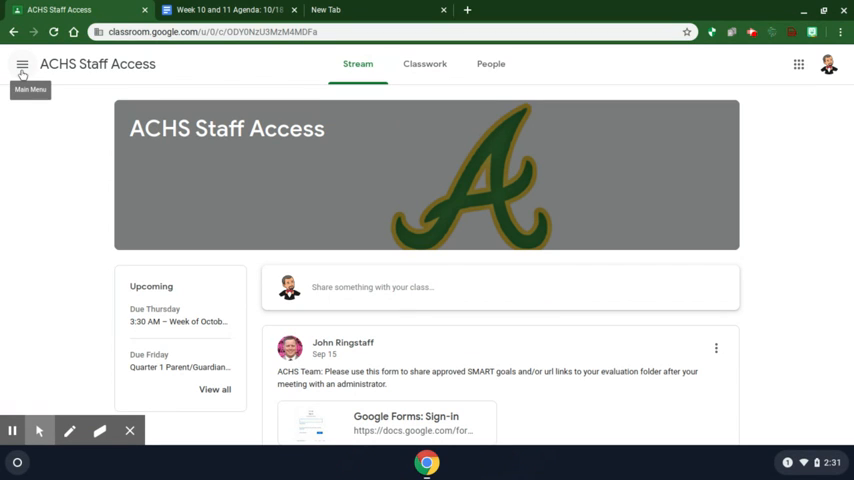
pyautogui.click(22, 64)
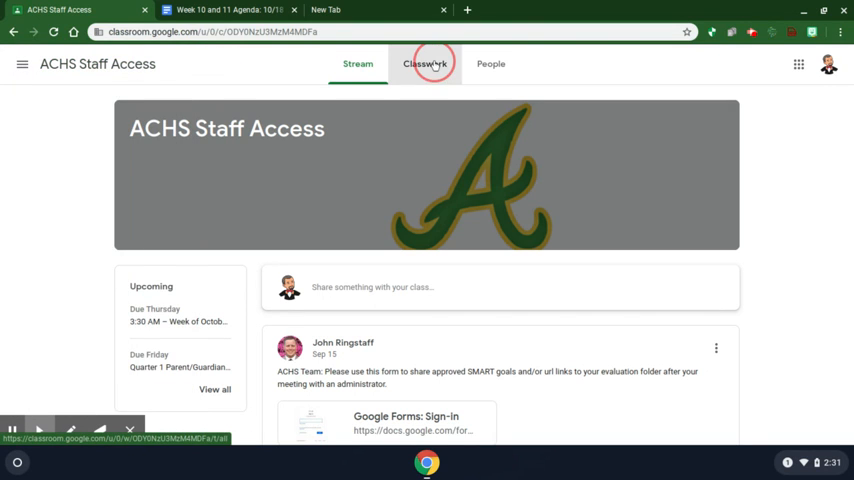
pyautogui.click(424, 64)
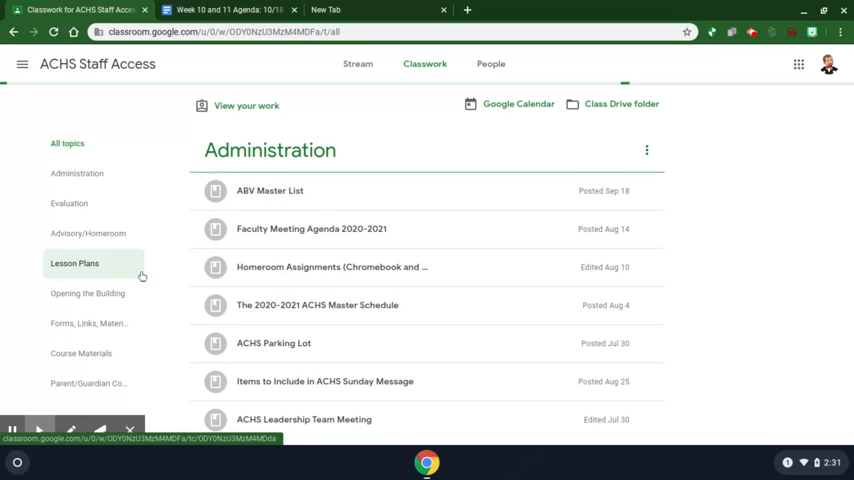
# Filter Classwork to the Lesson Plans topic and scroll down the weekly assignments toward Week of October 26
pyautogui.click(74, 264)
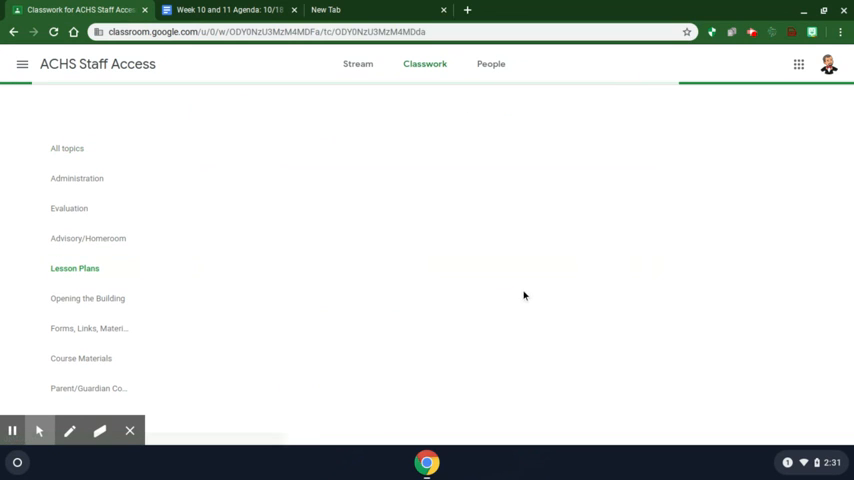
pyautogui.click(74, 268)
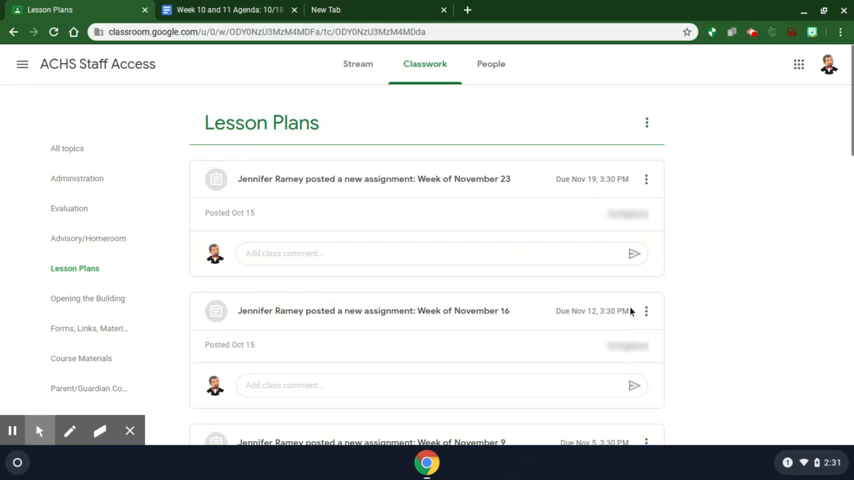
pyautogui.scroll(-3)
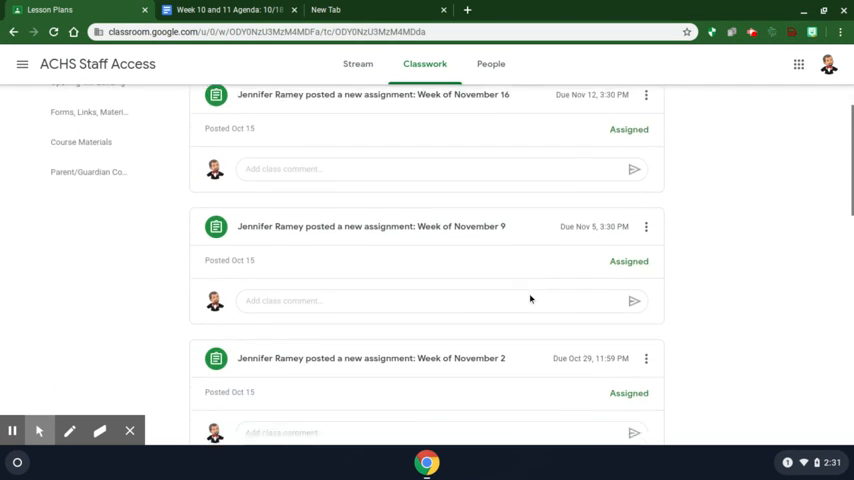
pyautogui.scroll(-3)
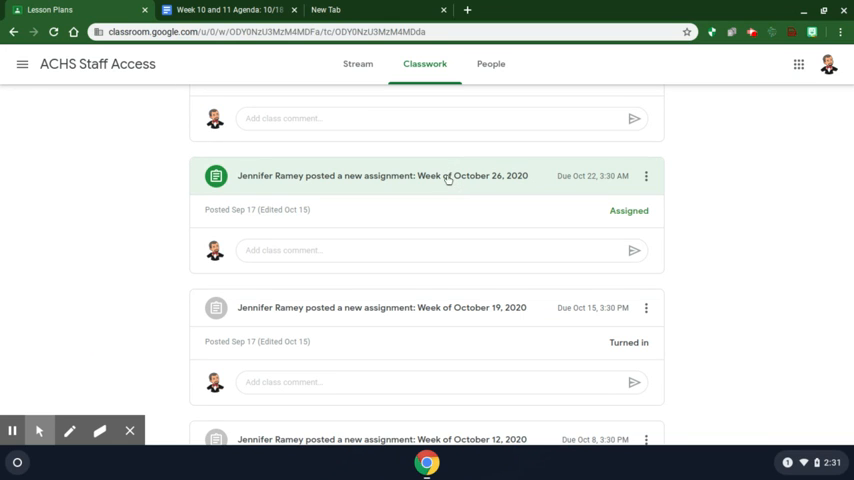
pyautogui.scroll(-3)
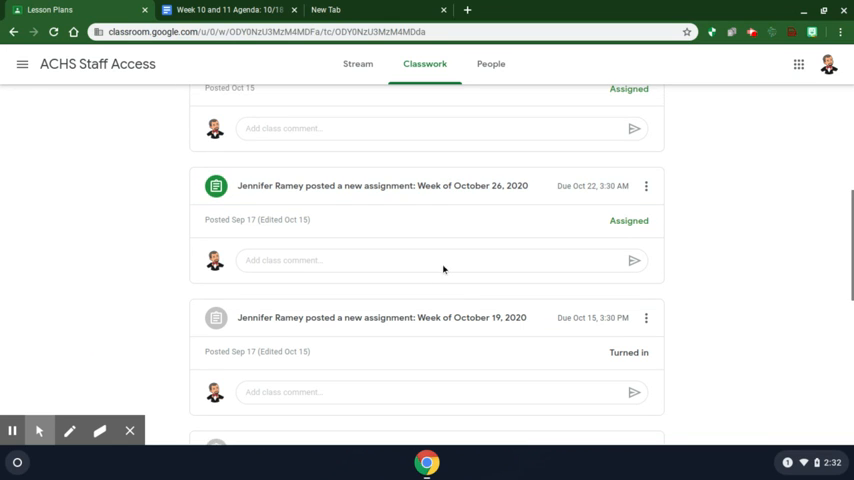
# Open the 'Week of October 26, 2020' assignment's details page in Google Classroom
pyautogui.click(382, 186)
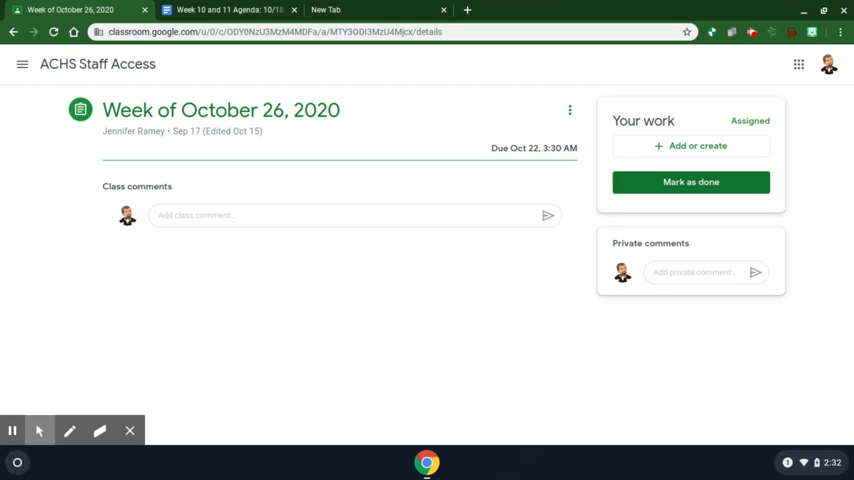
pyautogui.moveTo(630, 84)
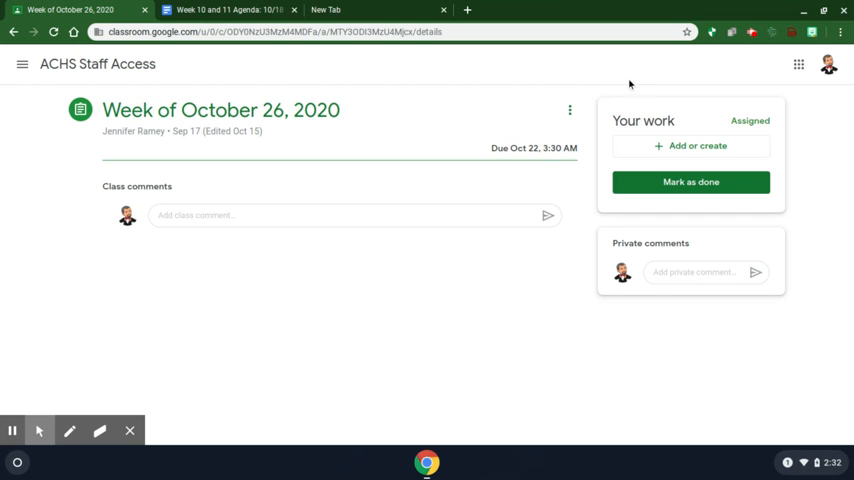
pyautogui.moveTo(478, 298)
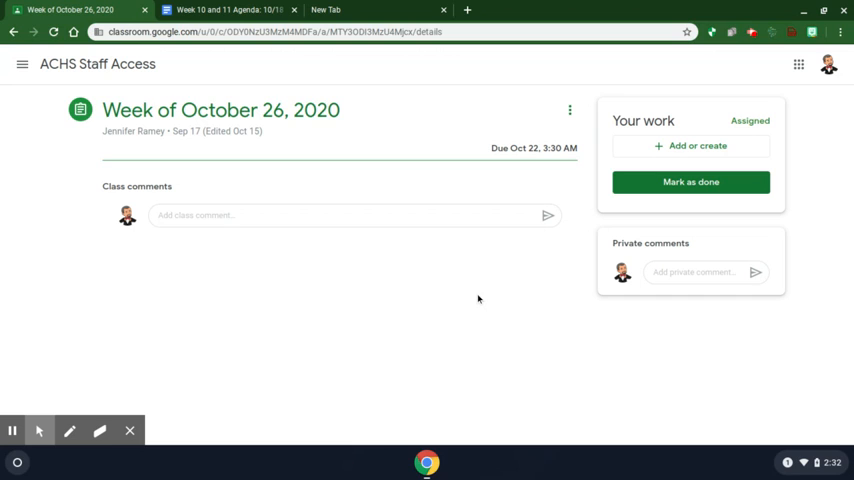
pyautogui.moveTo(604, 362)
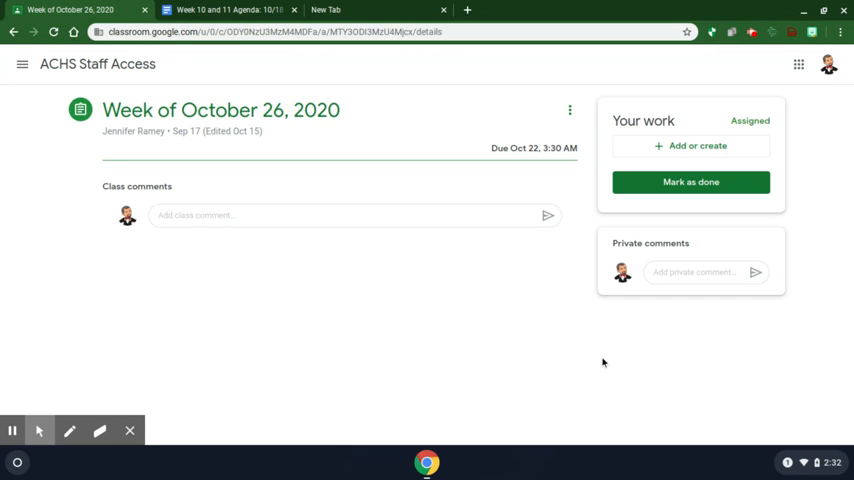
pyautogui.moveTo(578, 358)
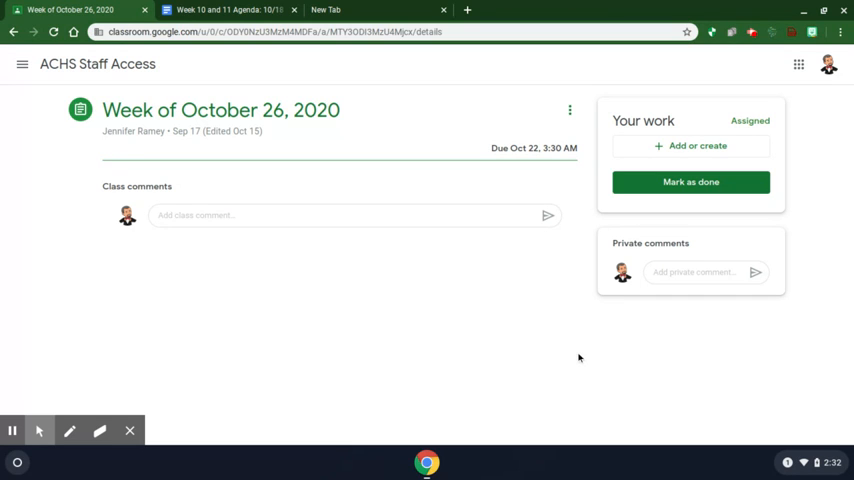
pyautogui.moveTo(540, 352)
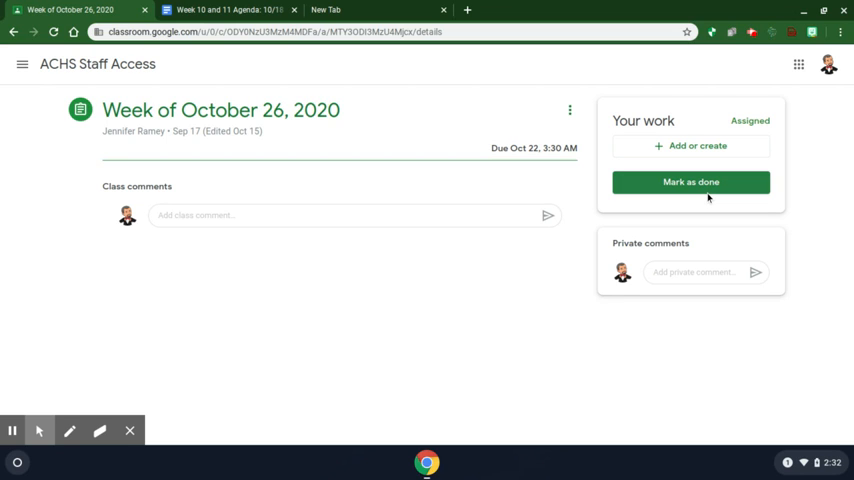
pyautogui.moveTo(708, 196)
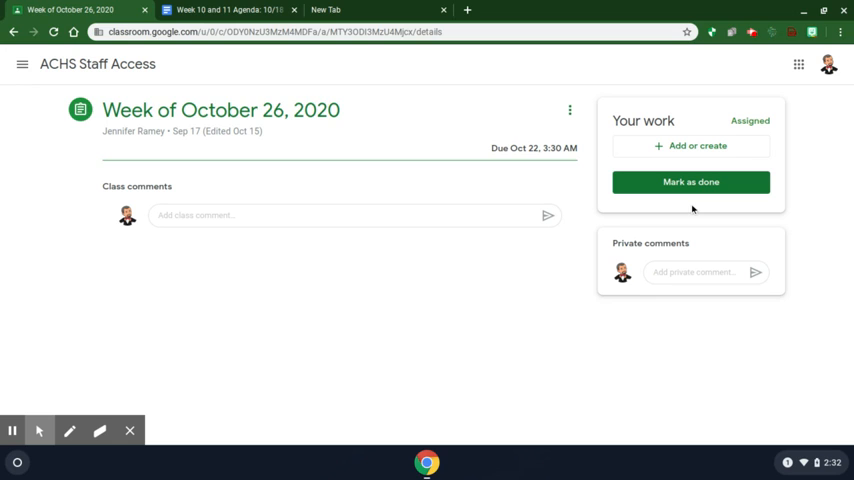
pyautogui.moveTo(544, 356)
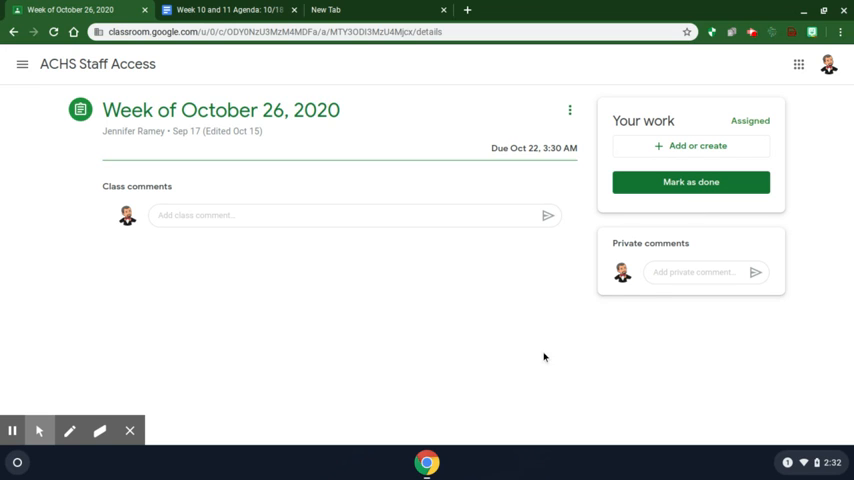
pyautogui.moveTo(212, 242)
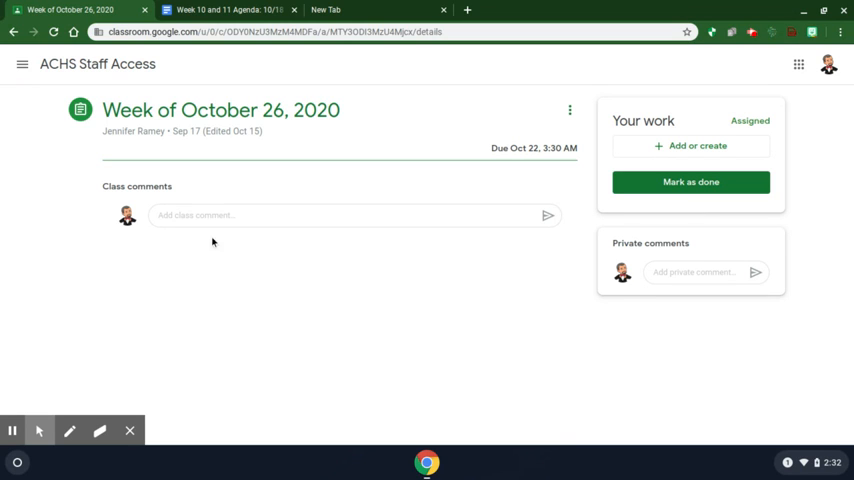
pyautogui.moveTo(170, 100)
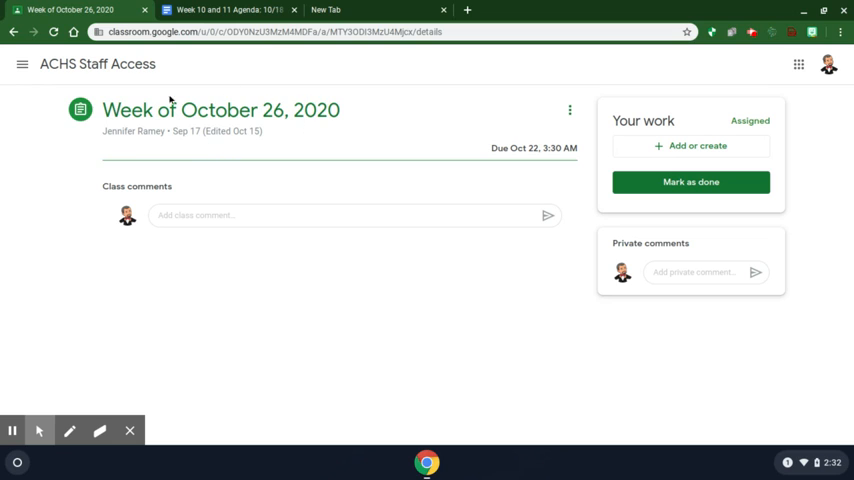
pyautogui.moveTo(352, 122)
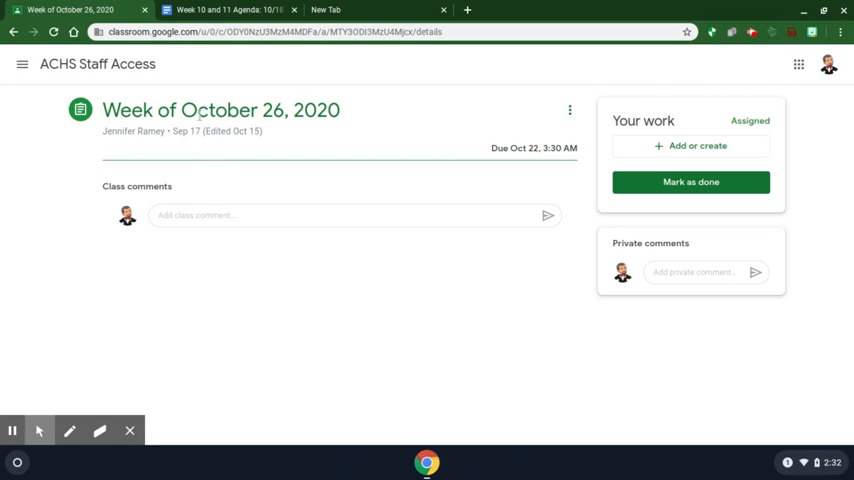
pyautogui.moveTo(600, 156)
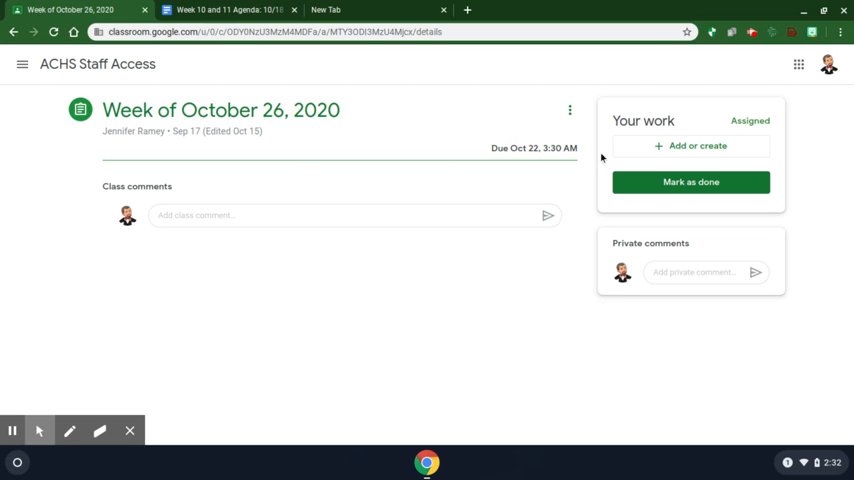
# Under Your work, choose 'Add or create' > Google Drive to bring up the Drive file picker
pyautogui.click(696, 146)
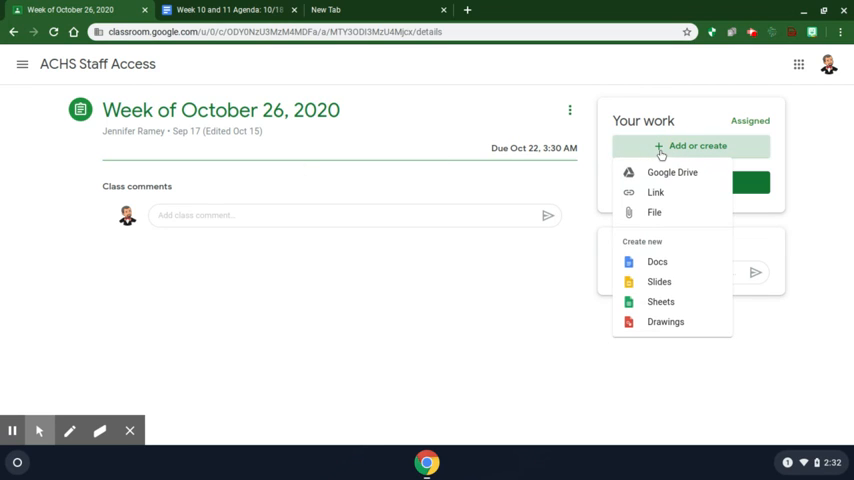
pyautogui.moveTo(672, 172)
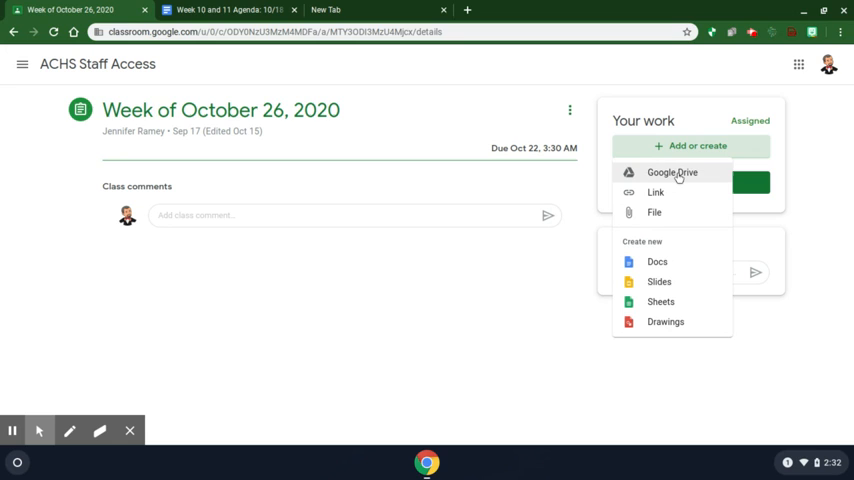
pyautogui.click(672, 172)
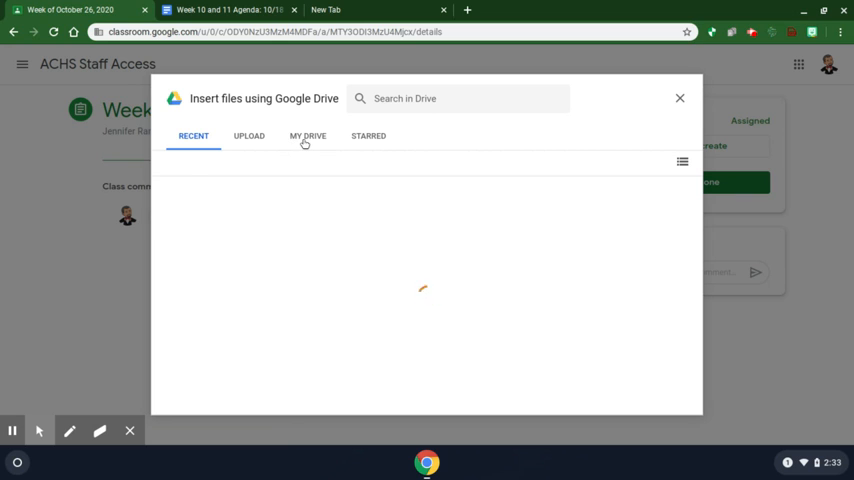
# Attach the 6 Pillars of Soccer slides from My Drive, then remove them from the assignment
pyautogui.click(308, 136)
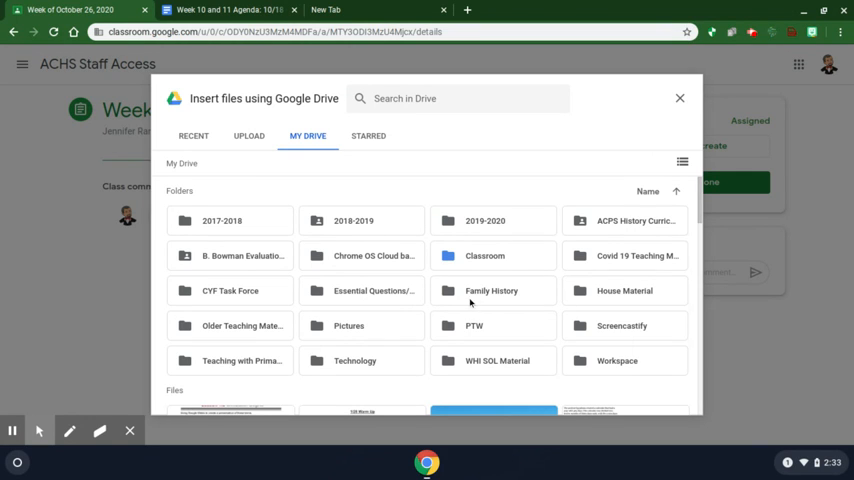
pyautogui.moveTo(360, 302)
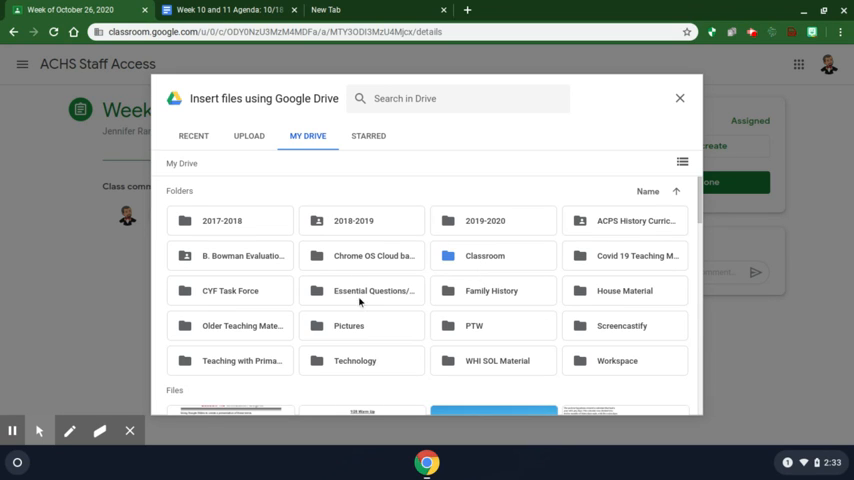
pyautogui.moveTo(624, 256)
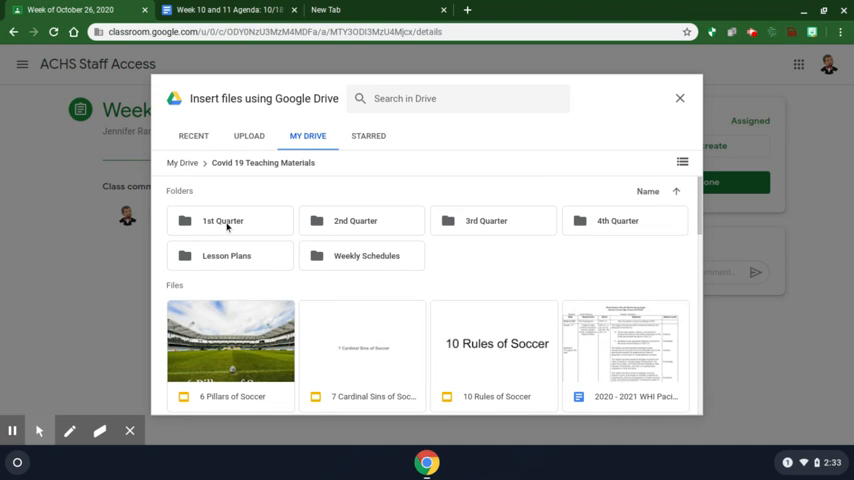
pyautogui.moveTo(308, 348)
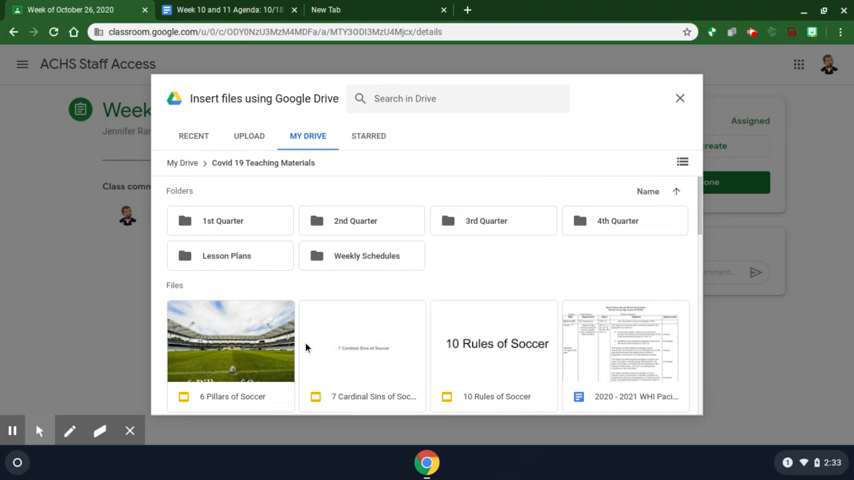
pyautogui.click(230, 344)
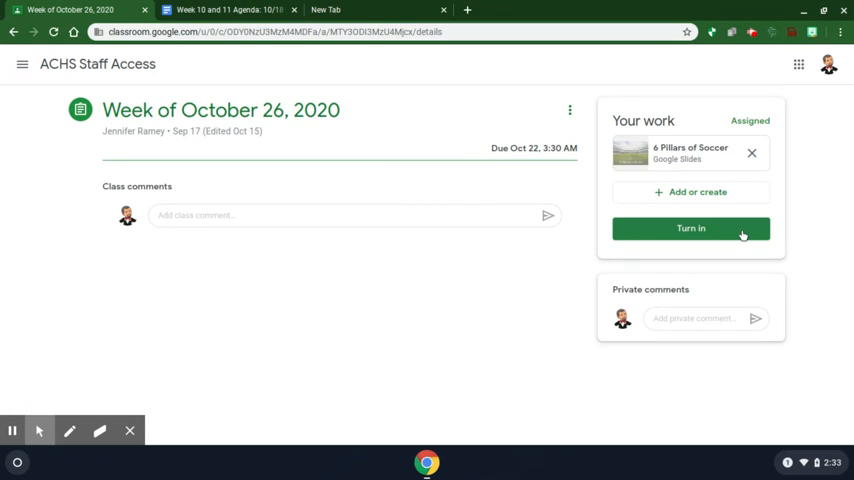
pyautogui.moveTo(654, 258)
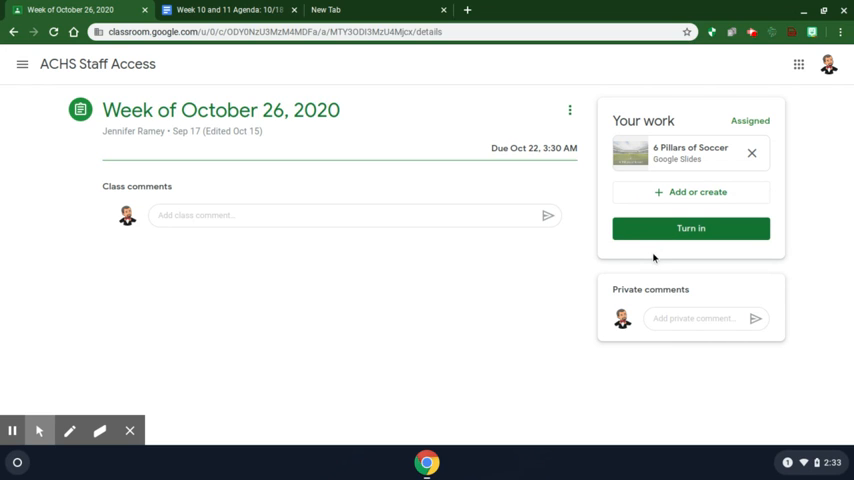
pyautogui.moveTo(712, 148)
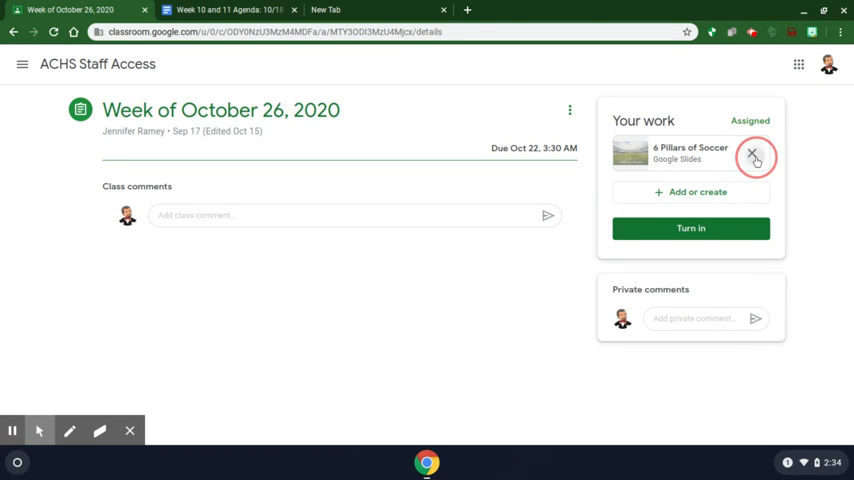
pyautogui.click(752, 156)
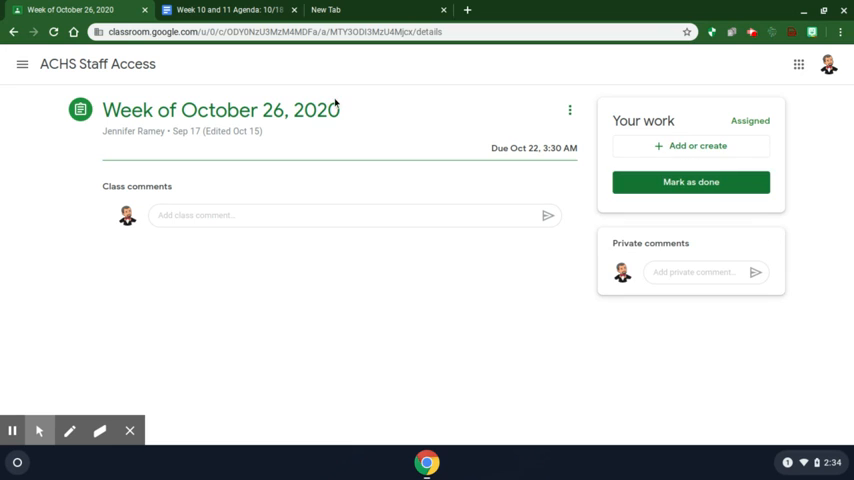
# Switch to the 2nd Period class from the Classroom main menu to reach the Week 10 and 11 Agenda
pyautogui.click(22, 64)
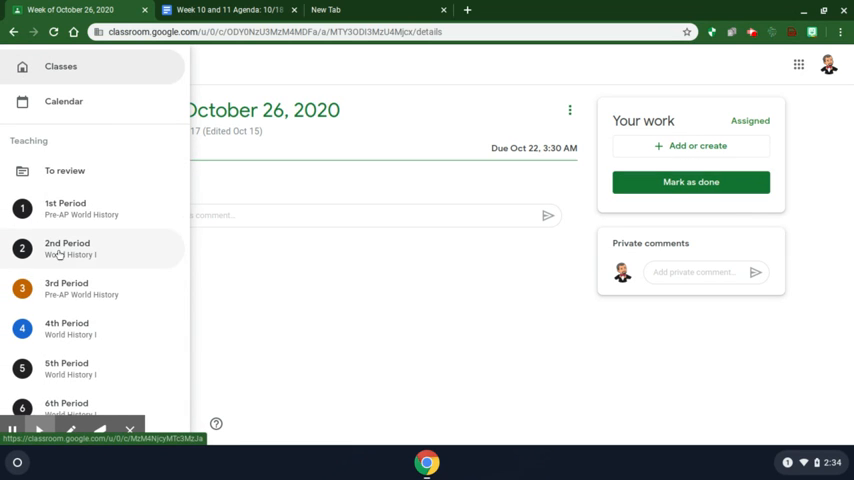
pyautogui.click(68, 248)
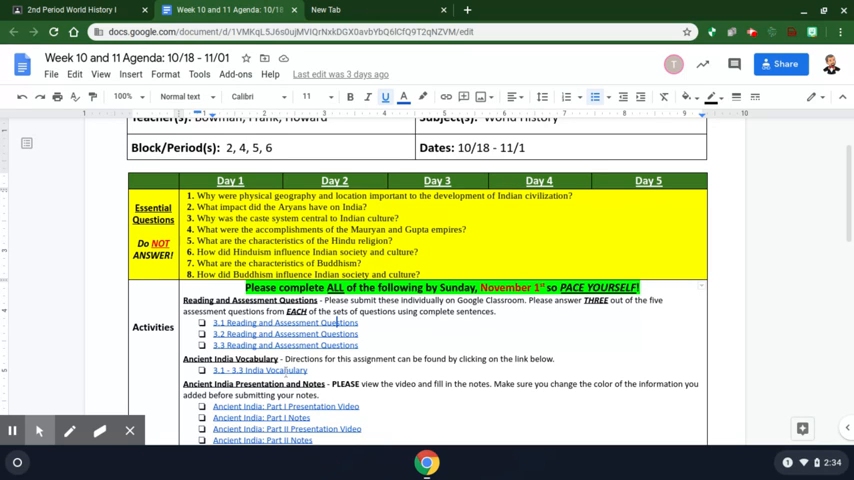
pyautogui.moveTo(260, 370)
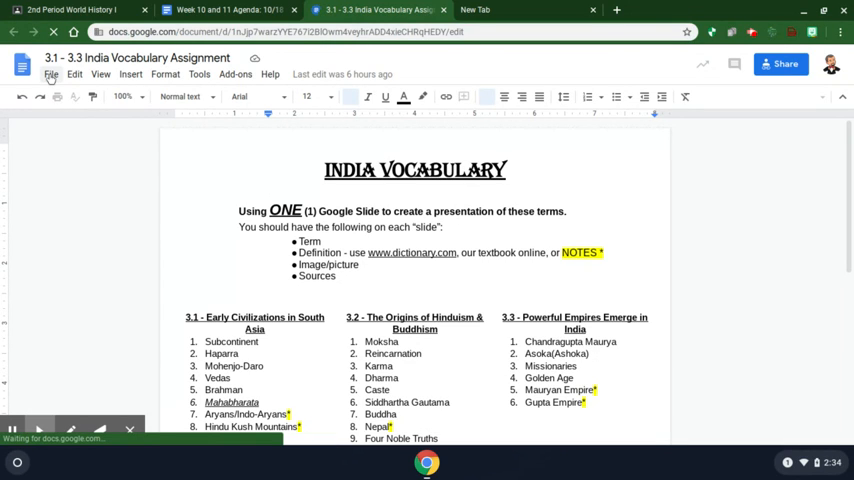
# Show the File menu's Make a copy option for the India Vocabulary Assignment document
pyautogui.click(52, 76)
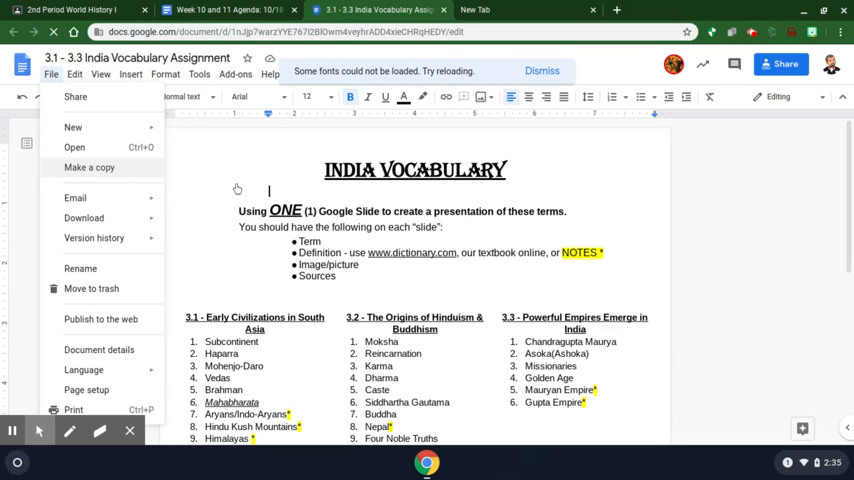
pyautogui.moveTo(208, 180)
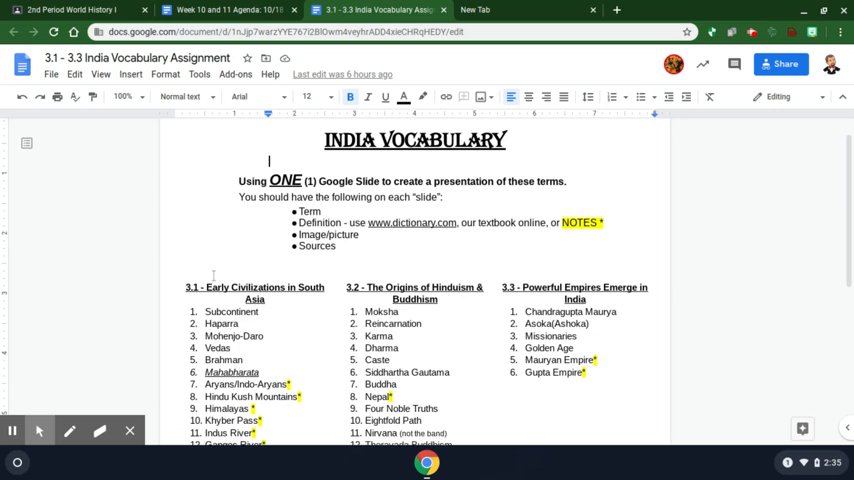
pyautogui.scroll(-3)
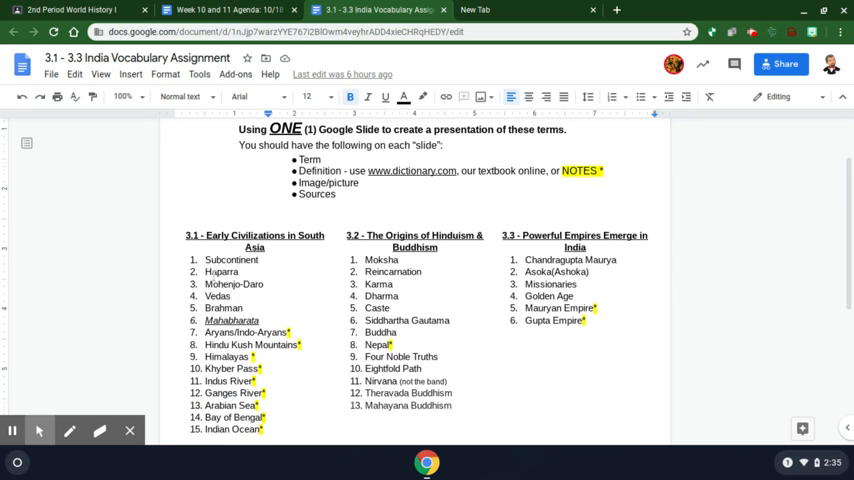
pyautogui.scroll(-3)
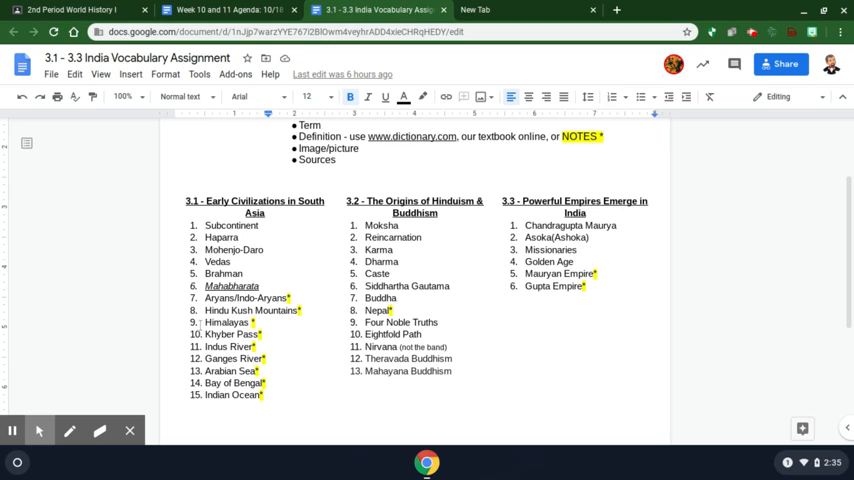
pyautogui.moveTo(332, 272)
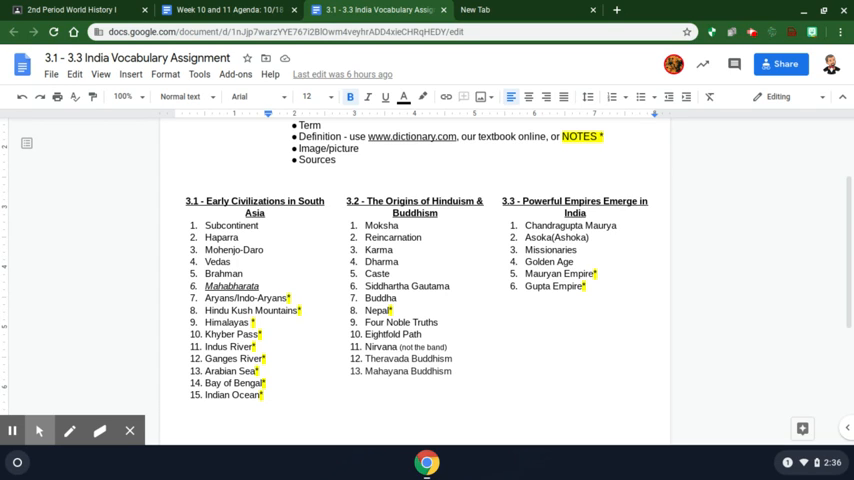
pyautogui.moveTo(576, 148)
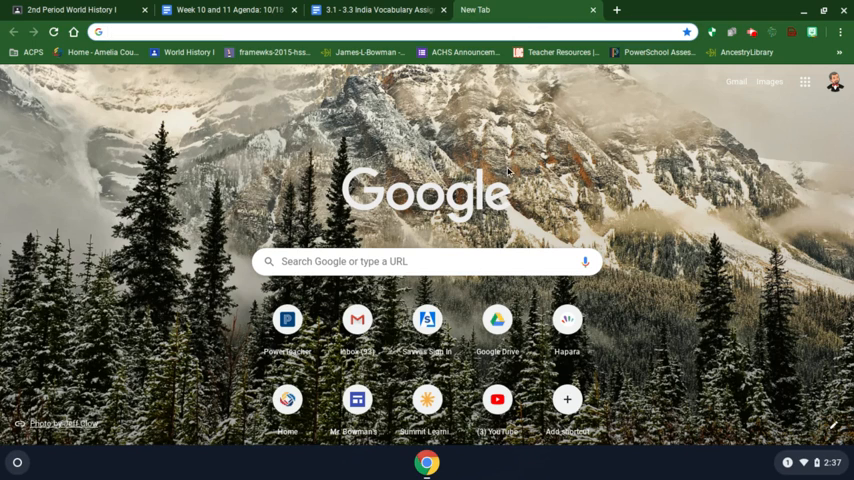
pyautogui.moveTo(24, 456)
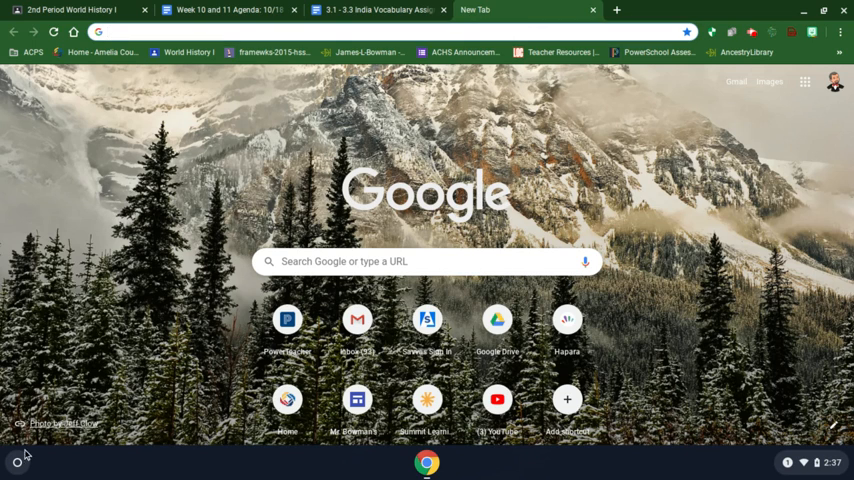
# Enter the Realize Reader URL in the new tab's address bar to load its sign-in page
pyautogui.click(16, 462)
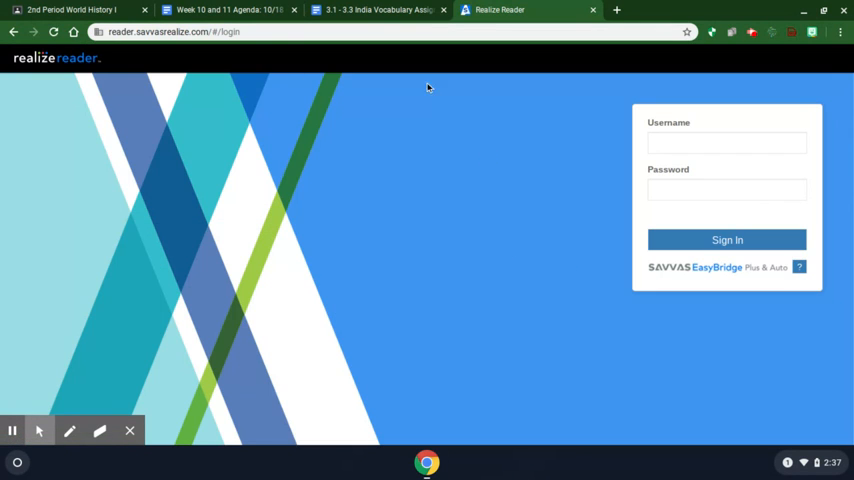
pyautogui.moveTo(68, 86)
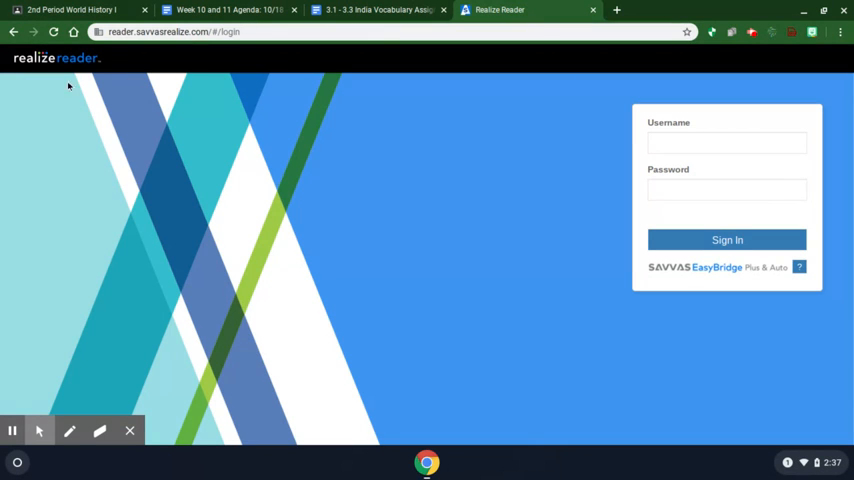
pyautogui.moveTo(118, 48)
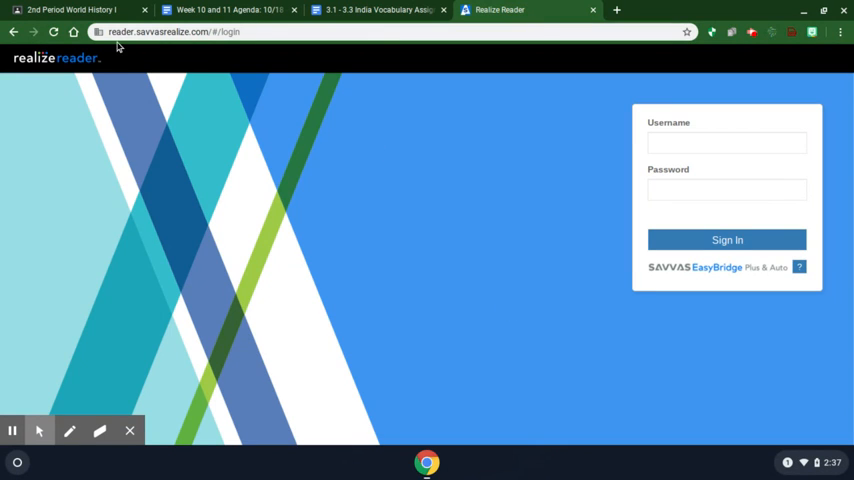
pyautogui.moveTo(358, 152)
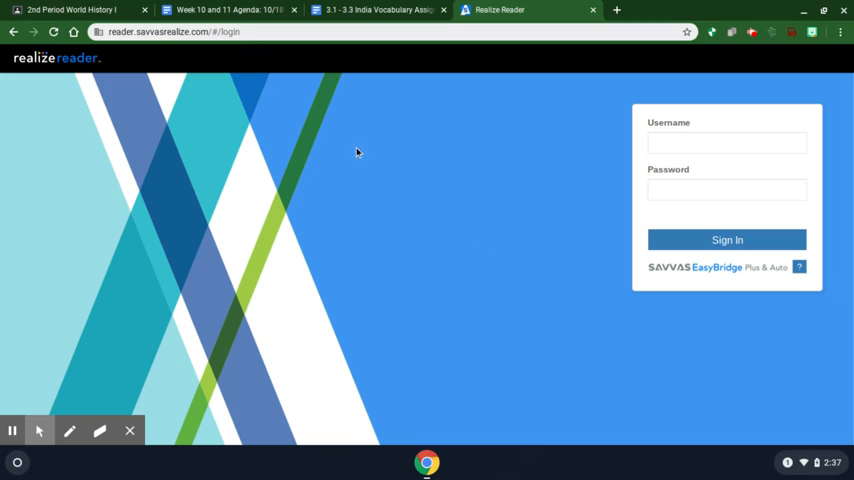
pyautogui.moveTo(624, 170)
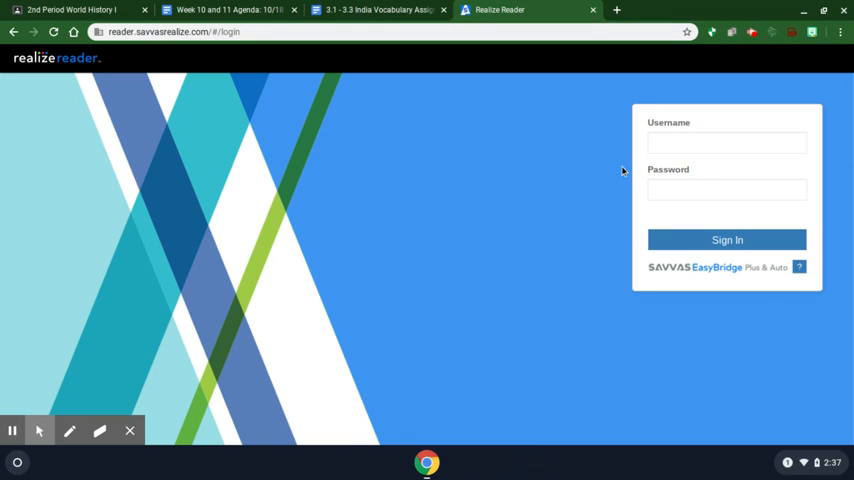
# Skip the username and password fields and go to the Savvas EasyBridge district sign-in
pyautogui.click(728, 140)
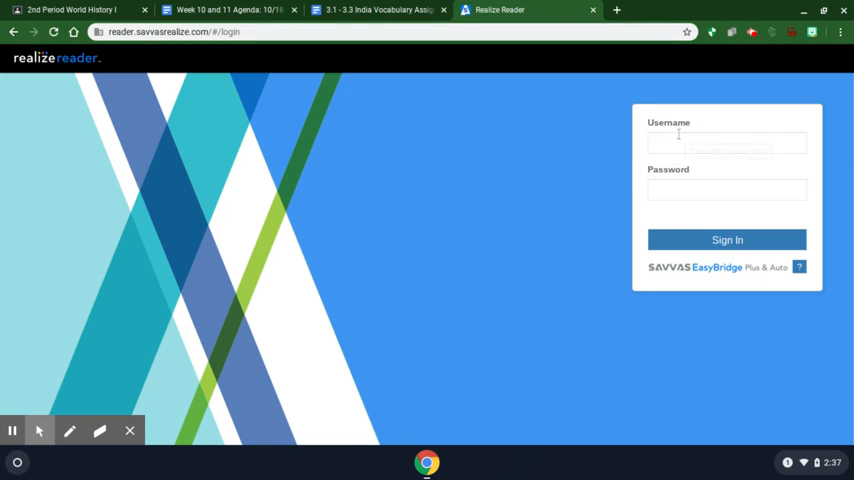
pyautogui.click(728, 240)
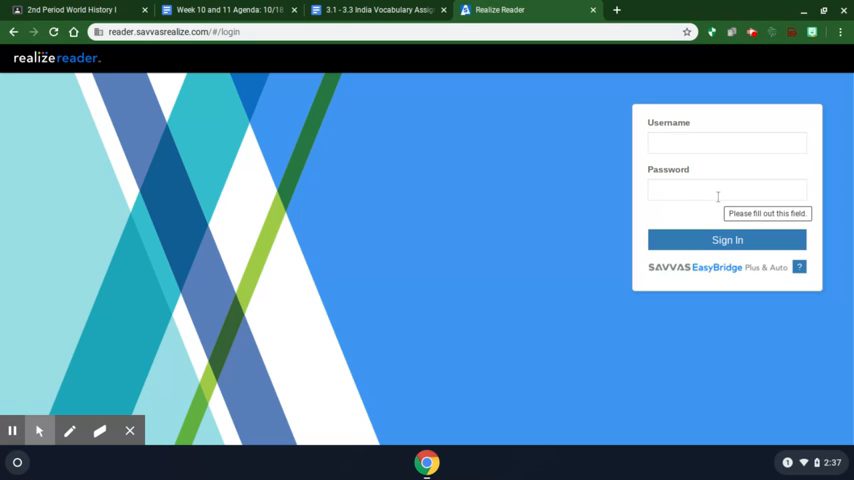
pyautogui.moveTo(696, 276)
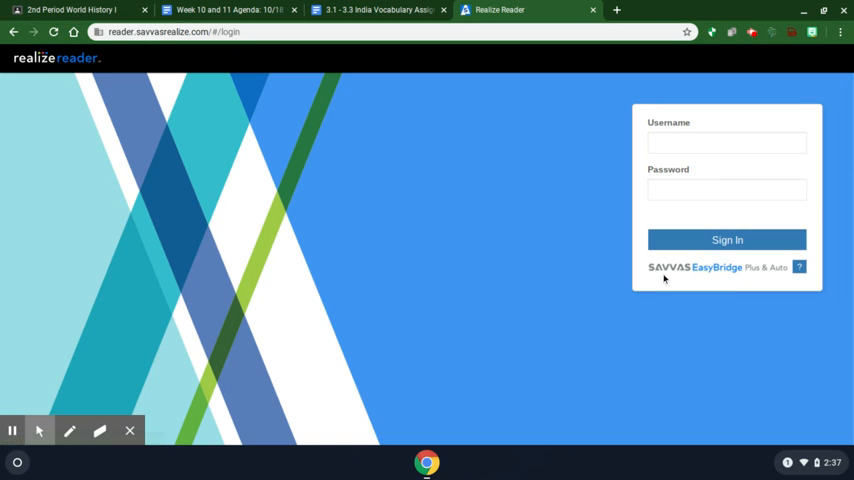
pyautogui.moveTo(712, 268)
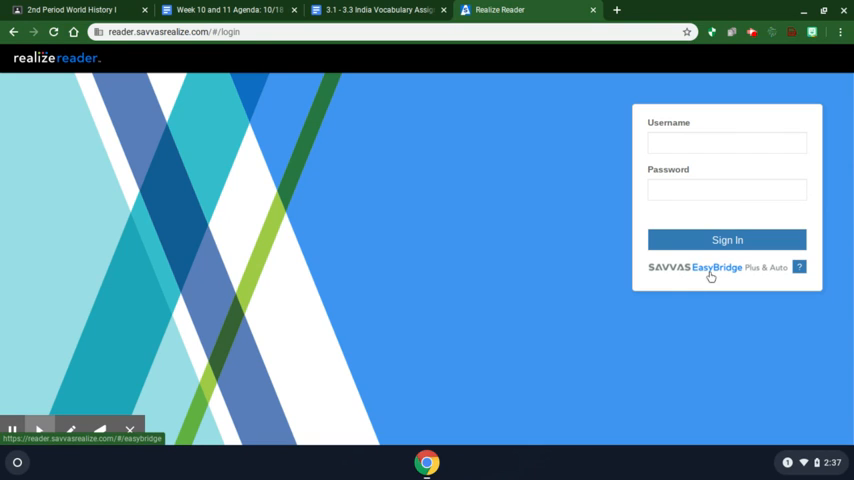
pyautogui.moveTo(704, 276)
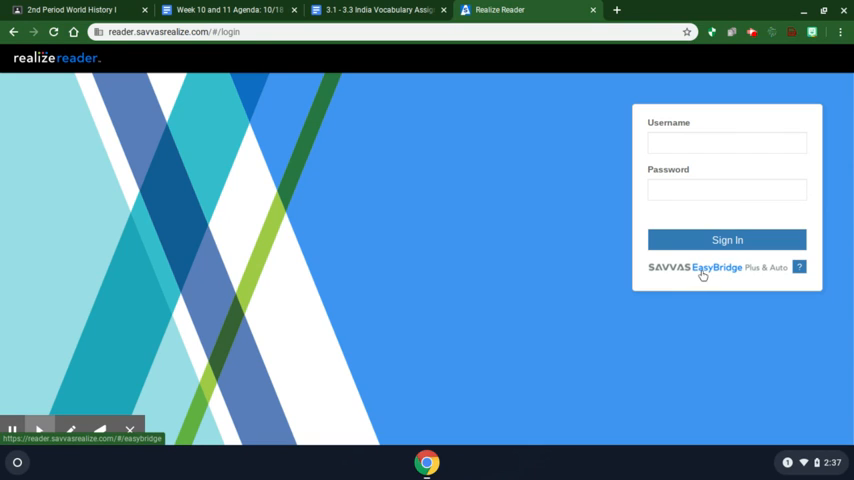
pyautogui.click(716, 268)
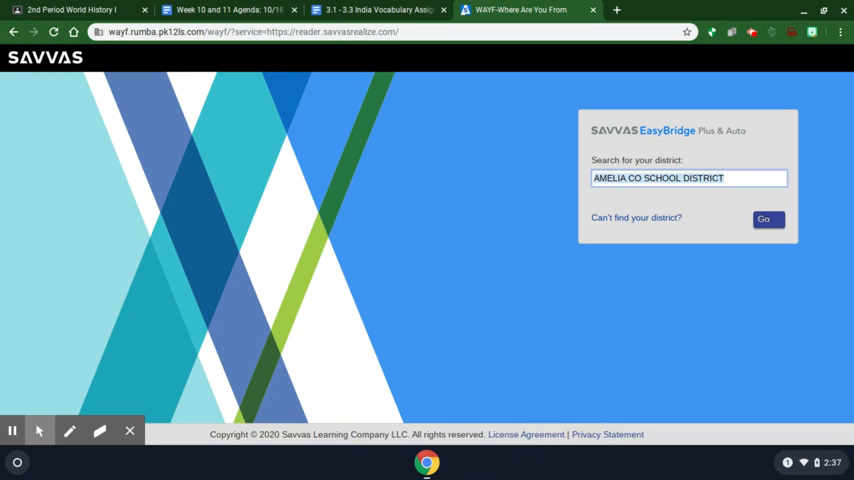
pyautogui.moveTo(600, 204)
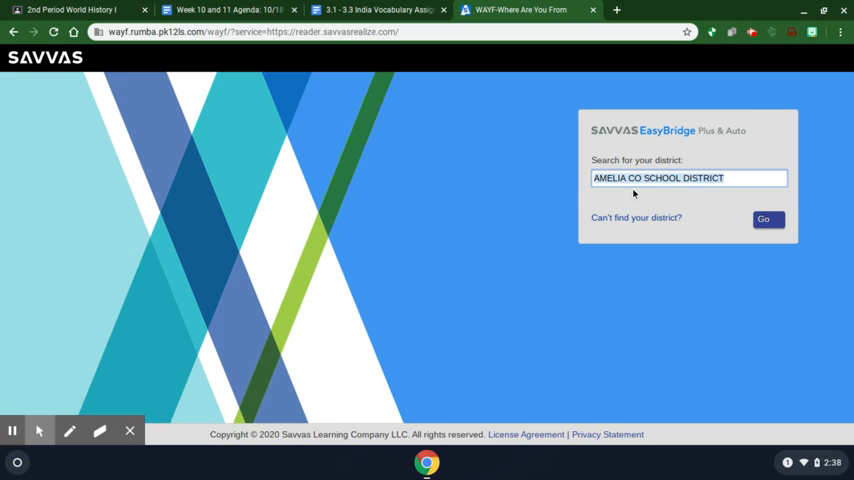
# Submit AMELIA CO SCHOOL DISTRICT and sign in with the school Google account to reach the bookshelf
pyautogui.click(688, 178)
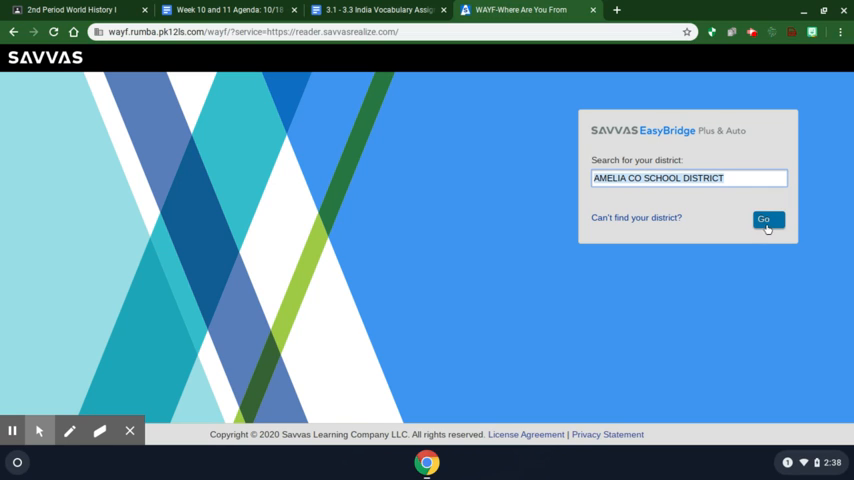
pyautogui.click(768, 220)
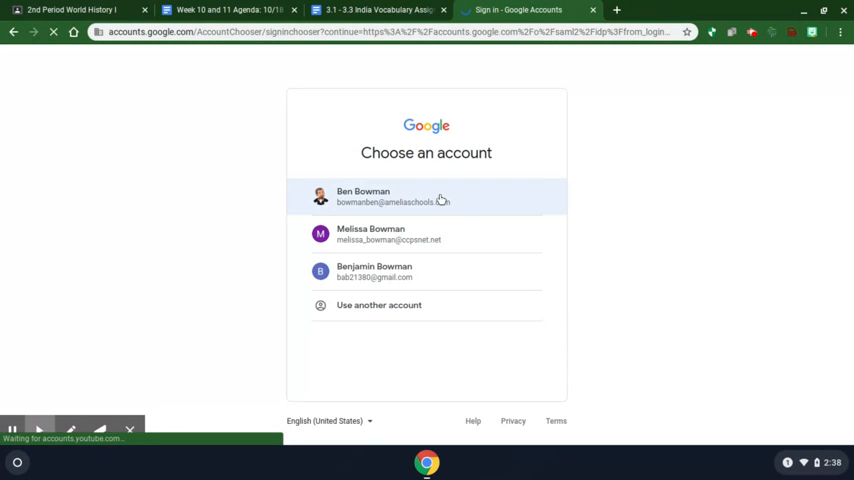
pyautogui.click(420, 196)
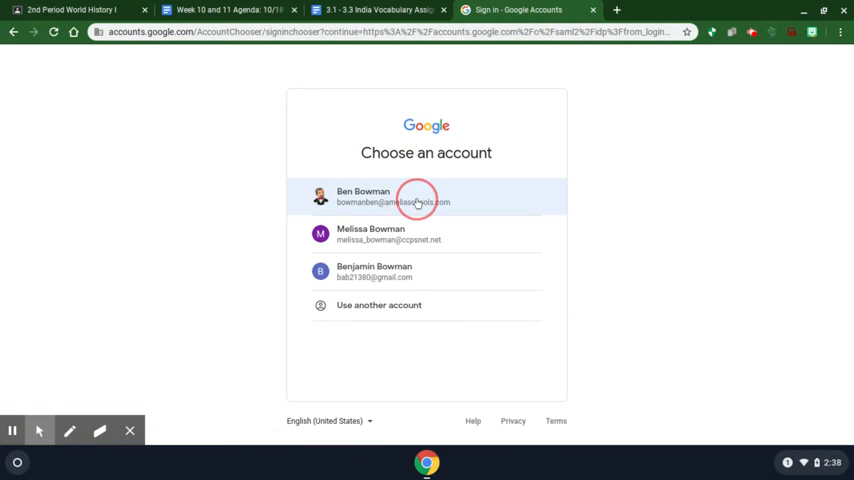
pyautogui.click(426, 196)
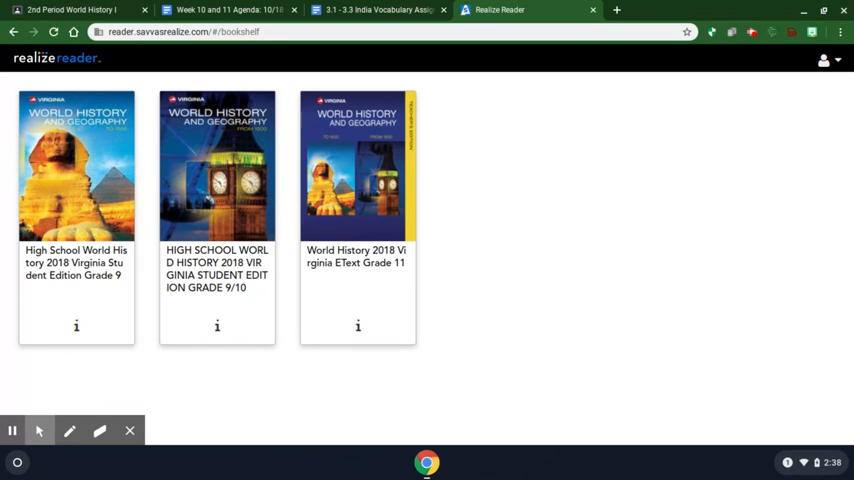
pyautogui.moveTo(470, 176)
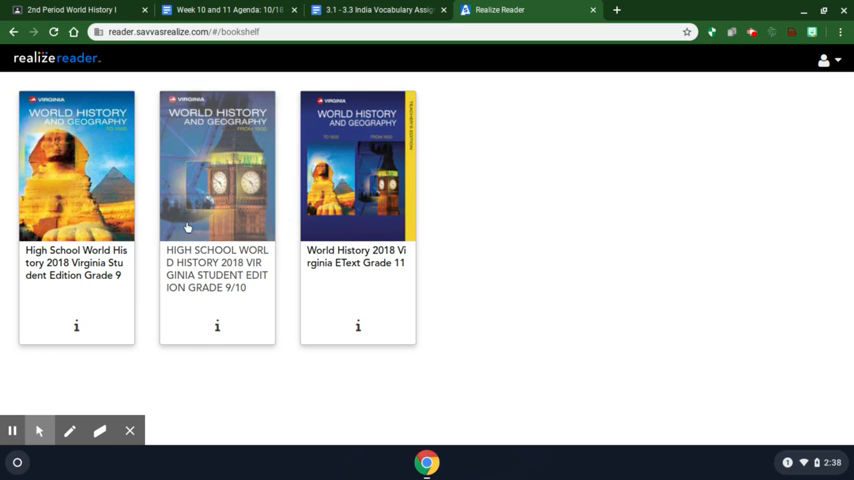
pyautogui.moveTo(48, 232)
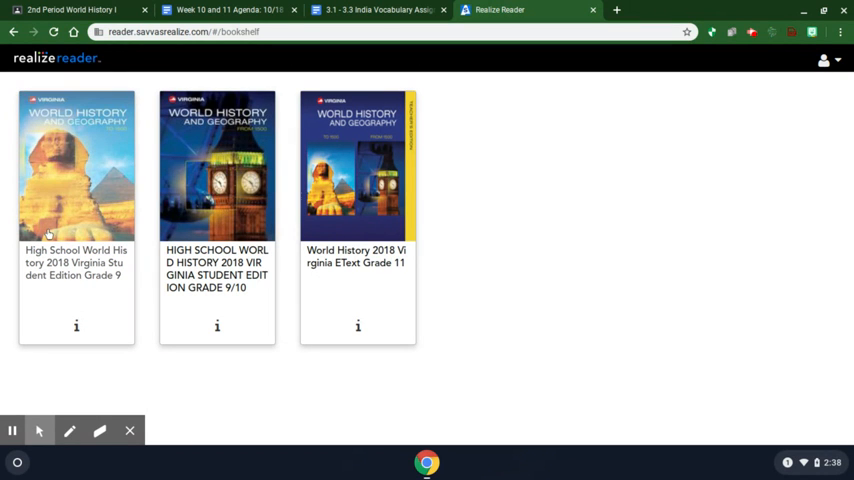
pyautogui.moveTo(58, 208)
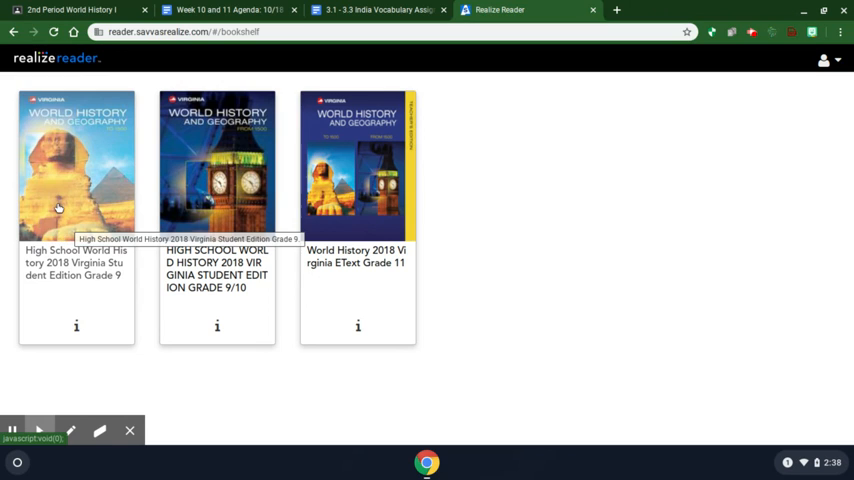
pyautogui.moveTo(44, 156)
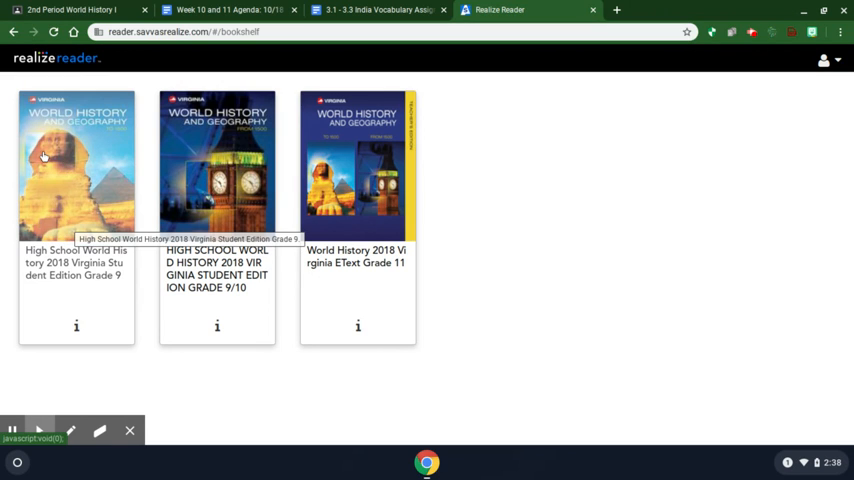
pyautogui.moveTo(76, 216)
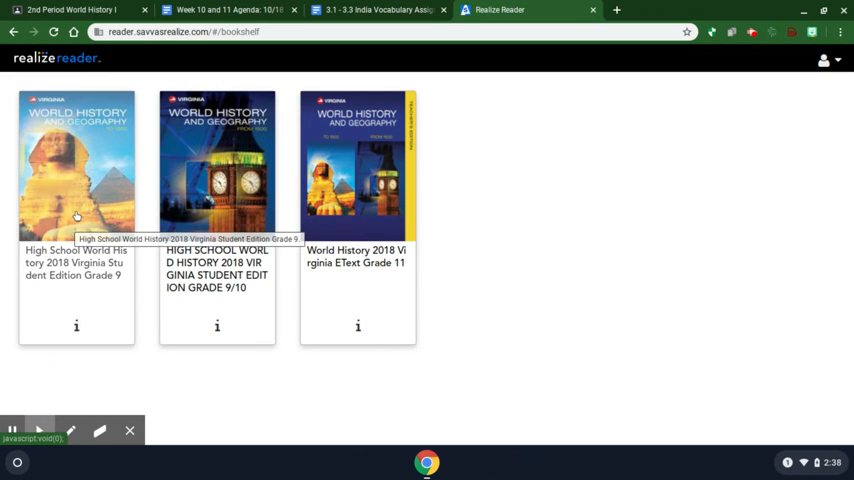
# Open the High School World History 2018 Virginia Student Edition Grade 9 textbook from the bookshelf
pyautogui.click(76, 216)
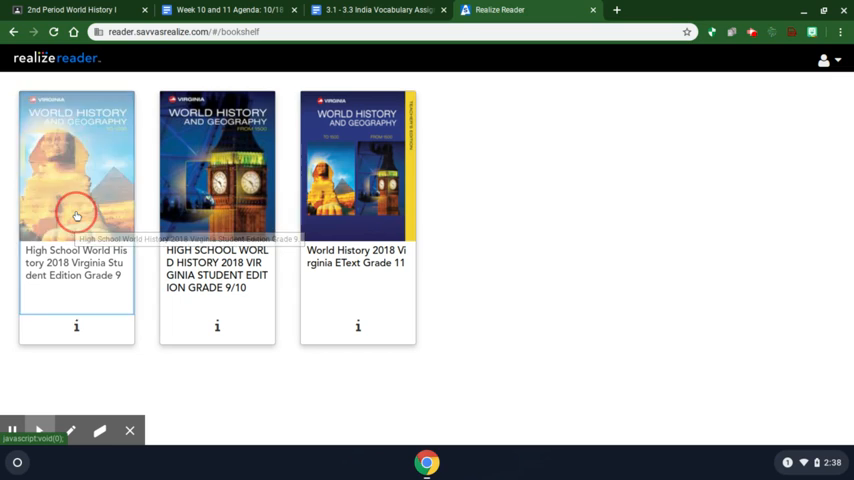
pyautogui.click(76, 164)
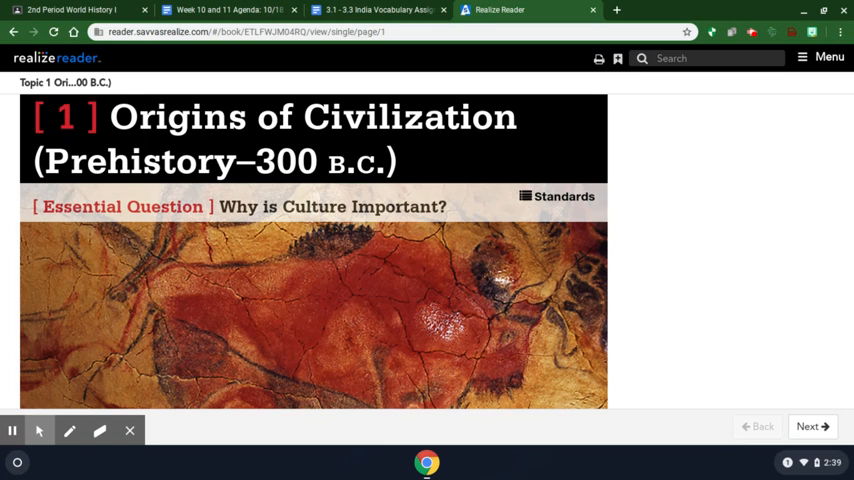
pyautogui.moveTo(804, 300)
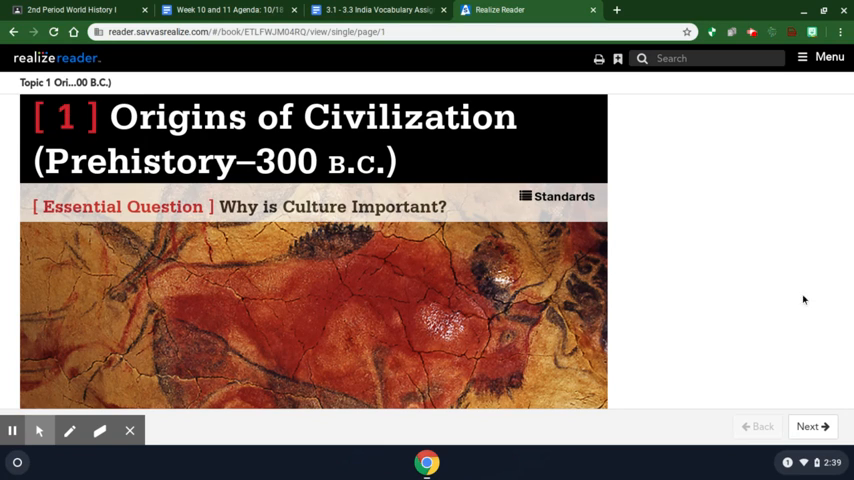
pyautogui.moveTo(772, 280)
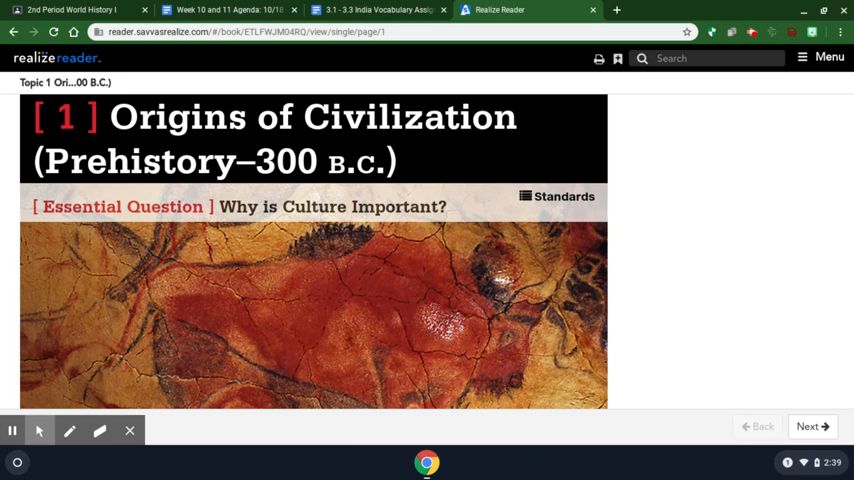
pyautogui.moveTo(728, 292)
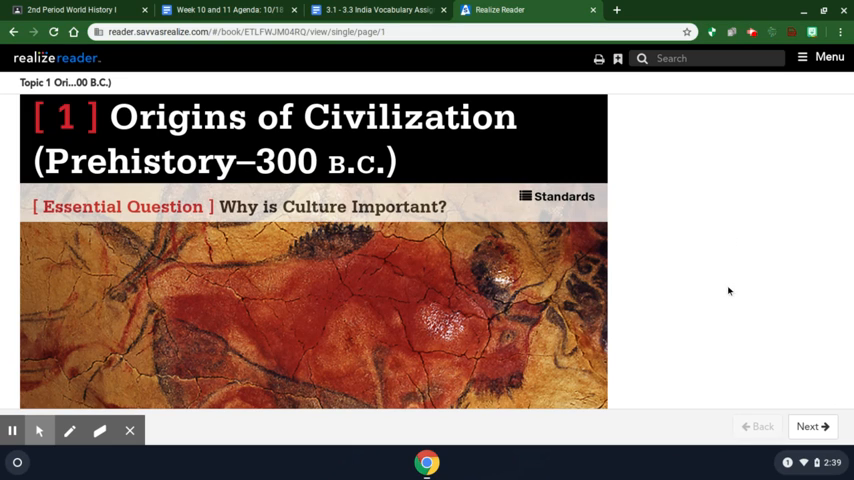
pyautogui.moveTo(480, 142)
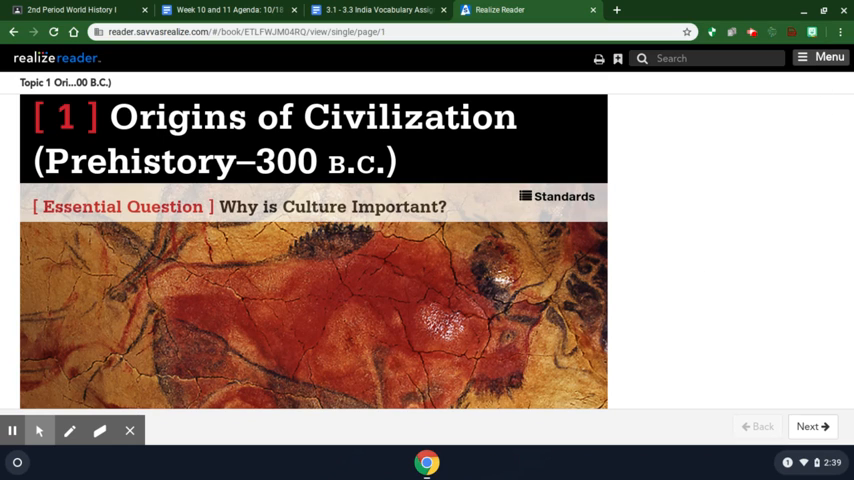
pyautogui.click(828, 56)
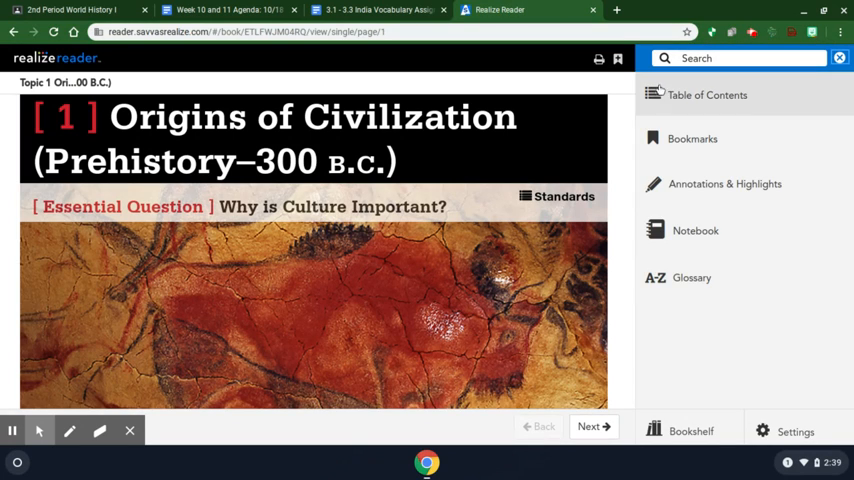
pyautogui.moveTo(690, 62)
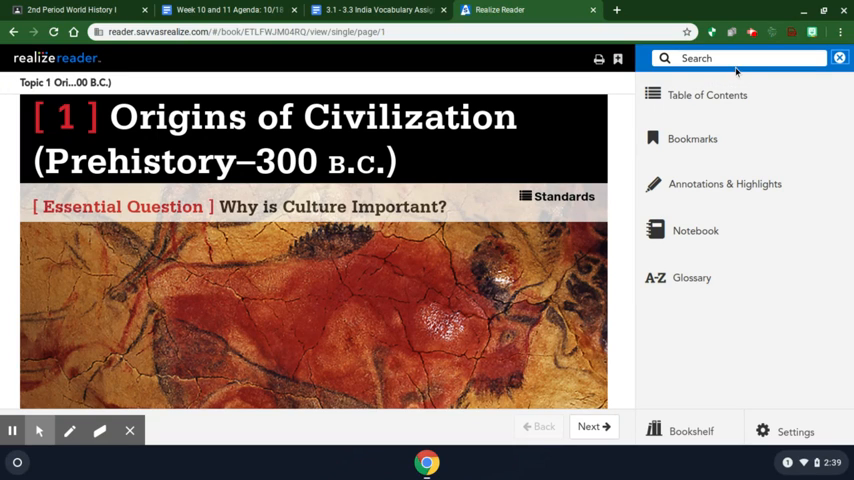
pyautogui.click(744, 56)
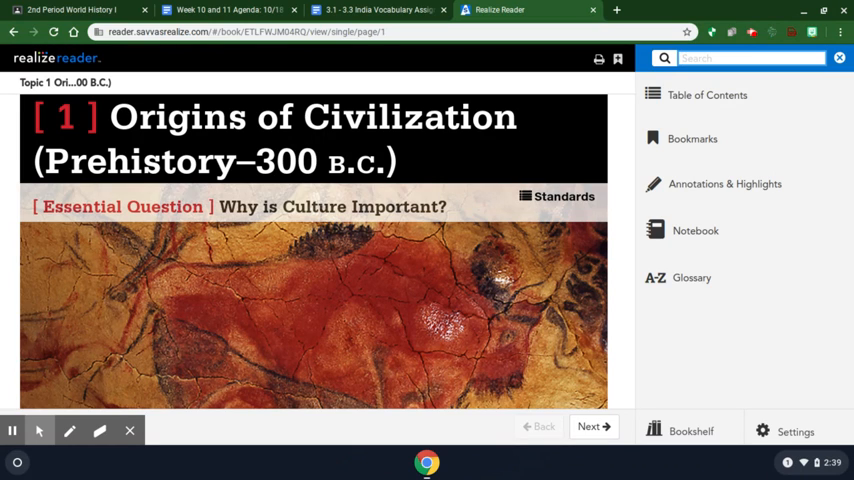
pyautogui.write('Hinduism')
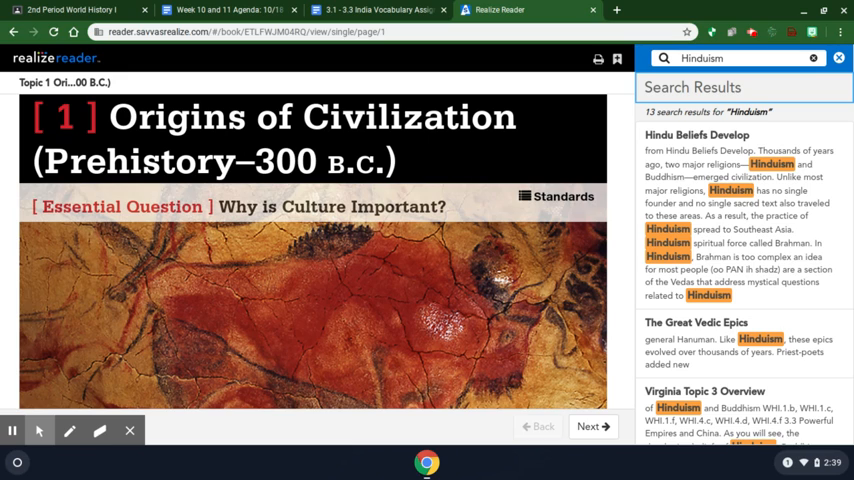
pyautogui.moveTo(788, 46)
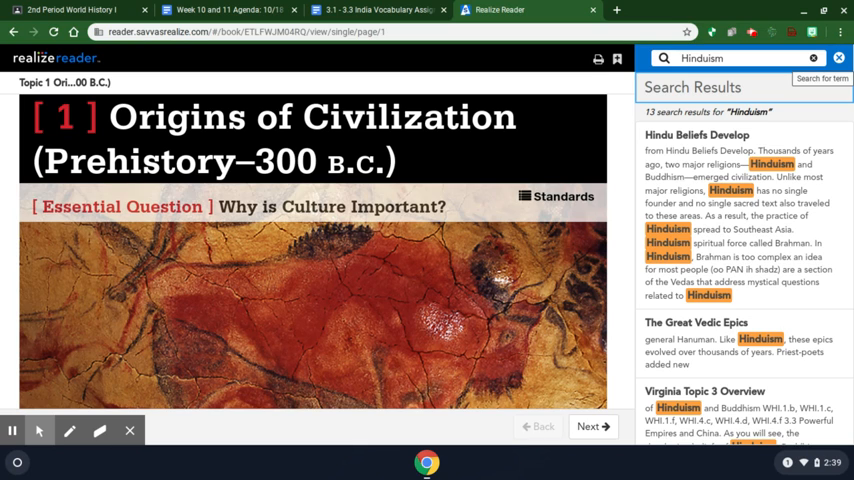
pyautogui.click(838, 56)
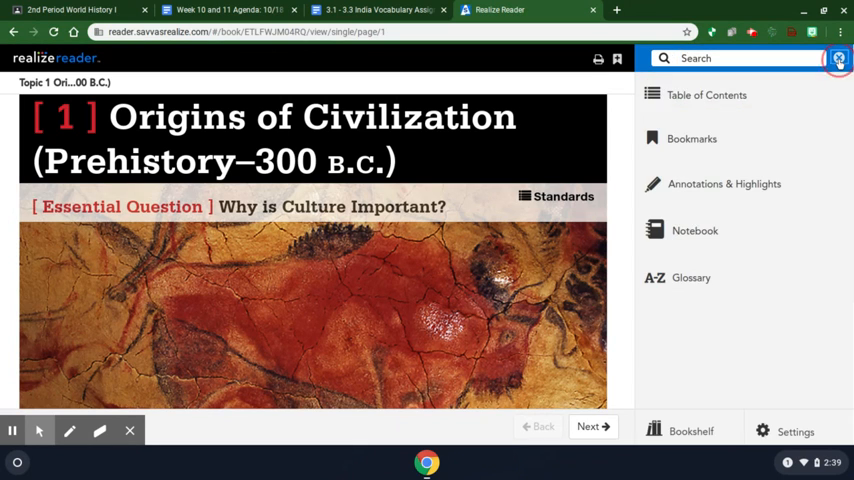
# Look up Harappa in the textbook glossary under letter H and show its definition
pyautogui.click(838, 58)
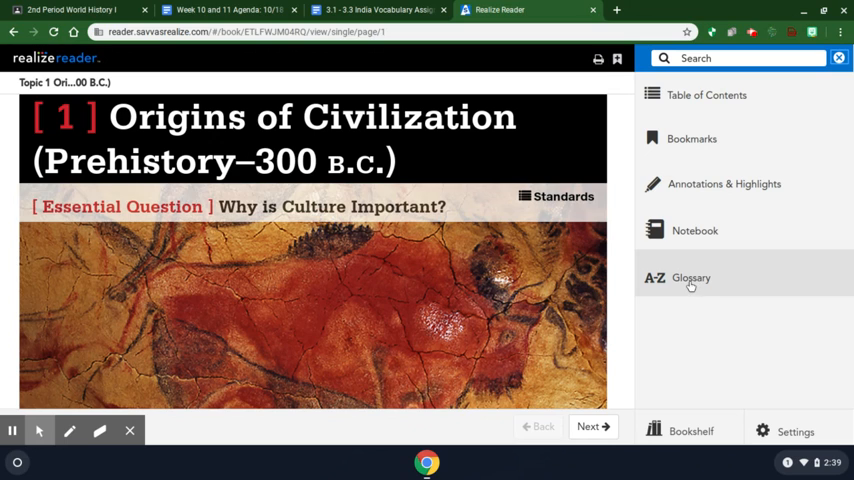
pyautogui.click(690, 278)
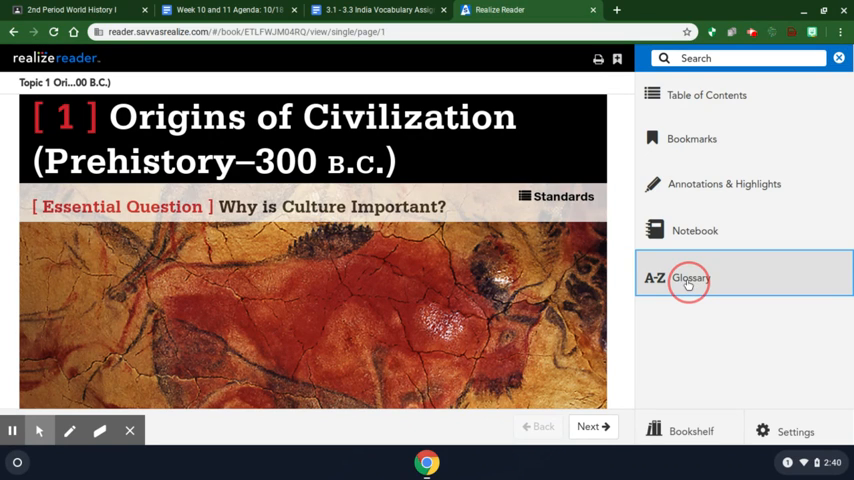
pyautogui.click(690, 276)
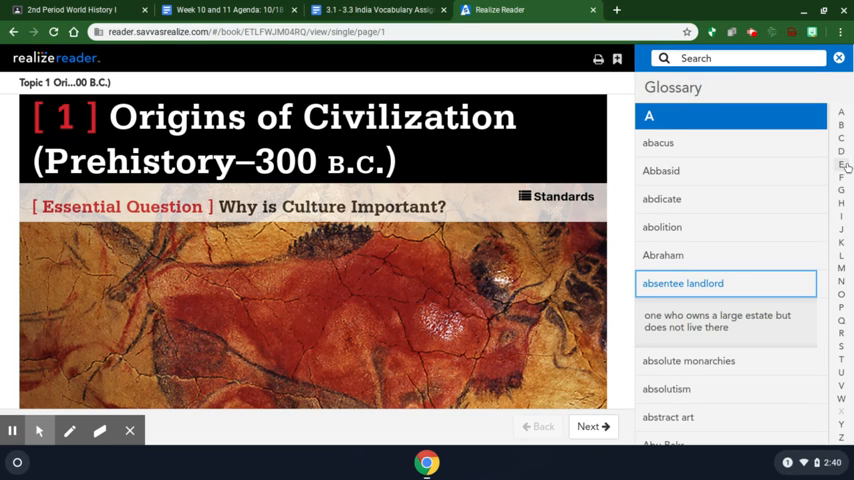
pyautogui.click(840, 202)
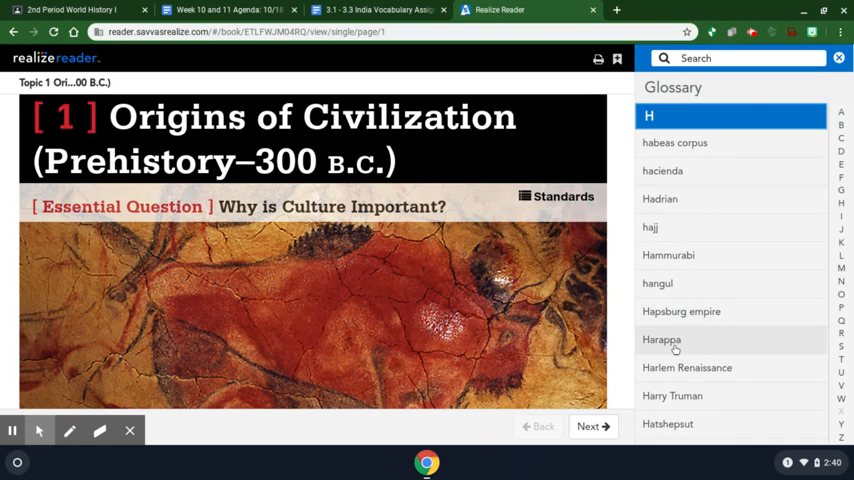
pyautogui.click(660, 340)
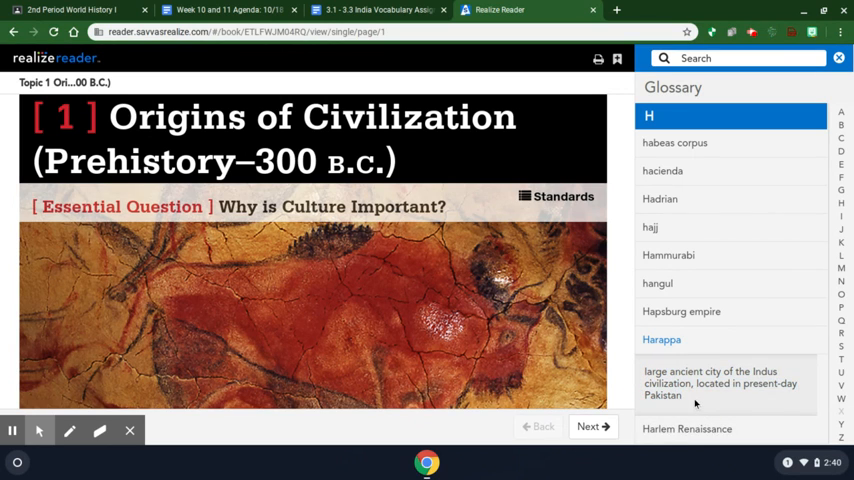
pyautogui.moveTo(836, 80)
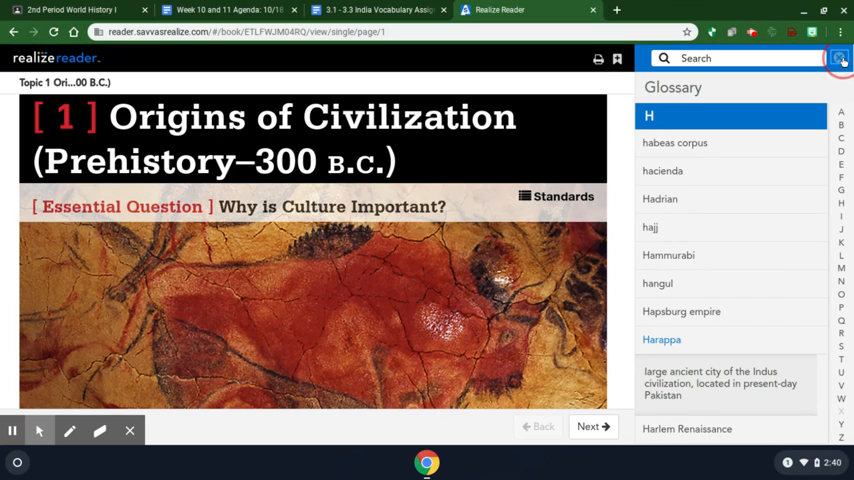
# Leave the glossary, hide the reader's side menu and close the textbook reader
pyautogui.click(838, 56)
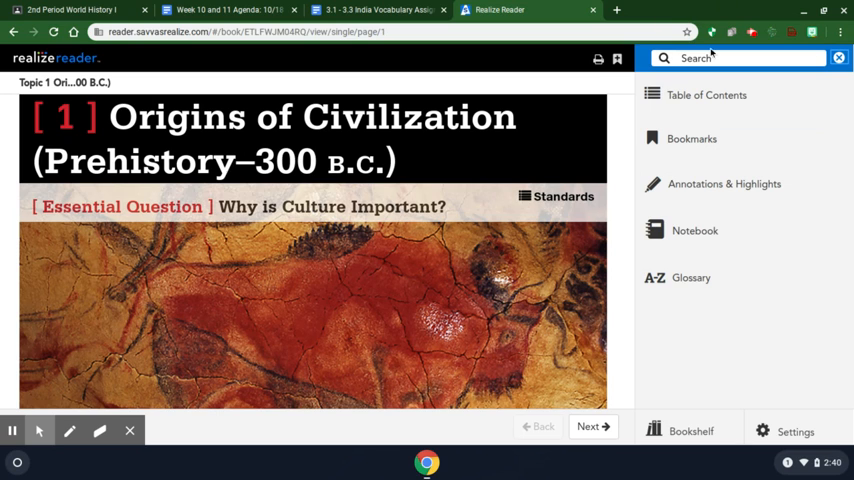
pyautogui.click(828, 56)
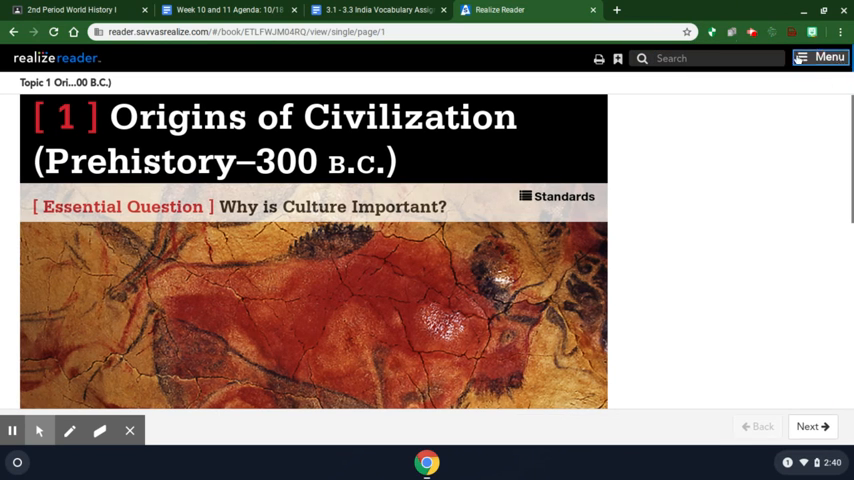
pyautogui.click(376, 10)
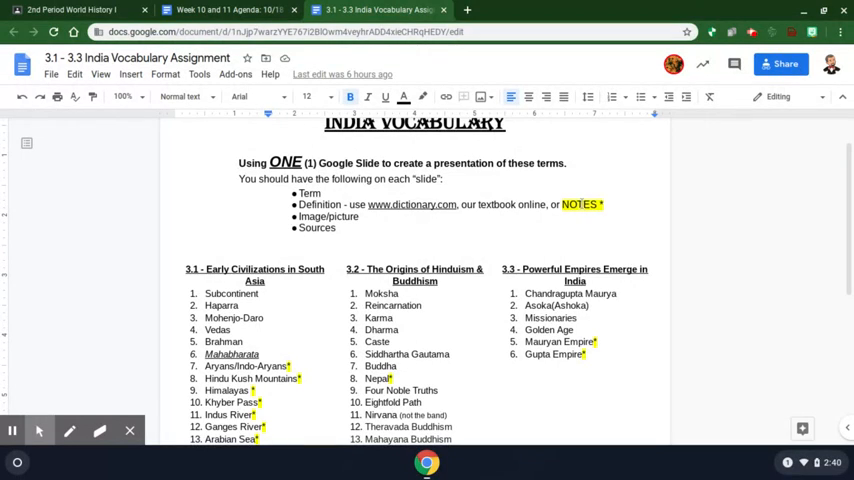
# Look over the India vocabulary term lists, then close the assignment to return to the agenda
pyautogui.scroll(-3)
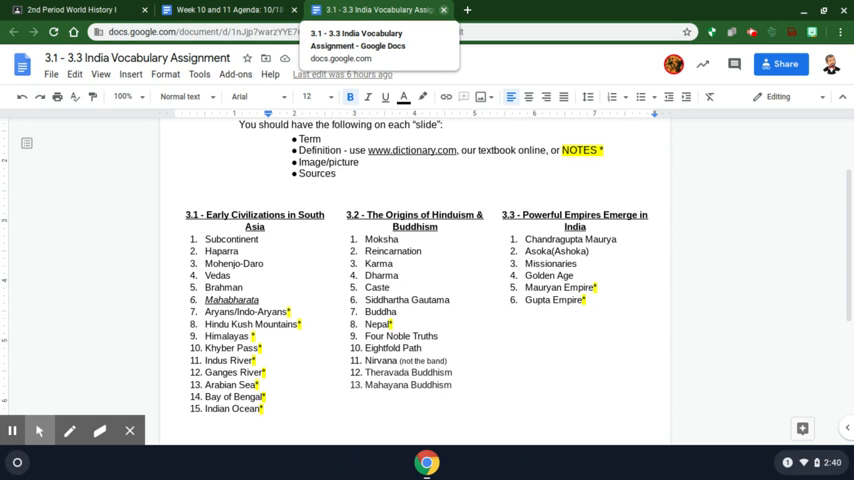
pyautogui.click(230, 8)
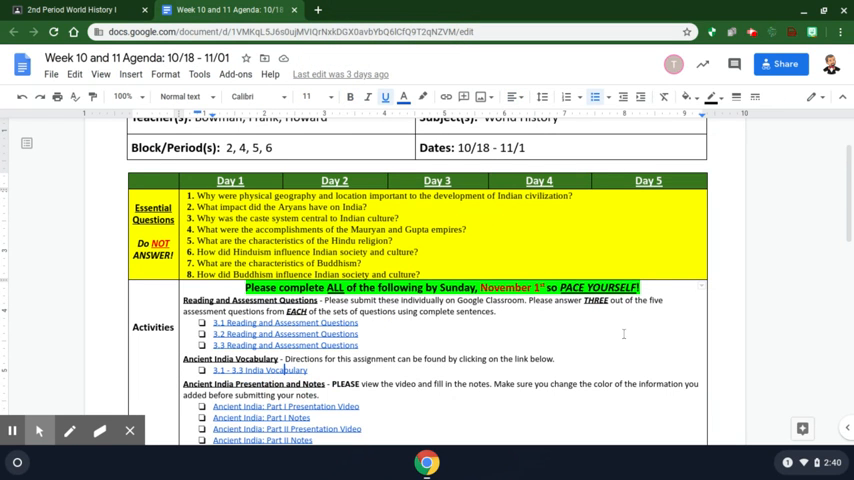
# Open the Ancient India: Part I Notes document from its link in the agenda
pyautogui.scroll(-3)
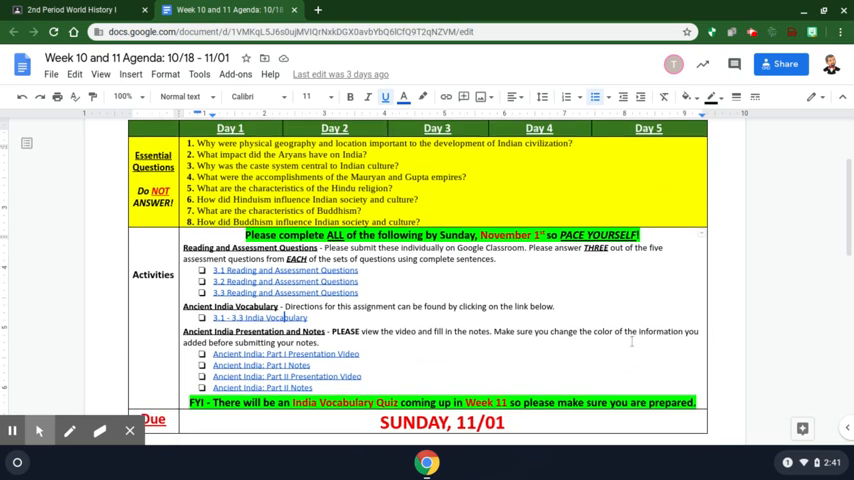
pyautogui.scroll(3)
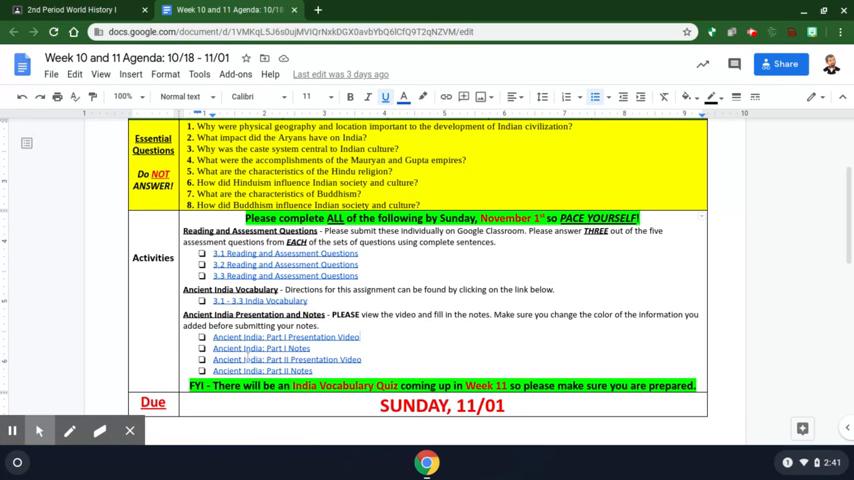
pyautogui.moveTo(260, 348)
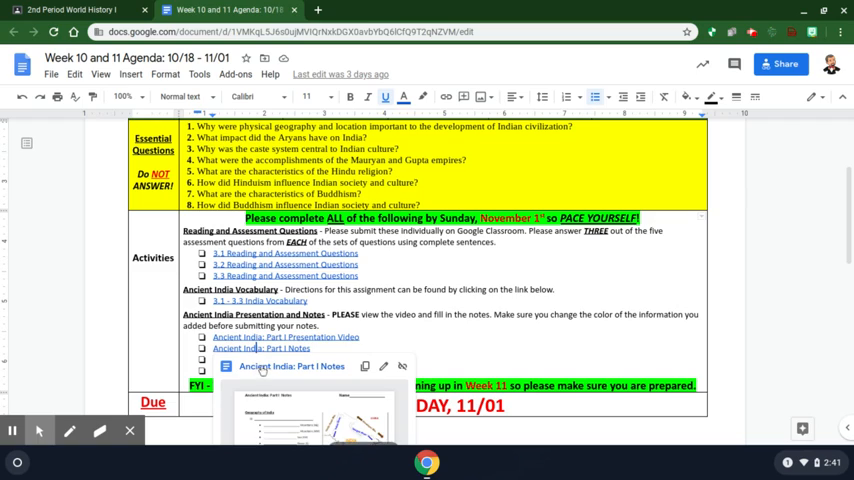
pyautogui.click(260, 348)
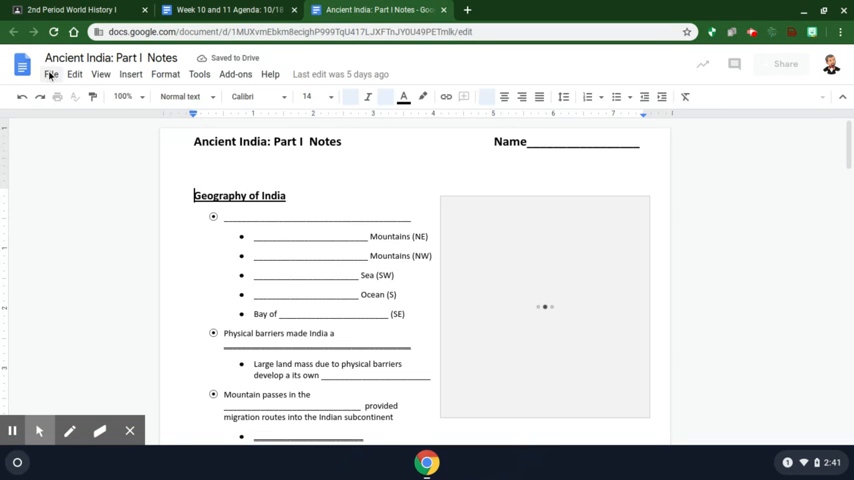
# Start File > Make a copy for the Ancient India: Part I Notes
pyautogui.click(52, 76)
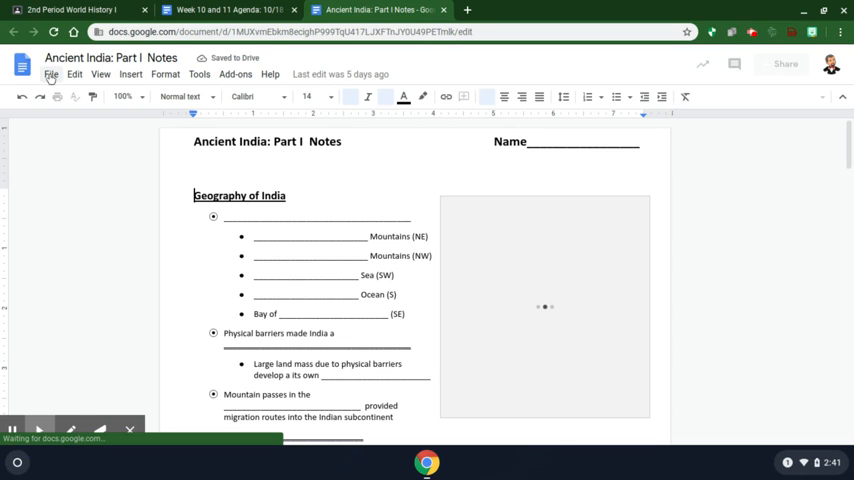
pyautogui.click(52, 74)
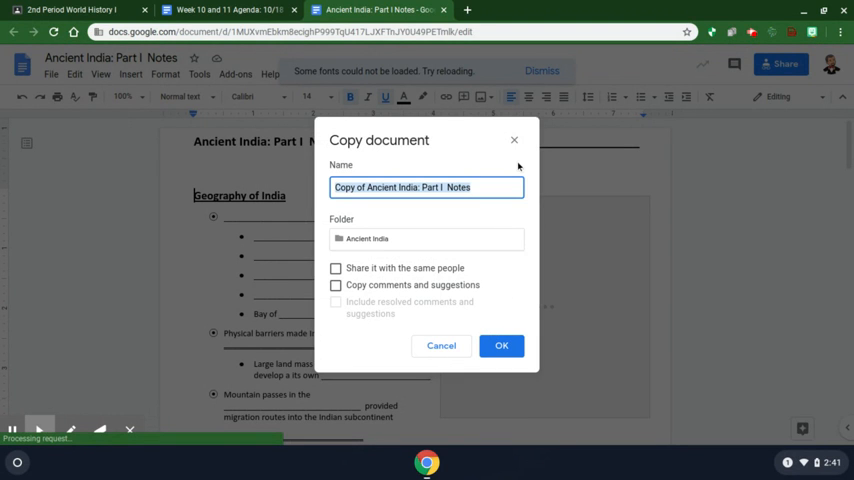
pyautogui.moveTo(514, 140)
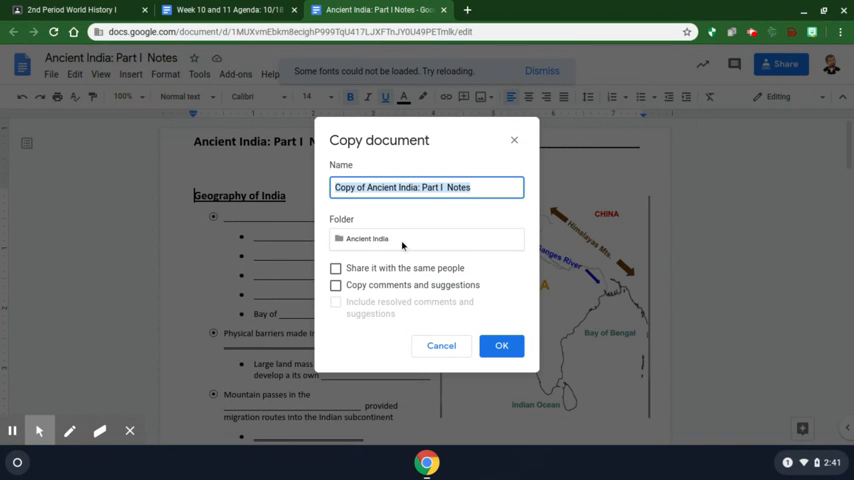
pyautogui.moveTo(516, 140)
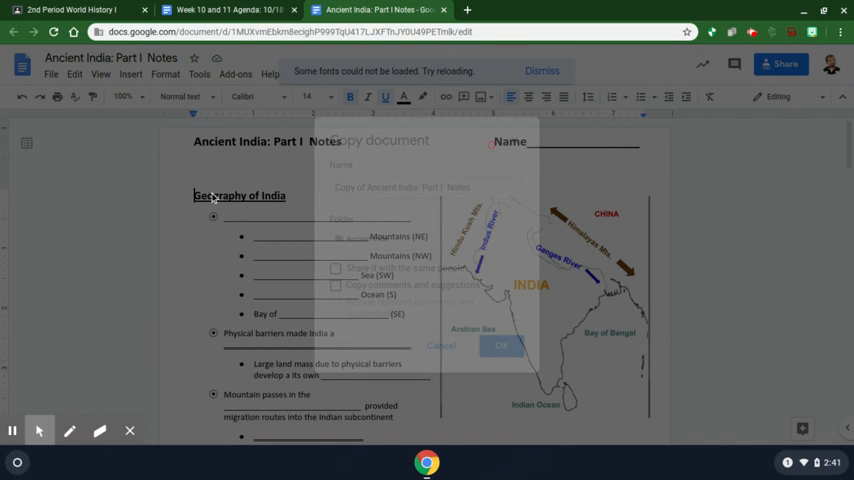
pyautogui.click(440, 344)
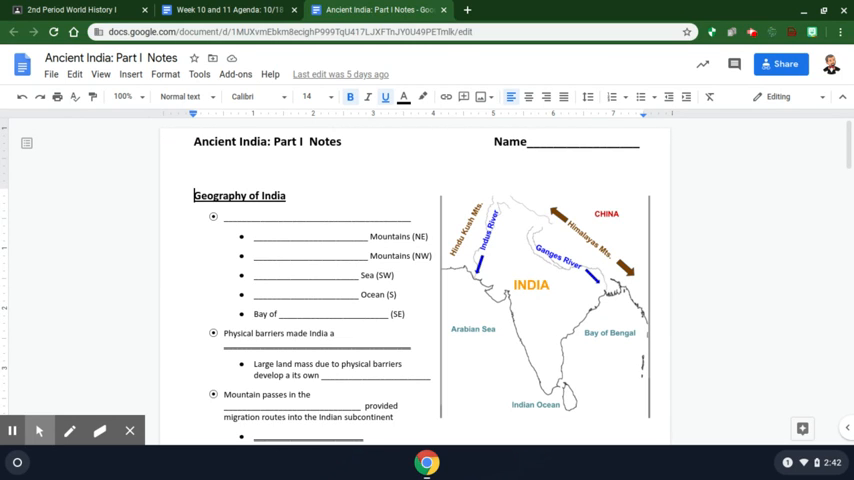
pyautogui.moveTo(360, 196)
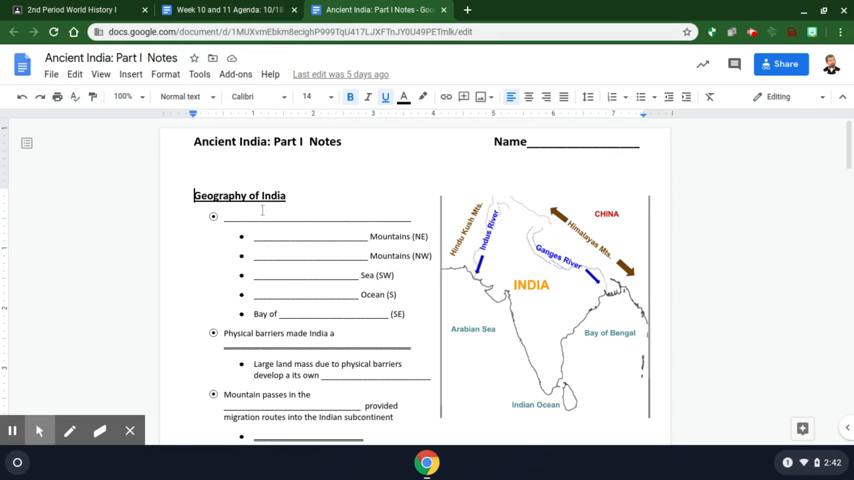
pyautogui.scroll(-3)
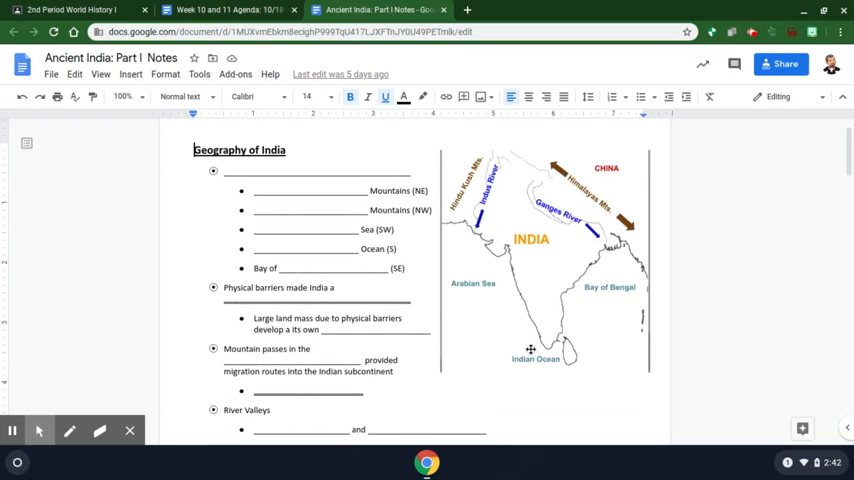
pyautogui.scroll(-3)
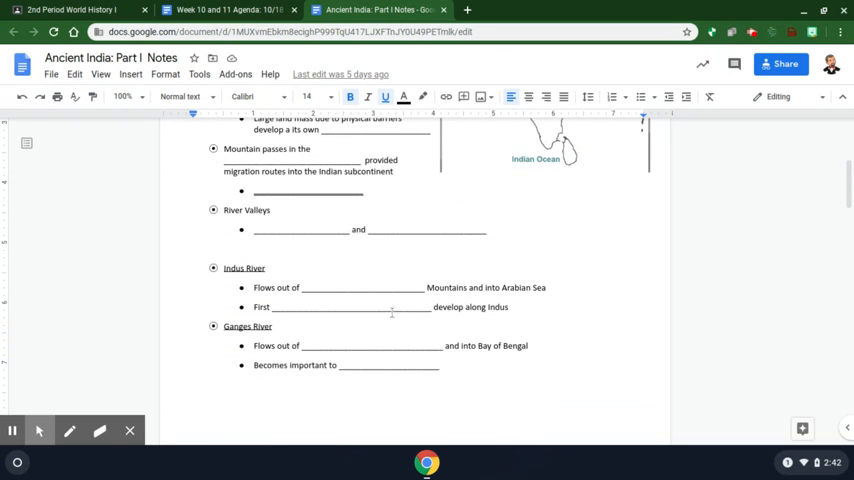
pyautogui.scroll(3)
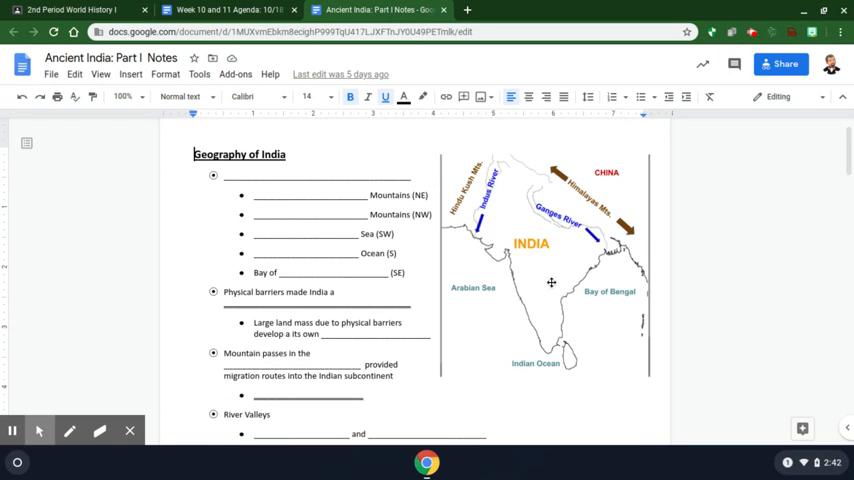
pyautogui.scroll(3)
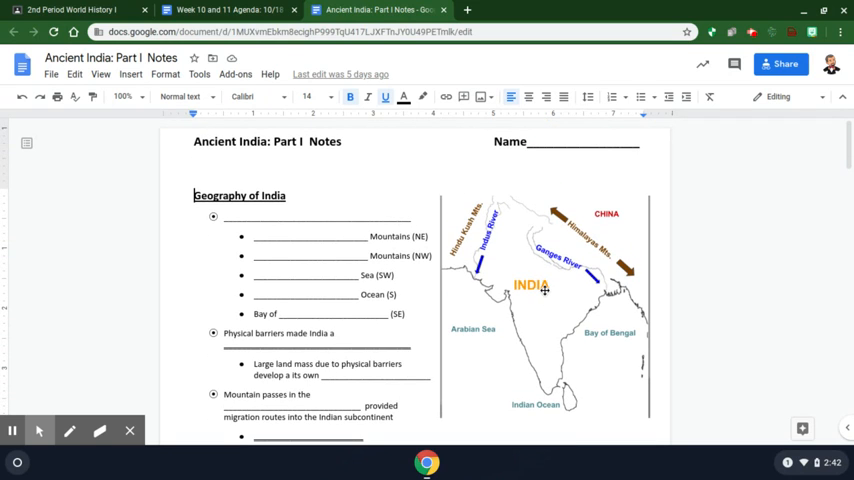
pyautogui.moveTo(442, 10)
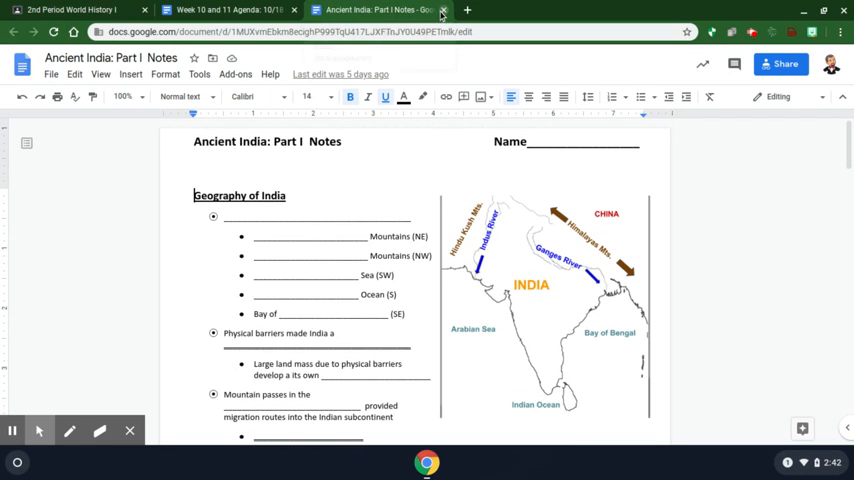